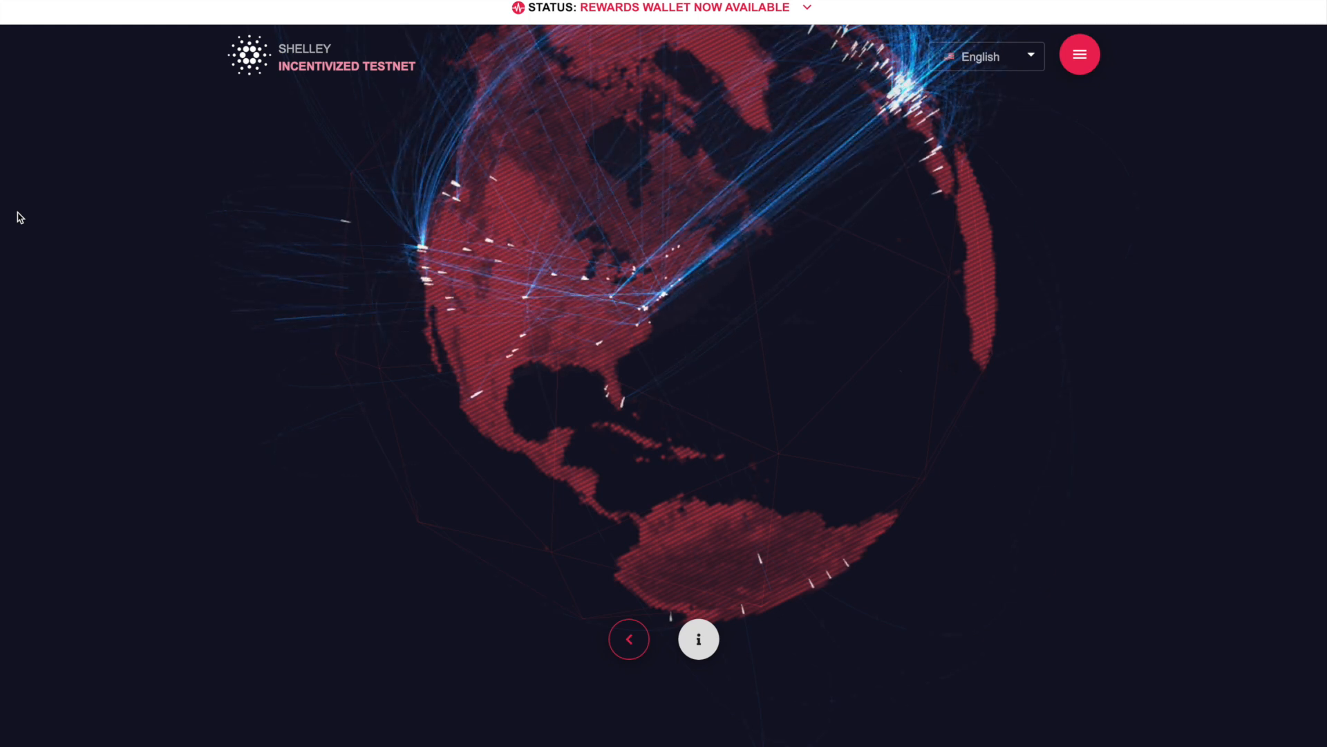
mouse_move(659, 307)
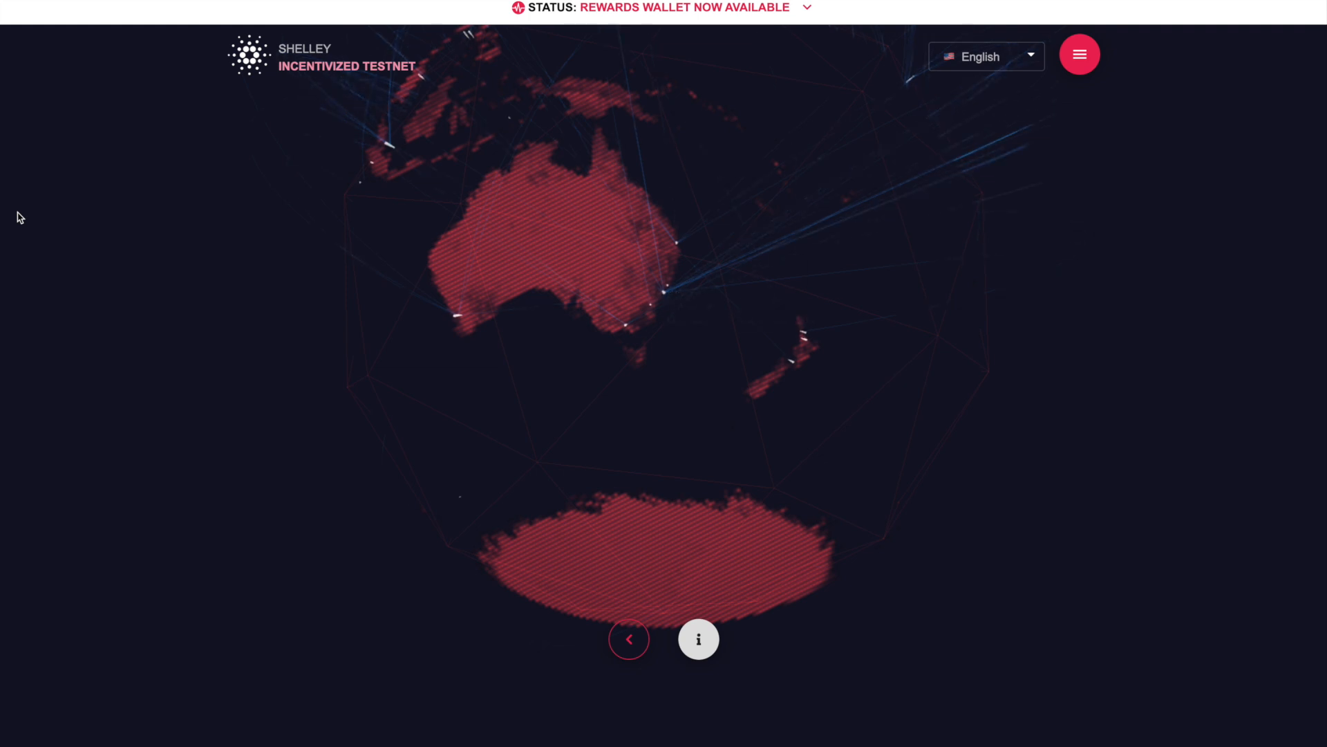
mouse_move(586, 221)
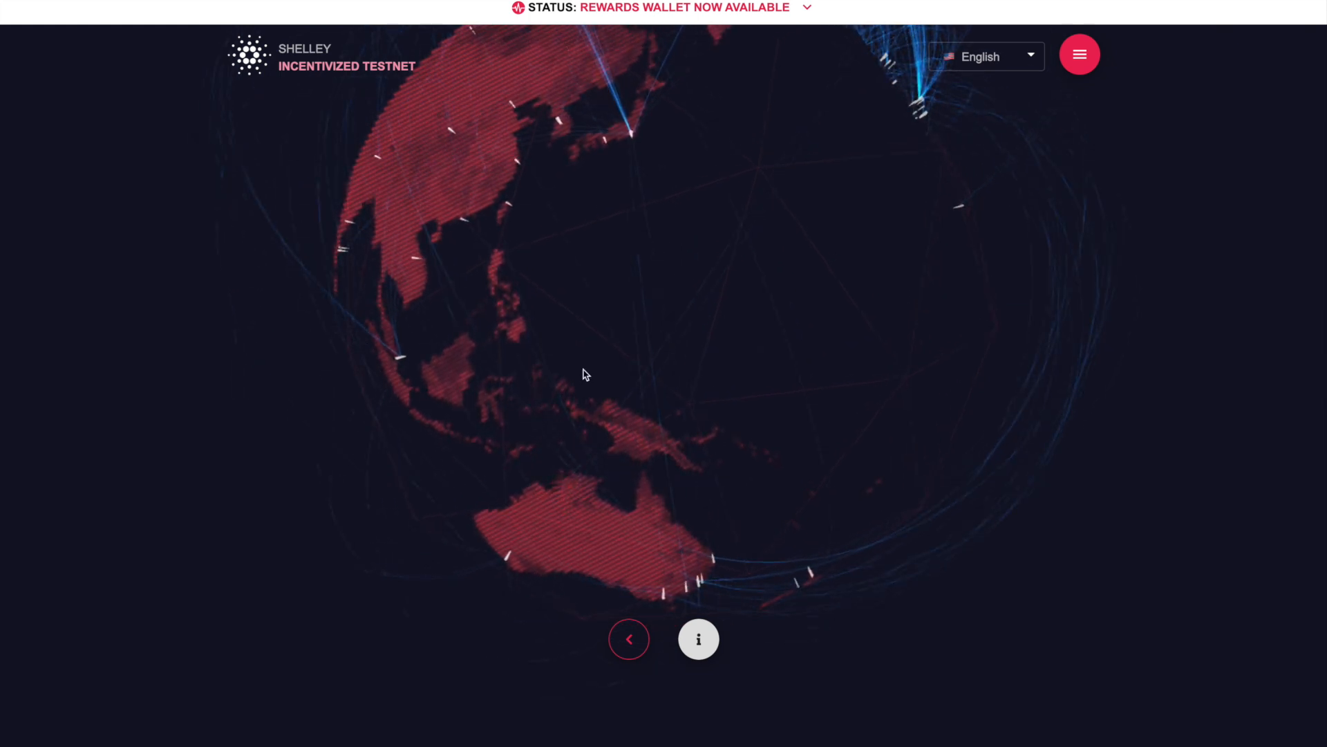
mouse_move(1064, 284)
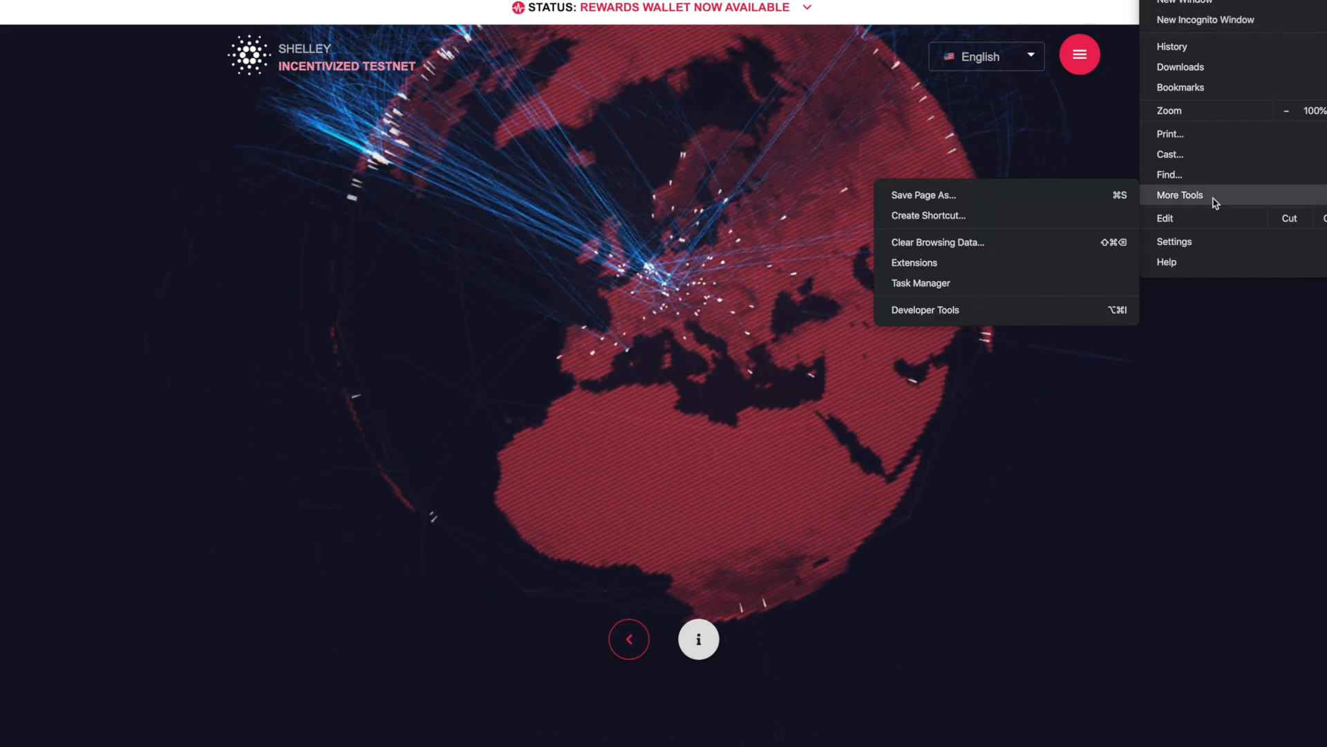
mouse_move(930, 263)
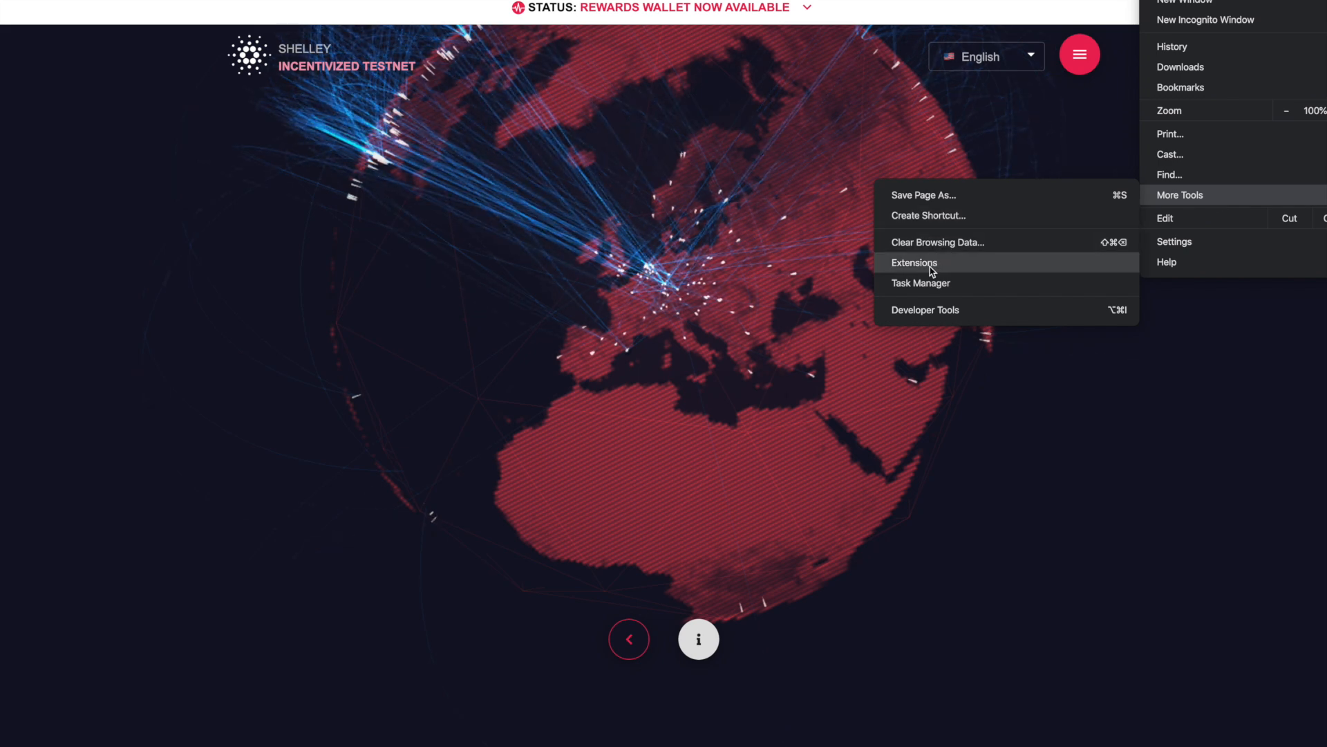
Go from Chrome's Extensions page listing Yoroi to the Chrome Web Store via its side menu.
click(914, 263)
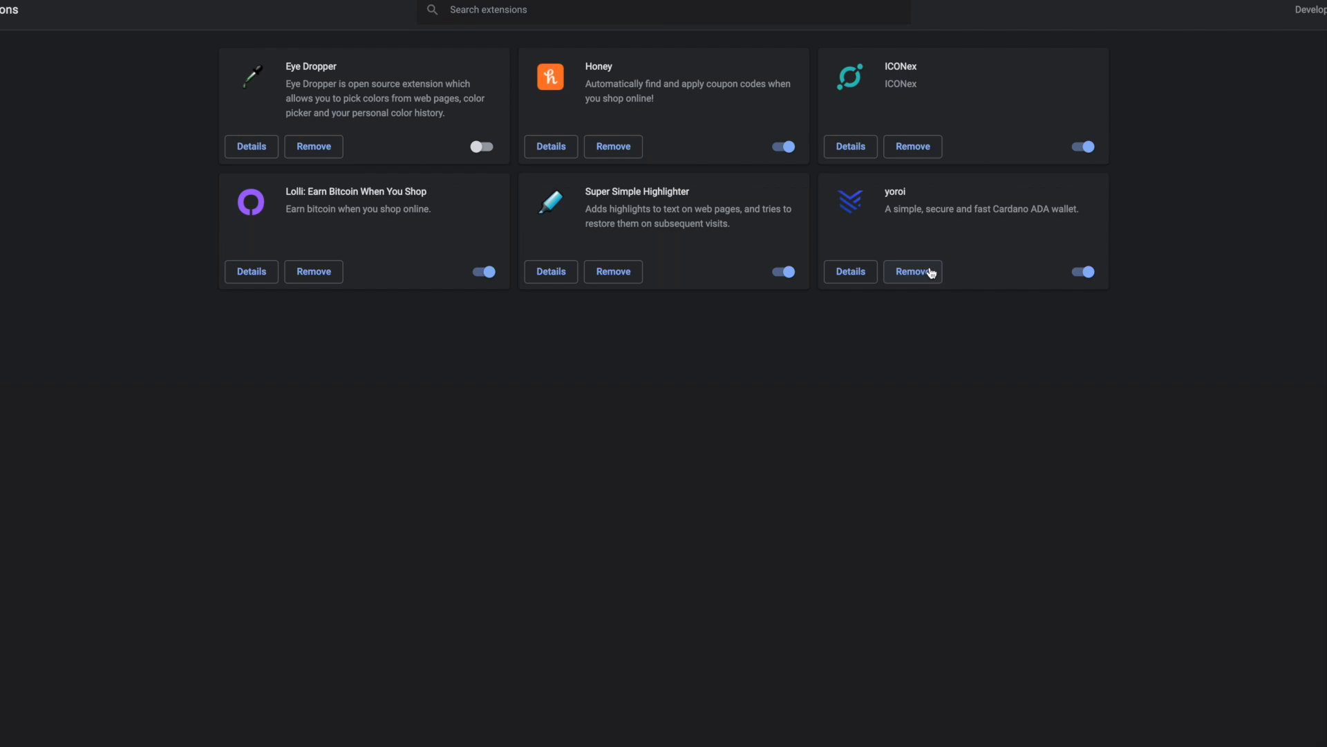
click(11, 9)
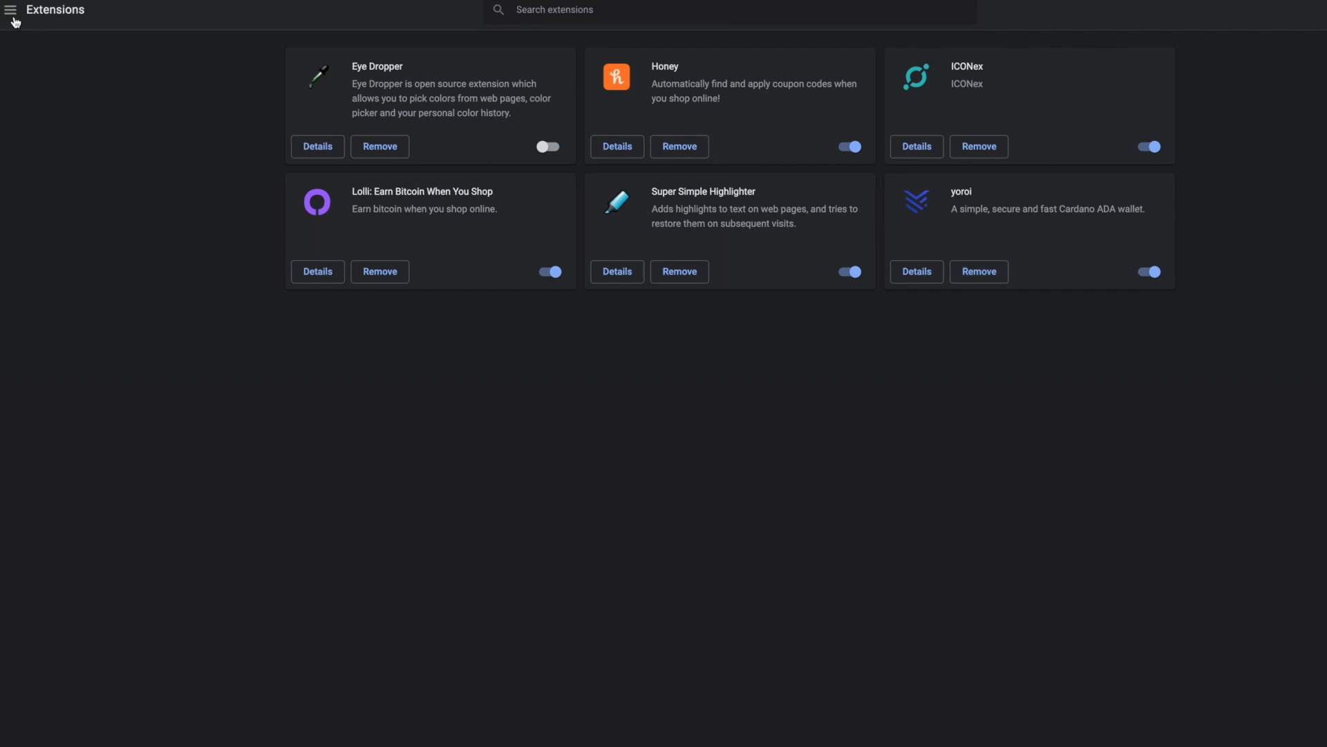
mouse_move(10, 10)
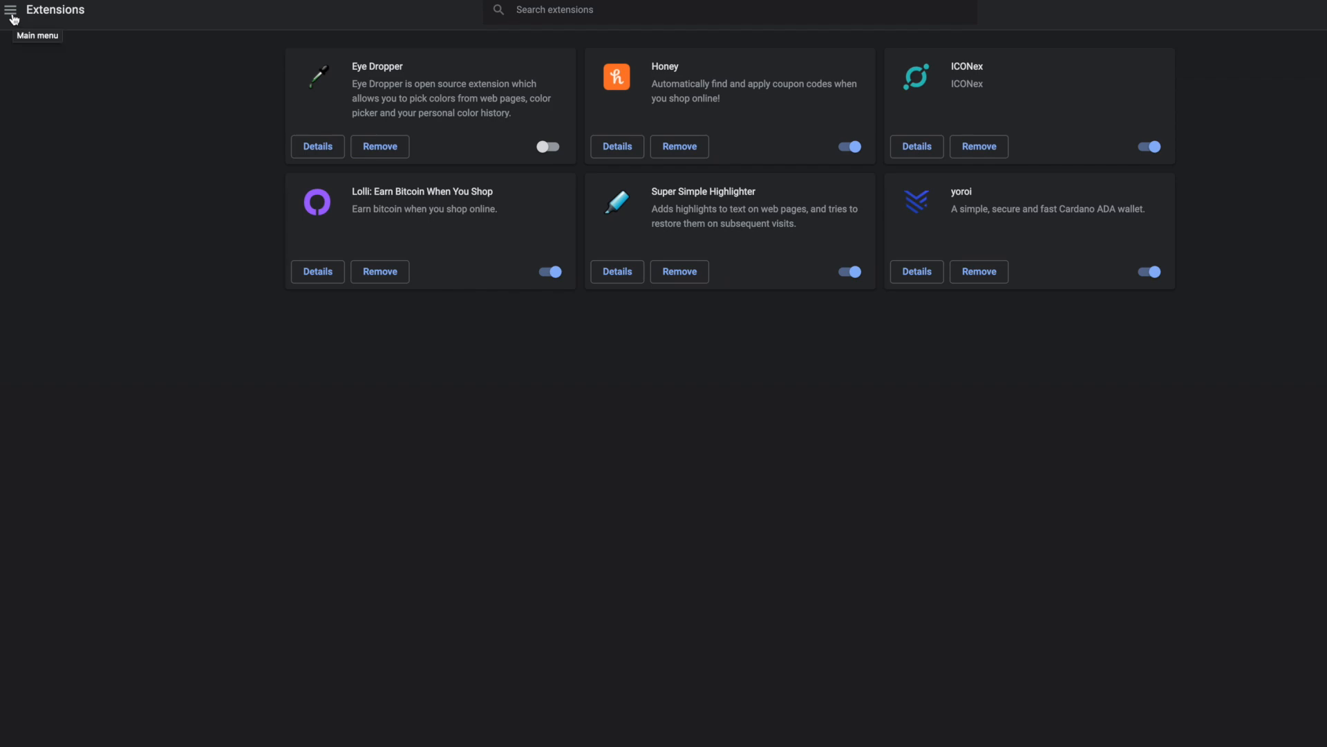
click(11, 11)
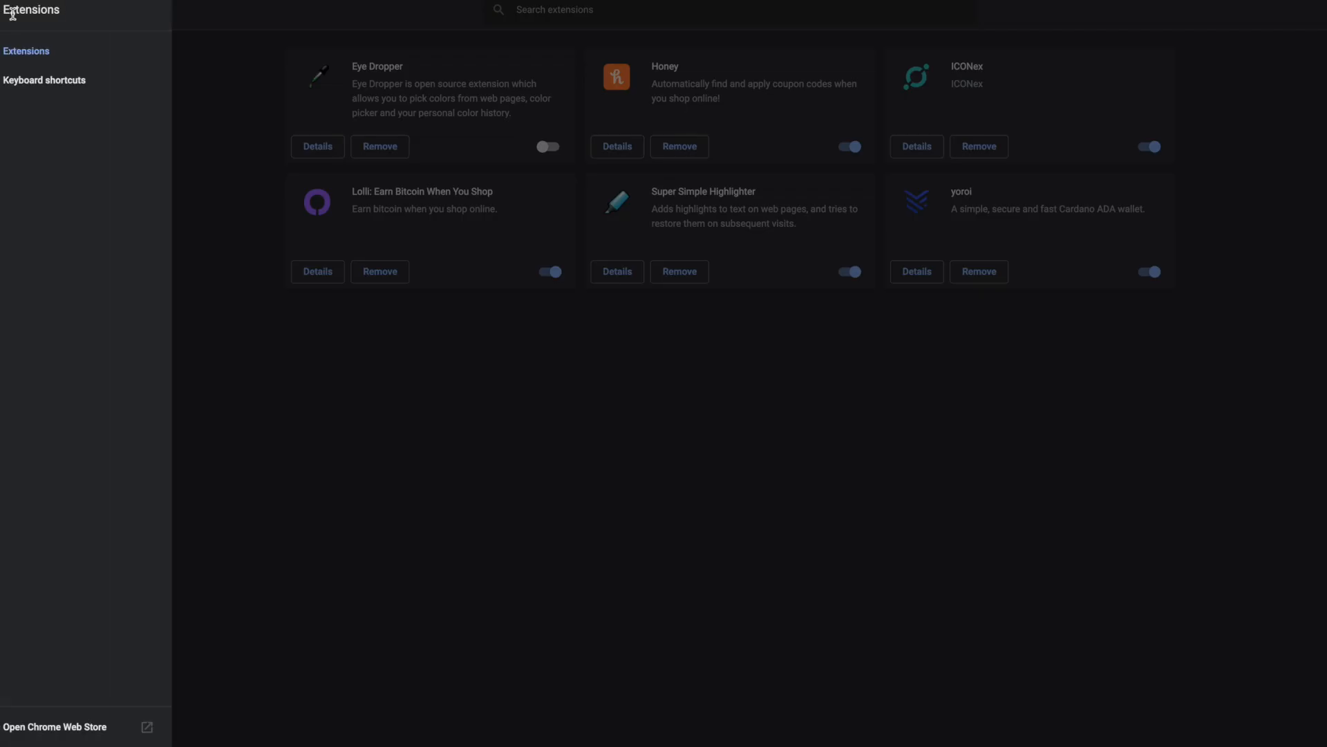
mouse_move(61, 319)
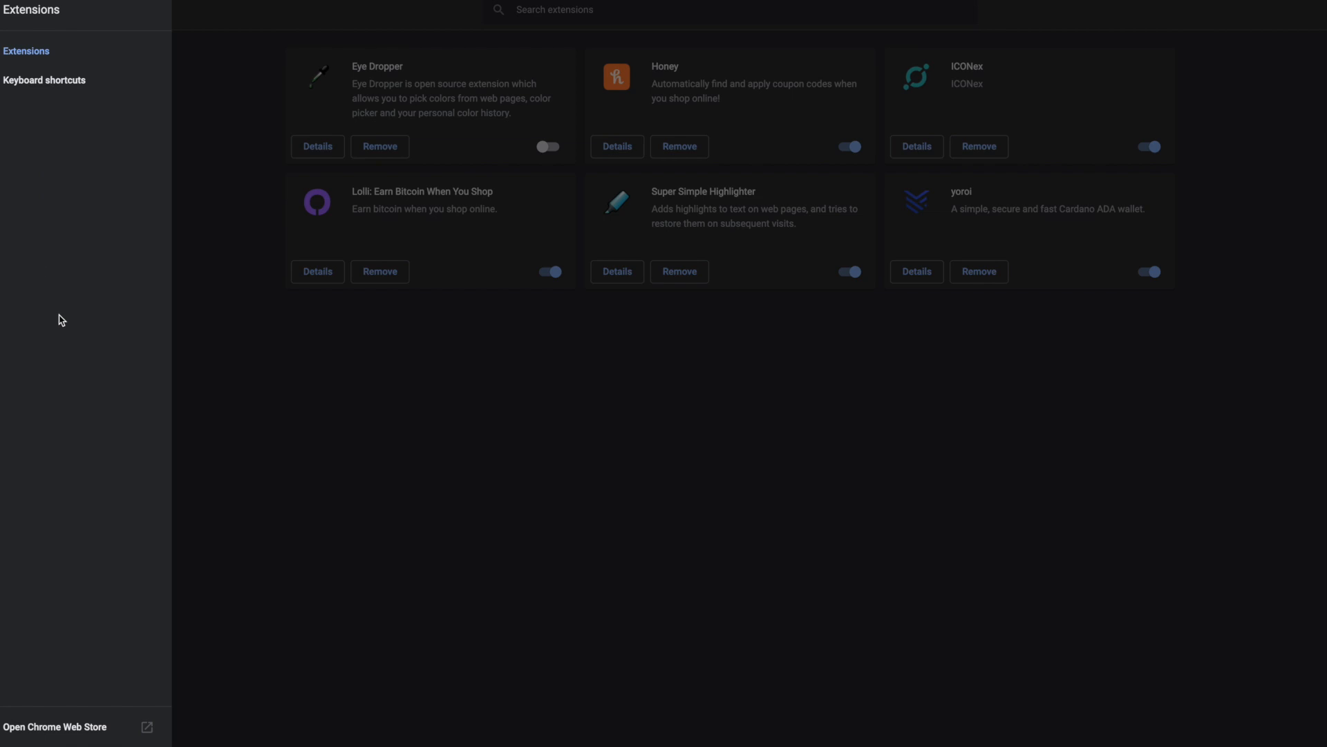
mouse_move(12, 735)
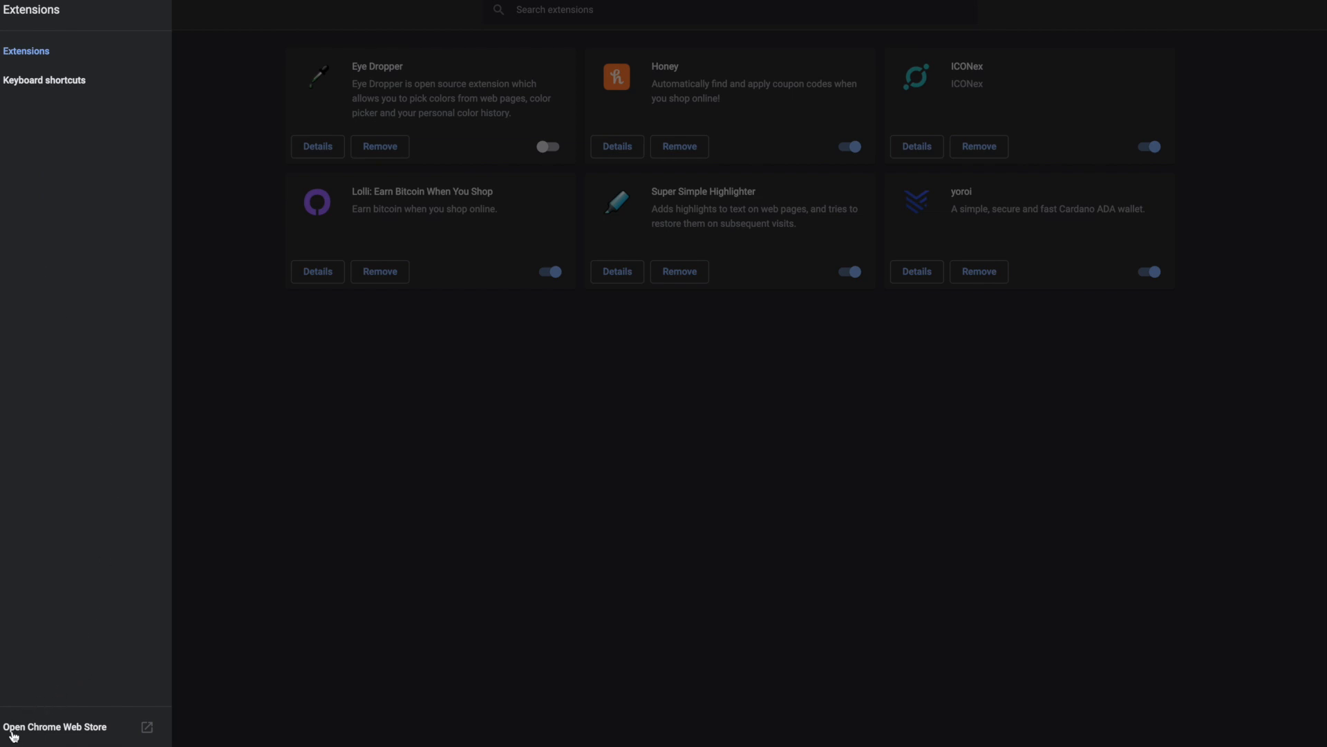
click(55, 726)
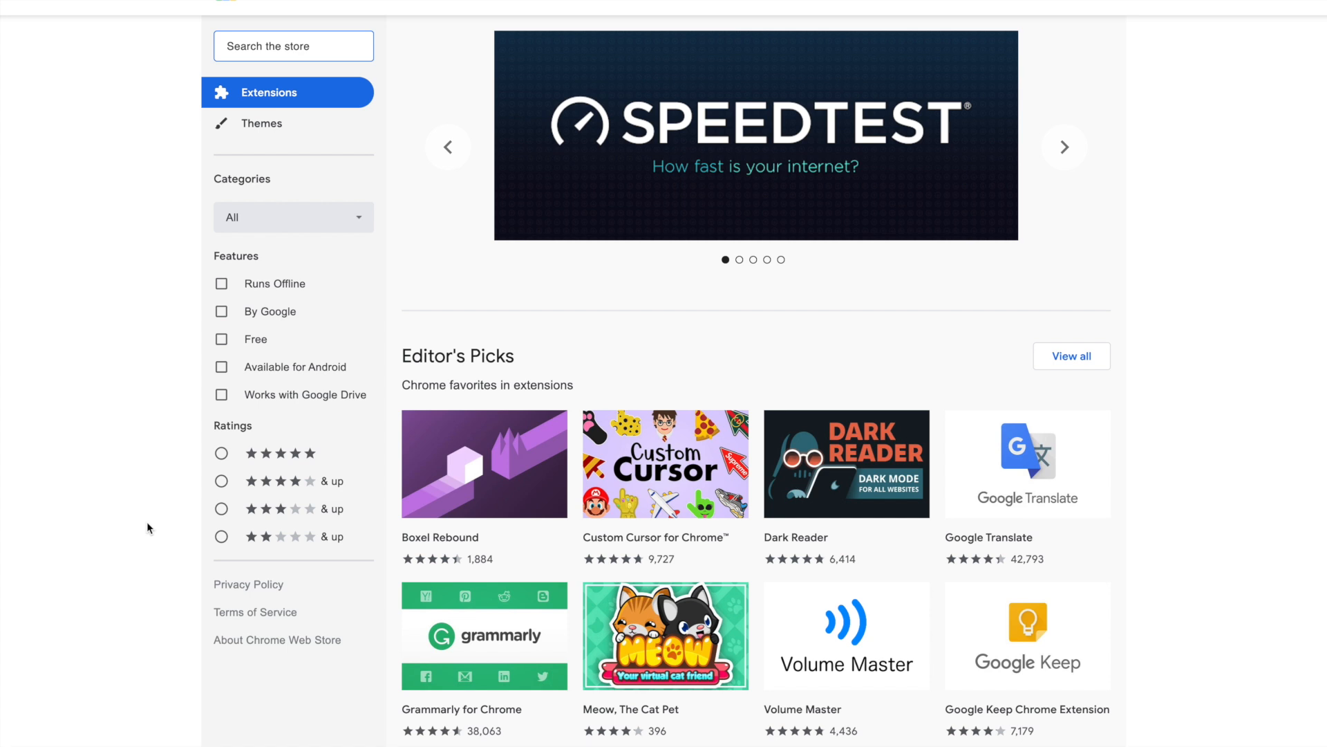
Search the Chrome Web Store for 'yoroi shelley testnet'.
click(1063, 146)
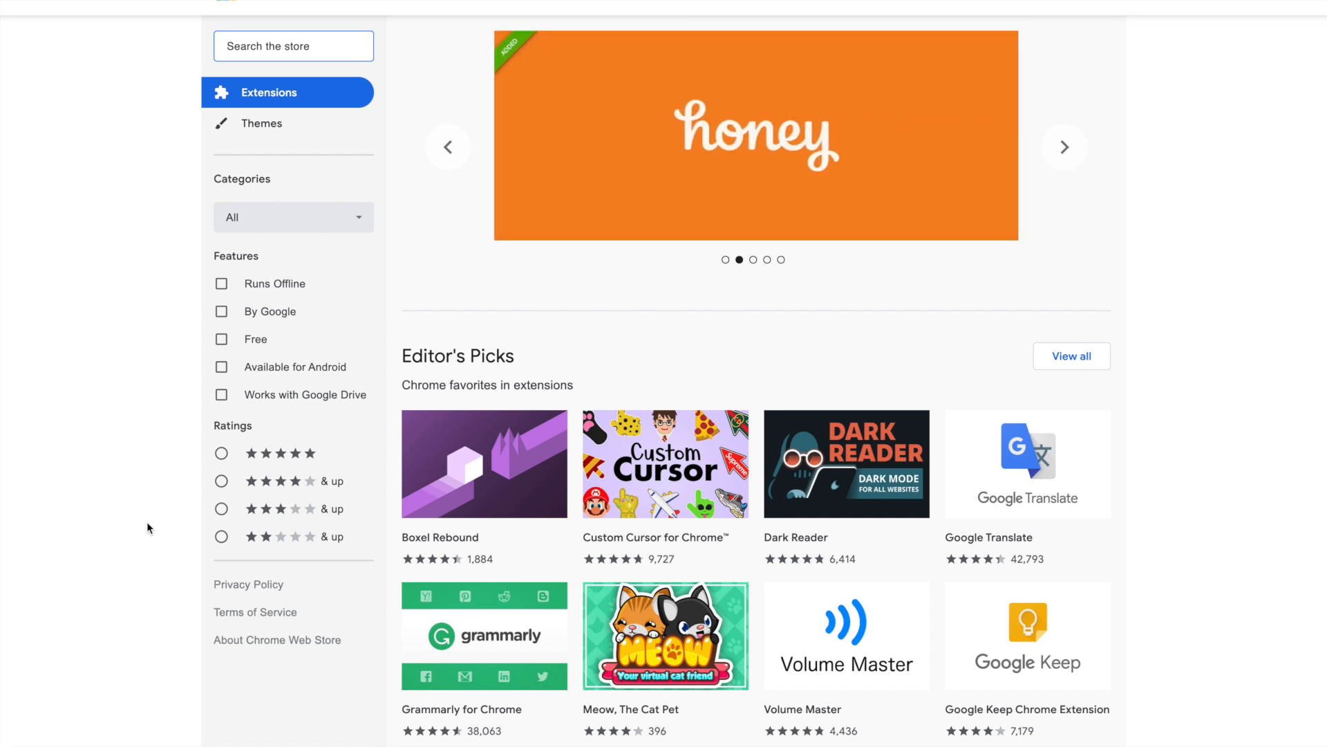
text(yoroi)
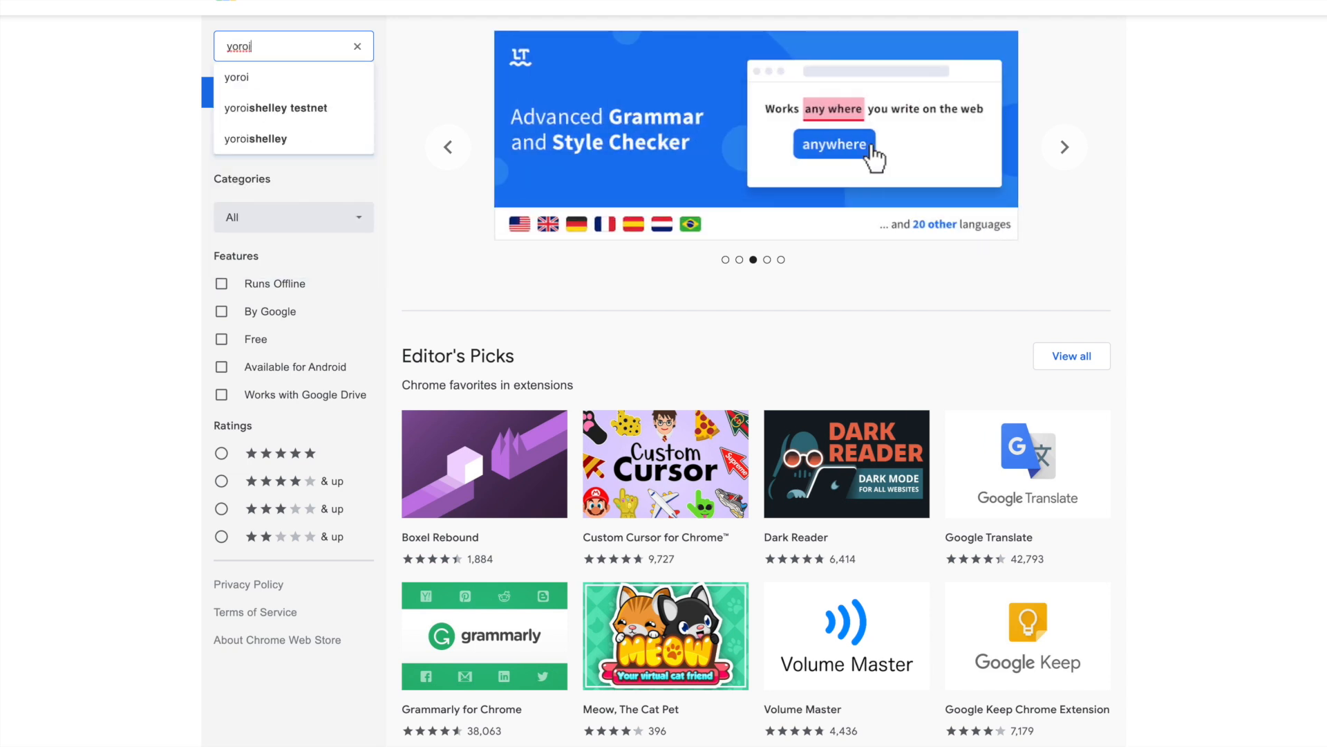
click(293, 108)
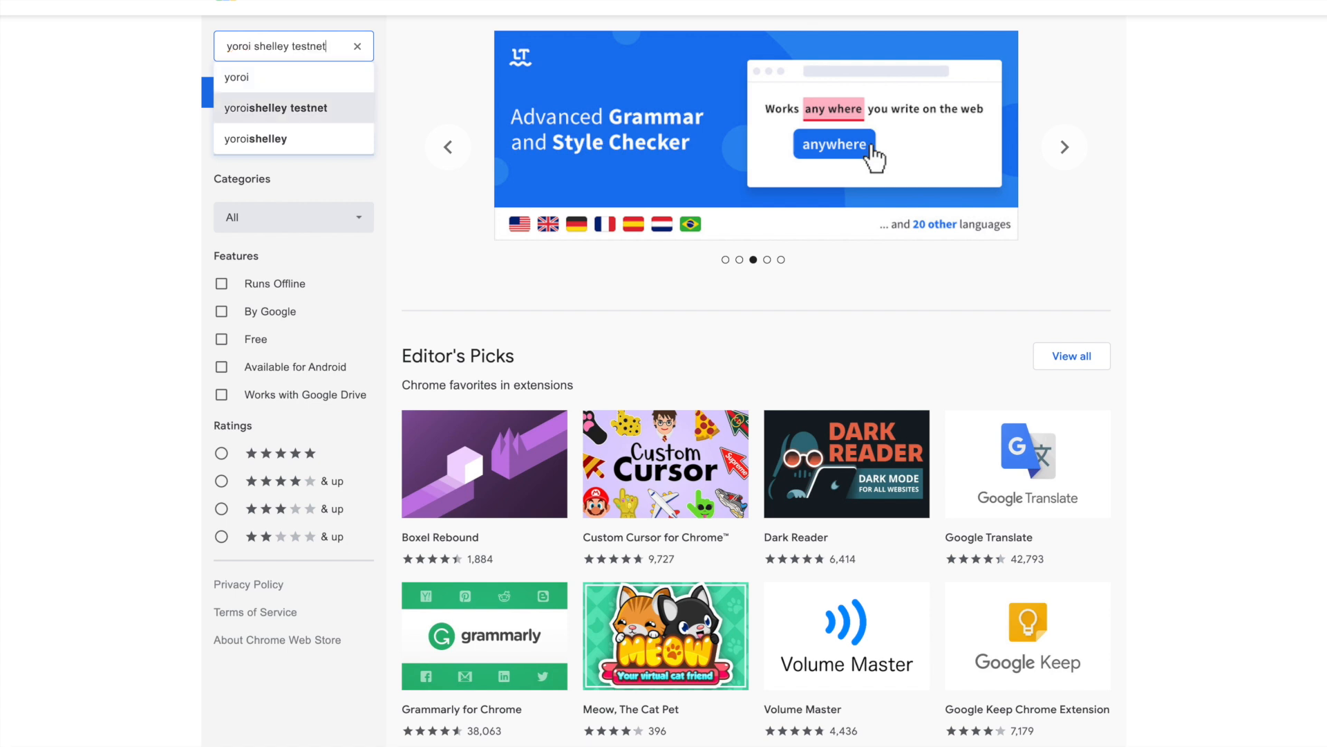
click(276, 107)
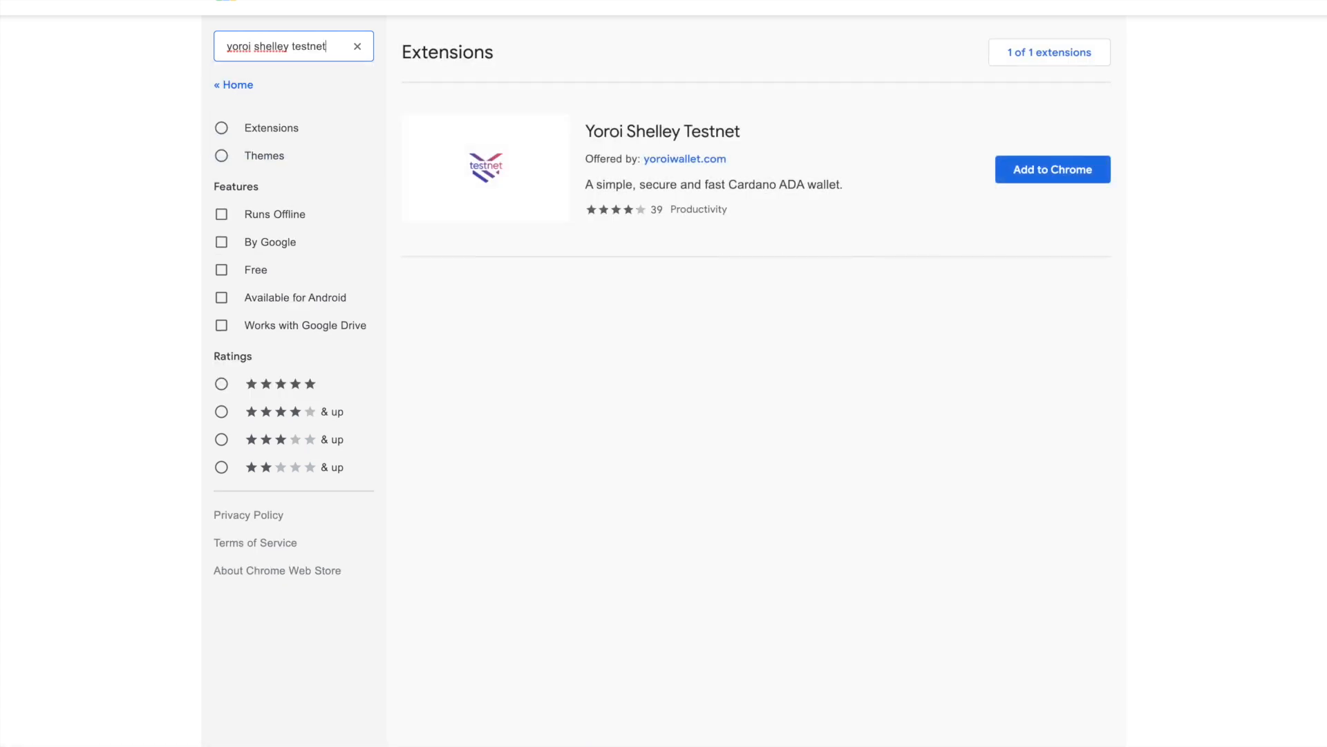
mouse_move(604, 152)
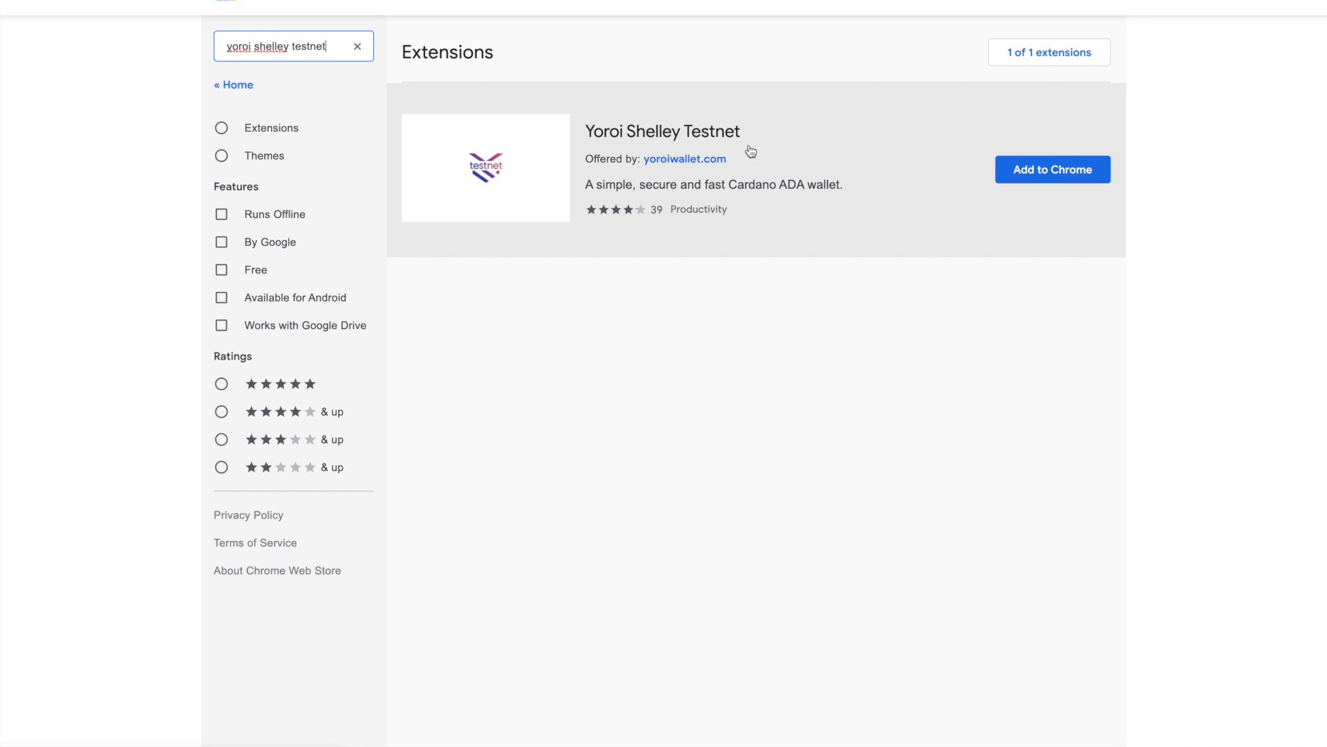
mouse_move(706, 173)
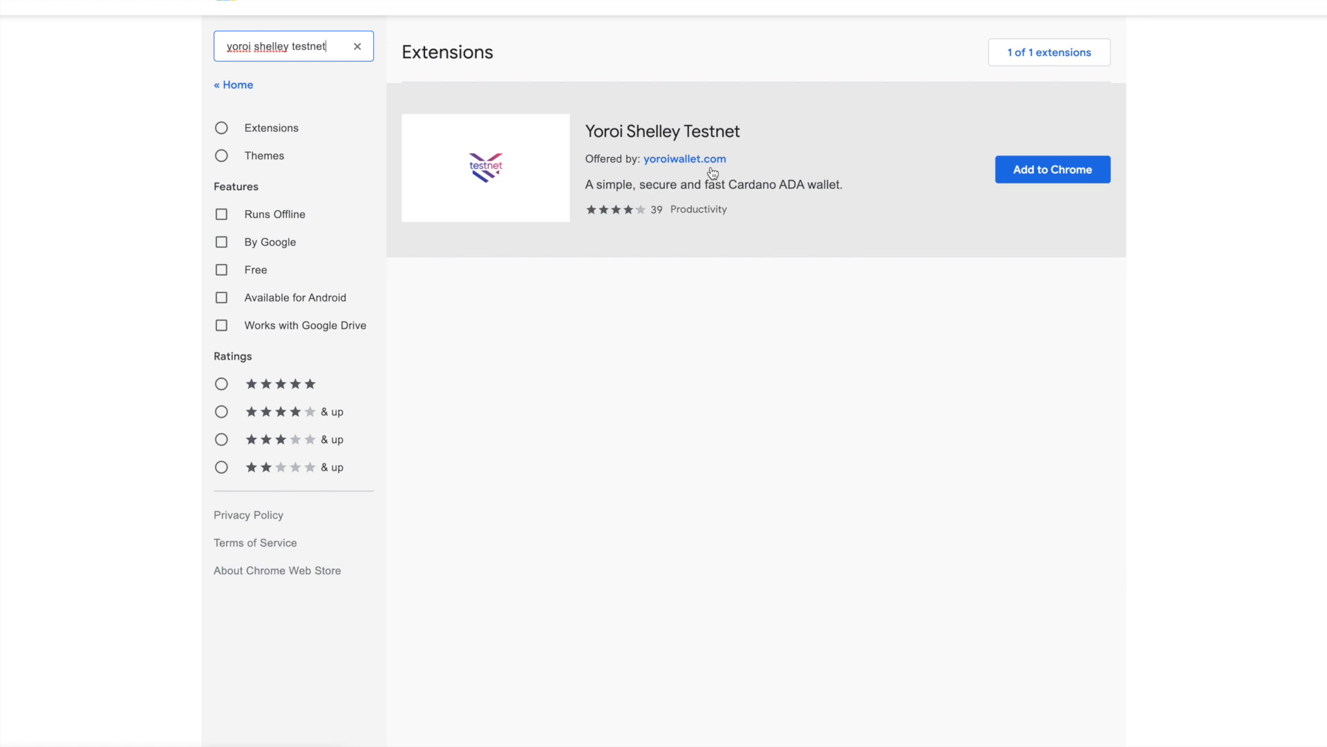
Add the Yoroi Shelley Testnet extension to Chrome and confirm the installation.
click(1053, 170)
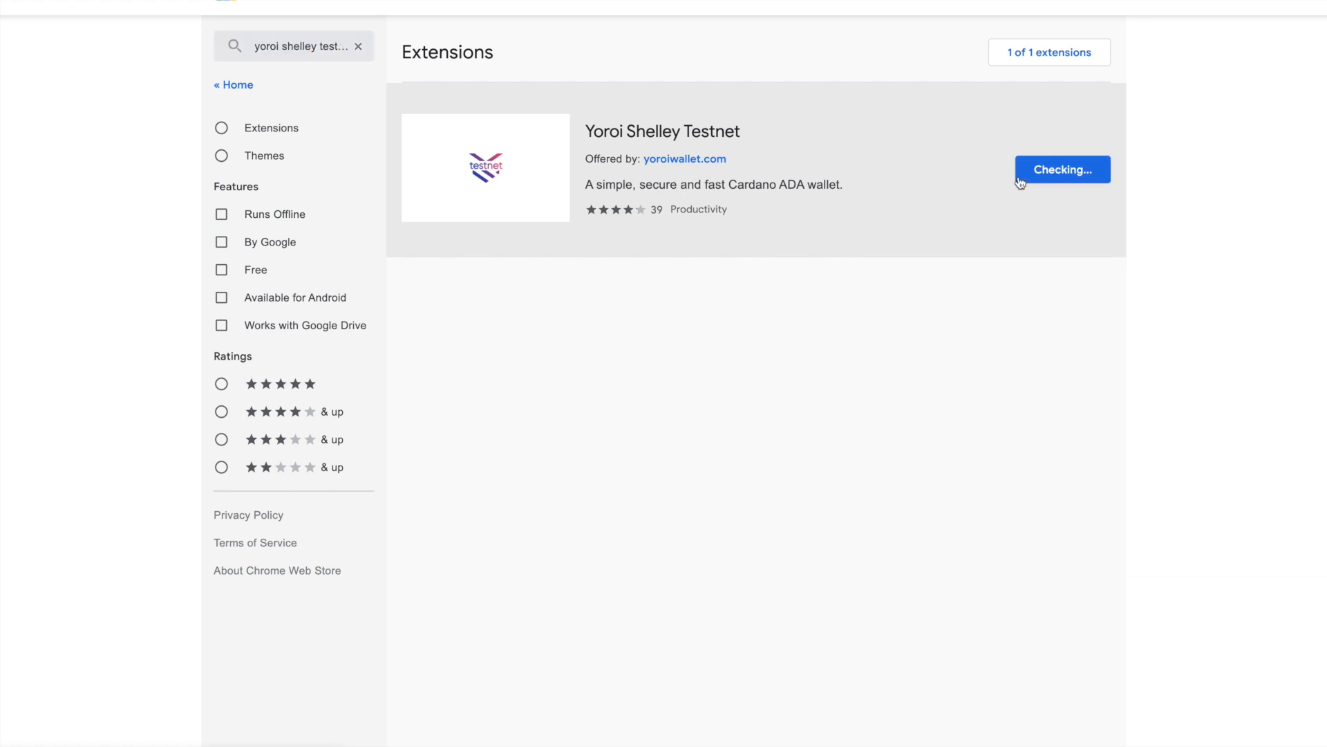
click(1062, 169)
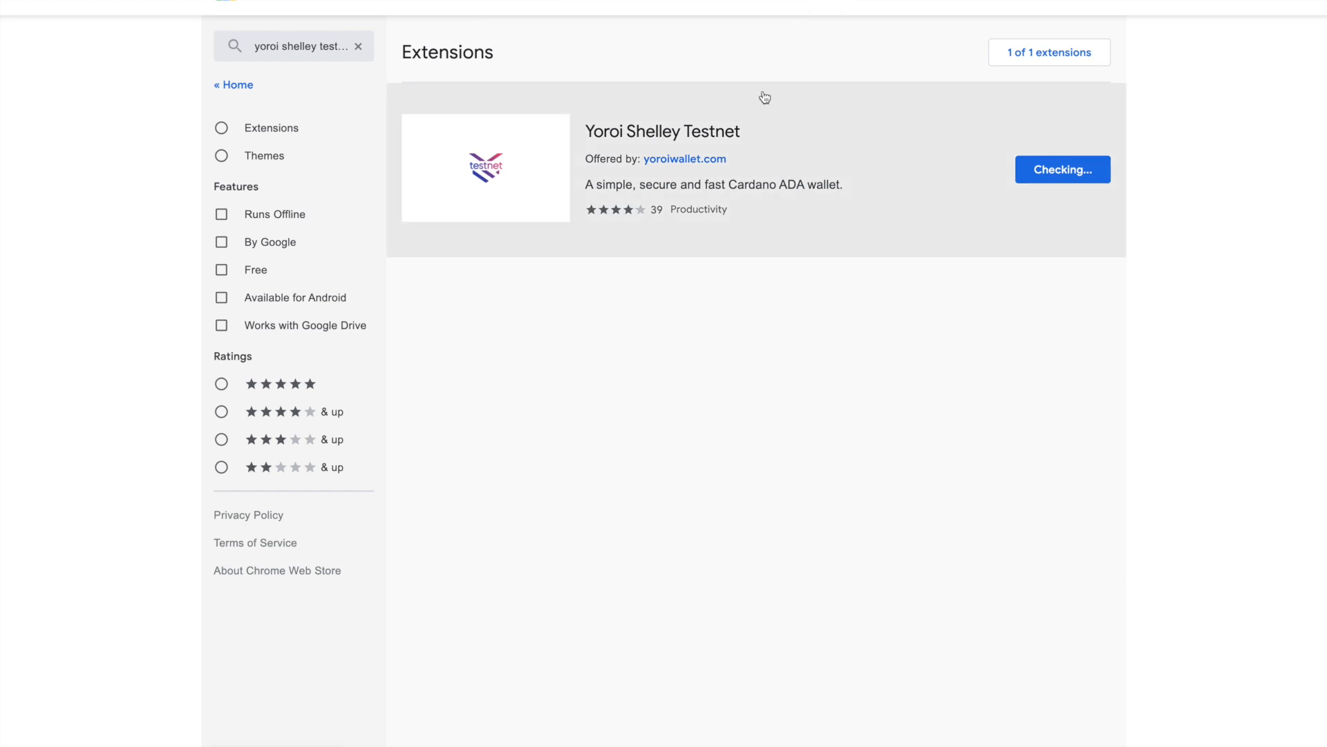
click(1063, 168)
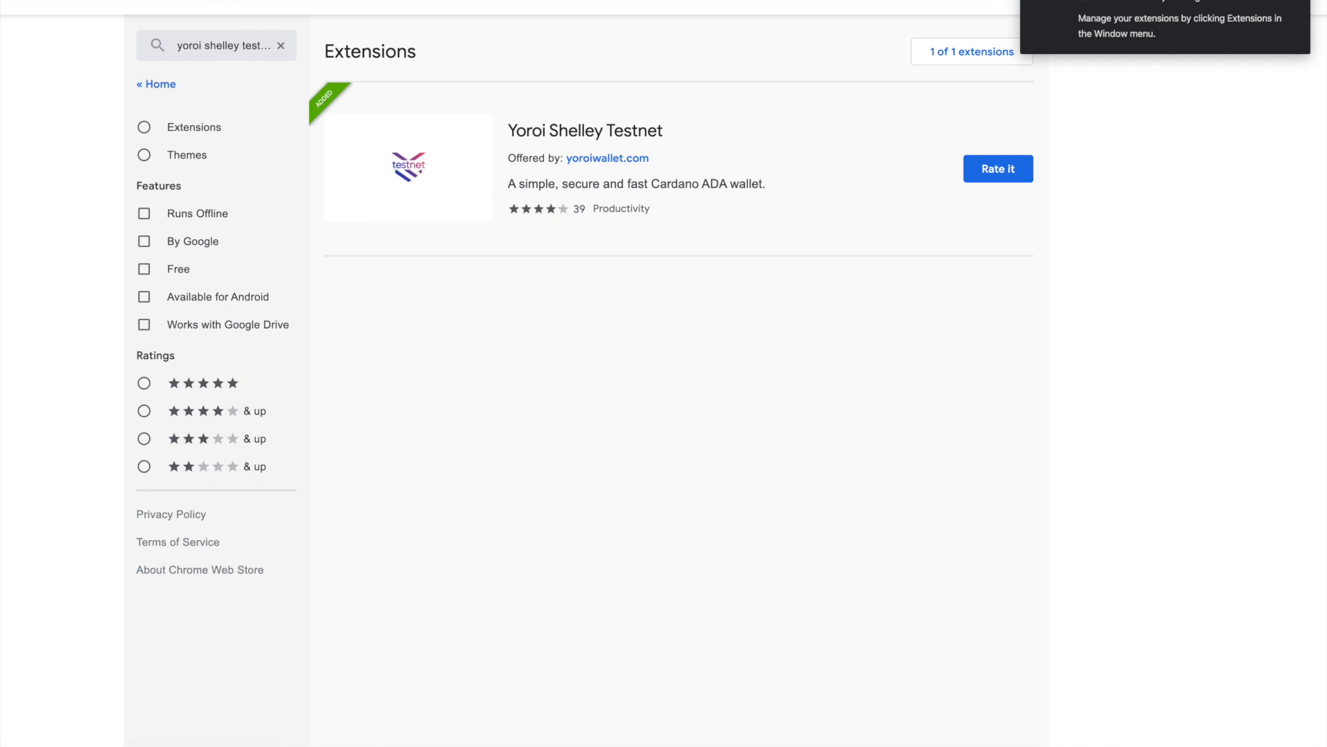
mouse_move(1206, 6)
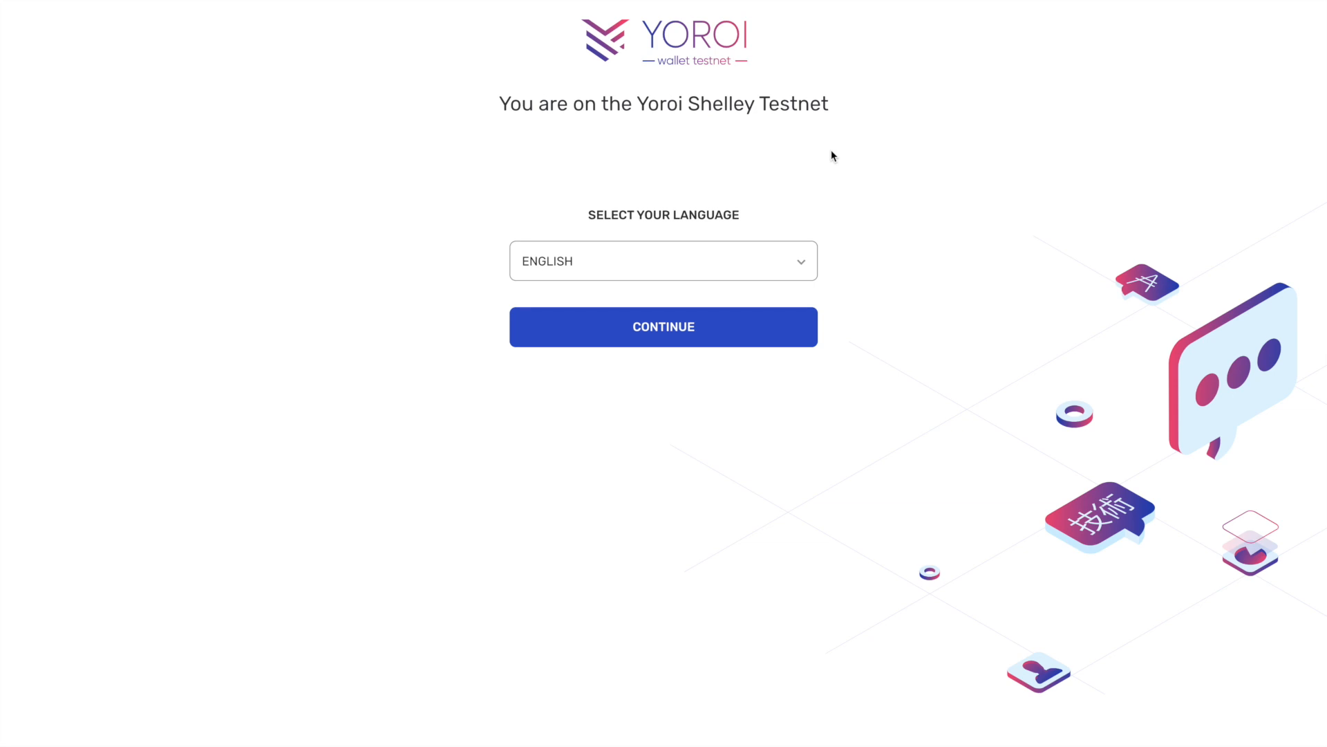
mouse_move(710, 286)
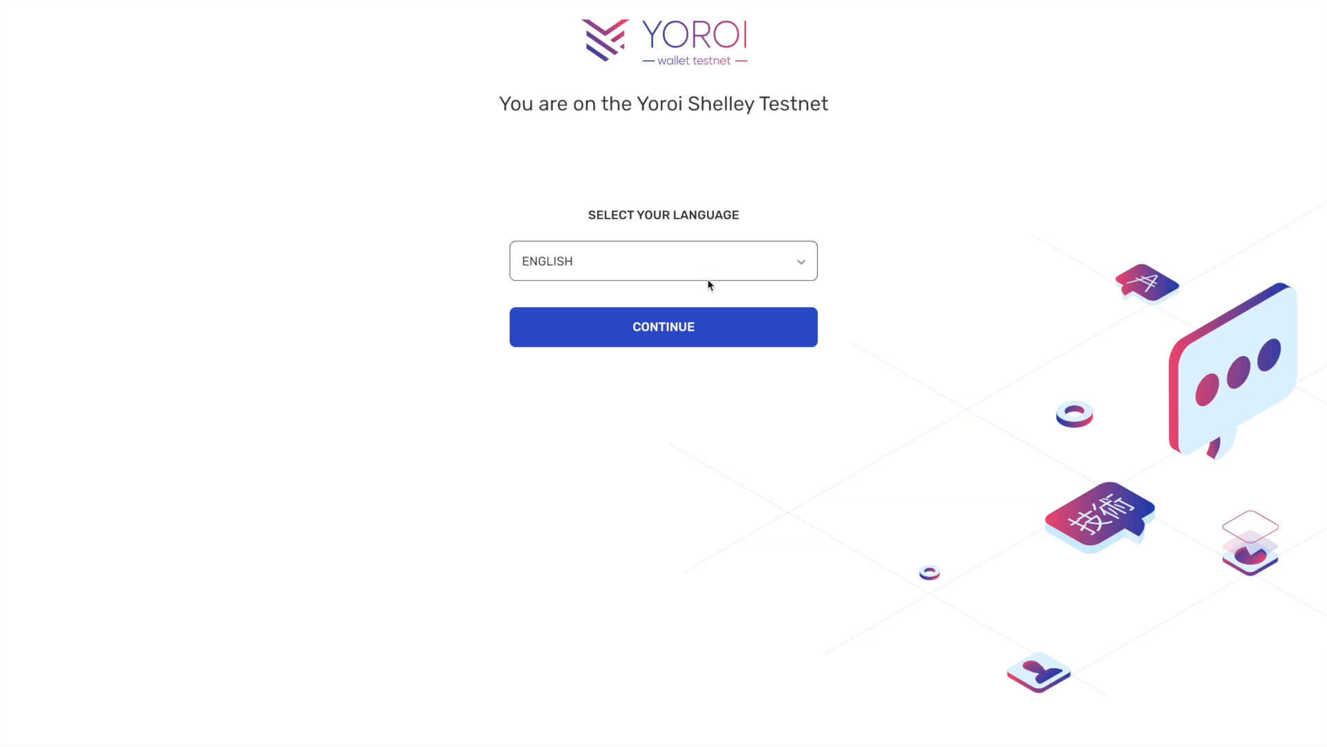
mouse_move(663, 328)
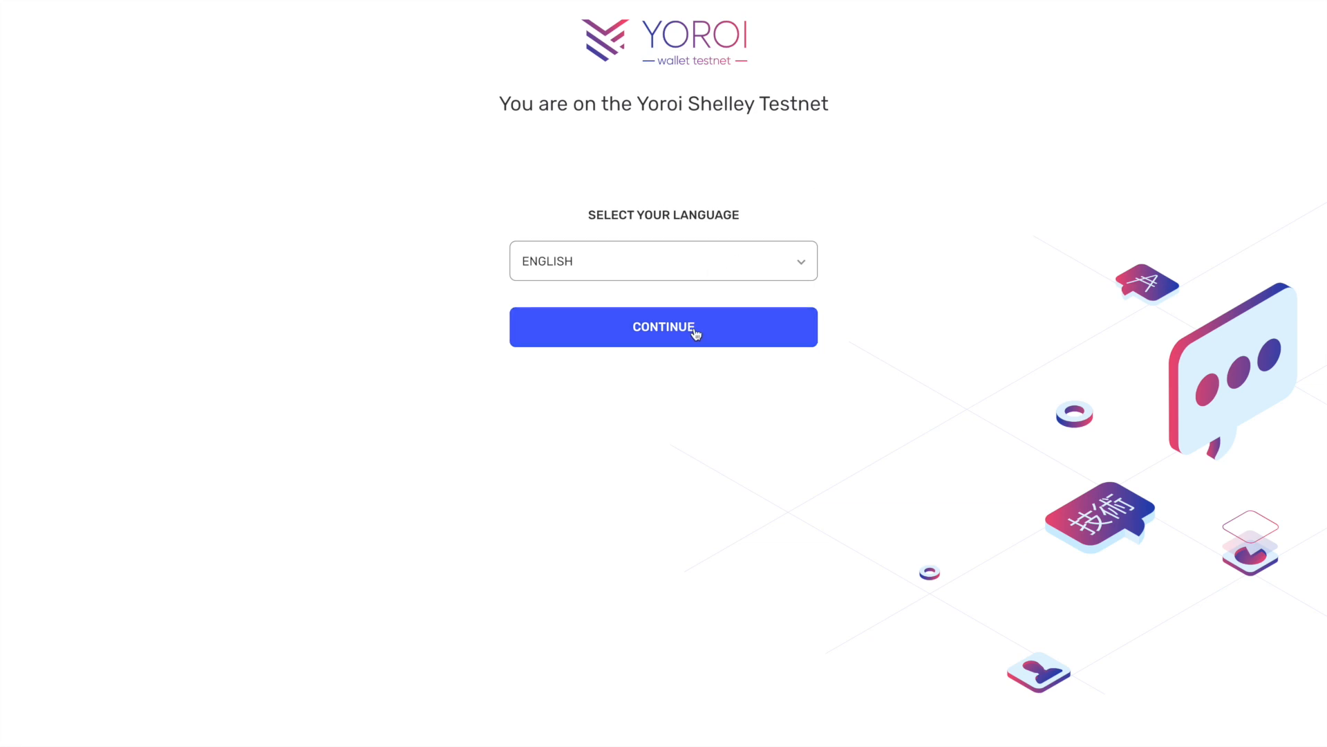
Keep English, scroll through the Terms of Use, agree to them and continue.
click(663, 327)
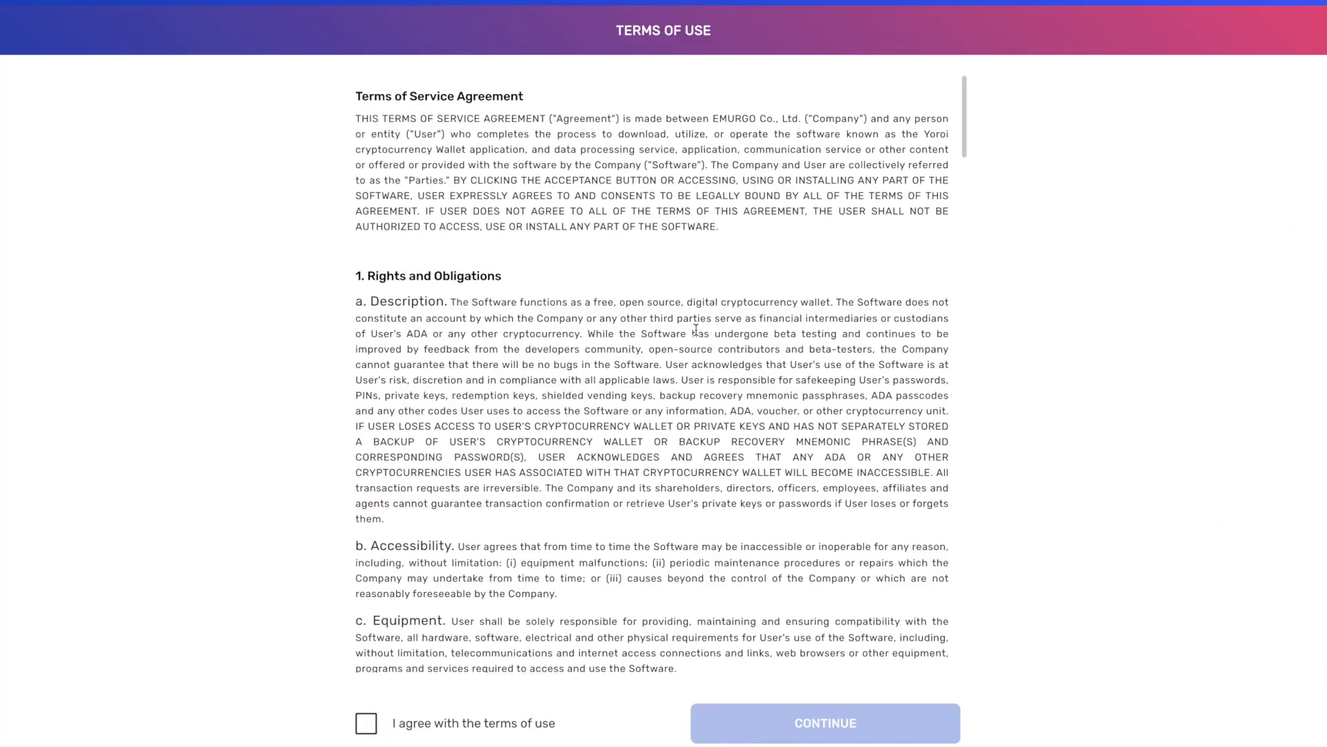
scroll(down, 3)
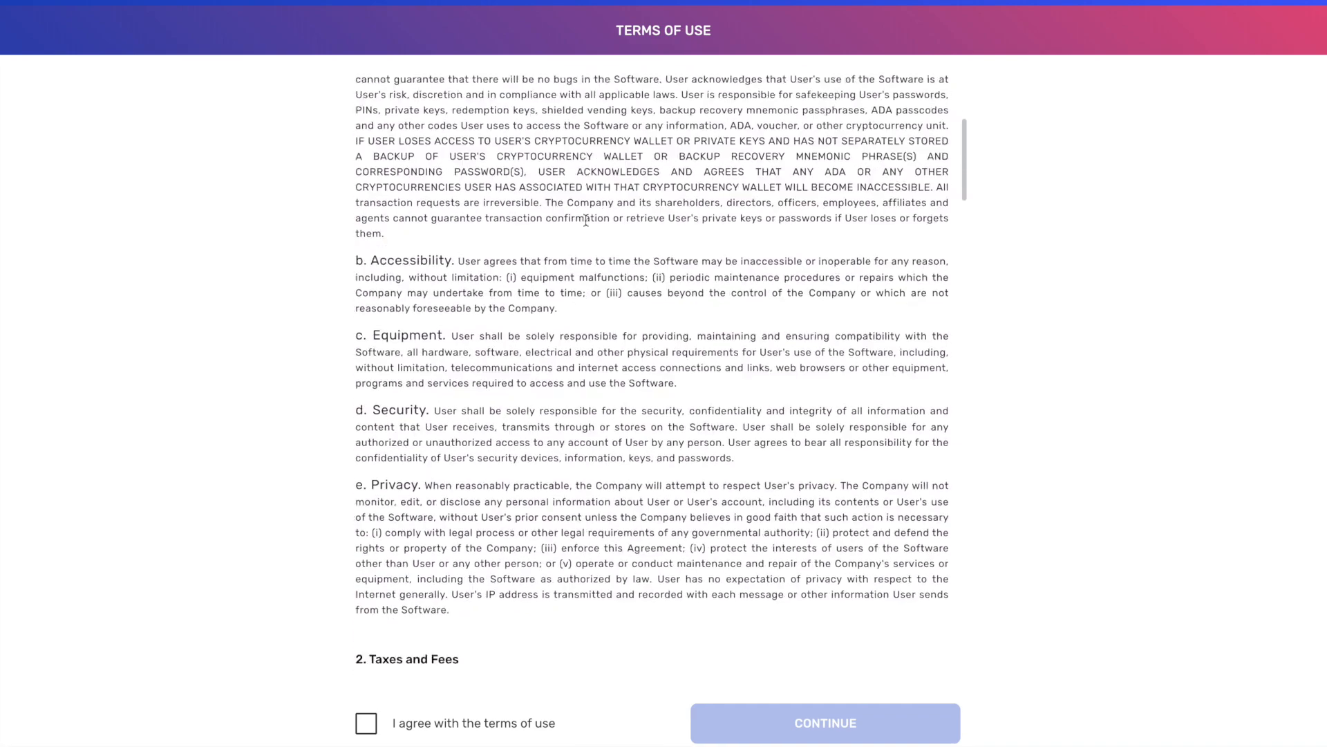
scroll(down, 3)
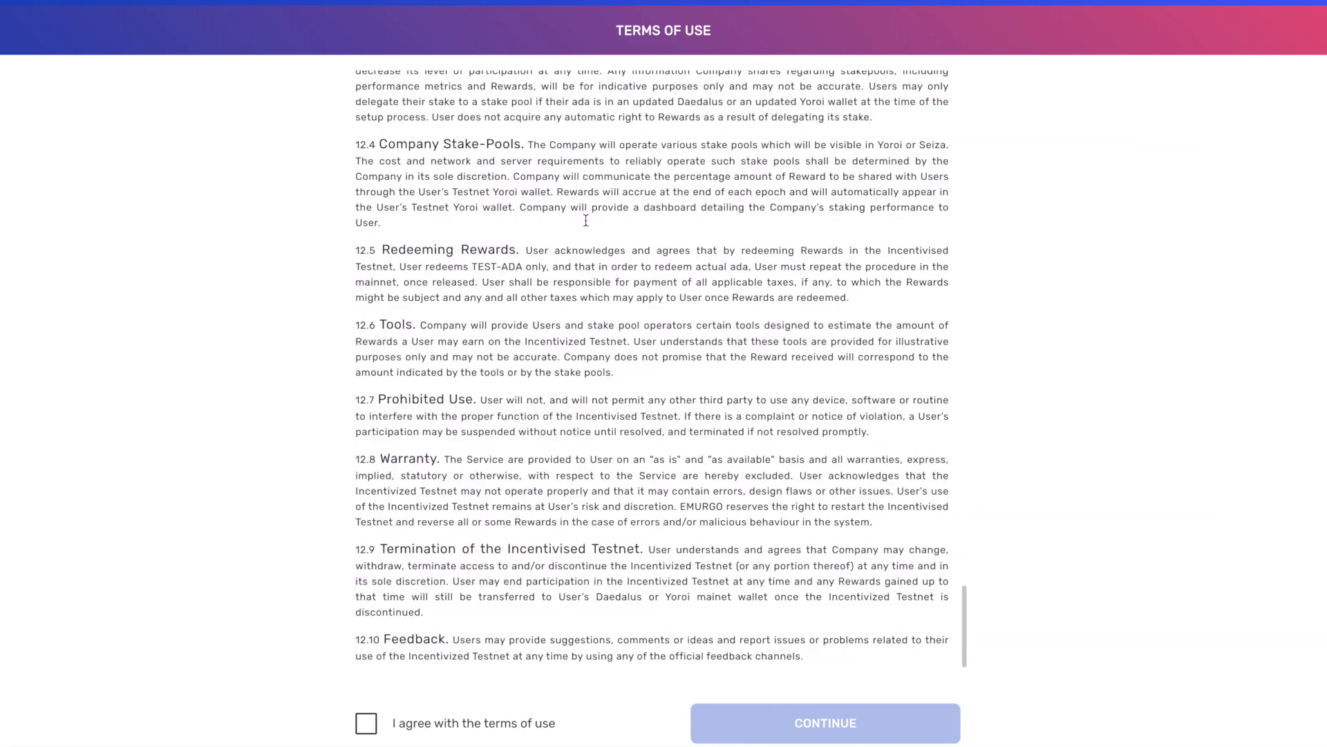
click(365, 723)
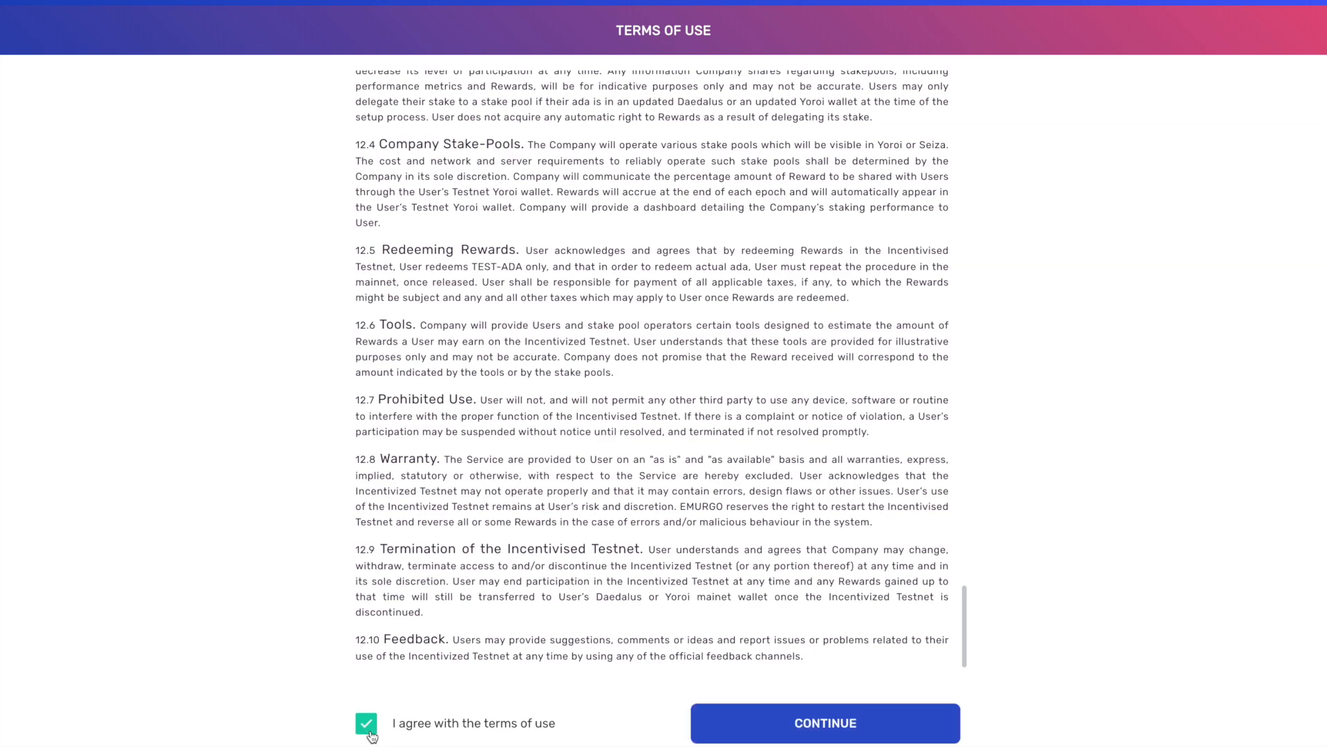
click(824, 723)
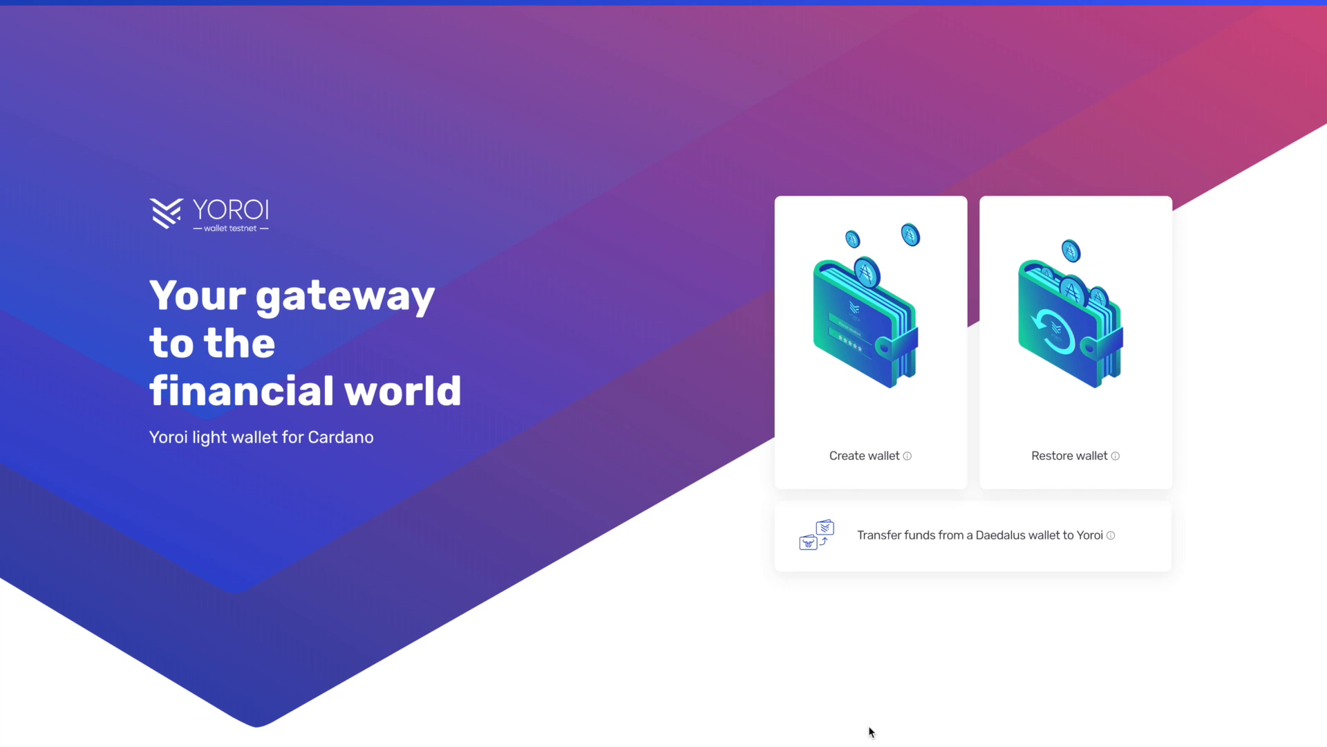
mouse_move(1062, 467)
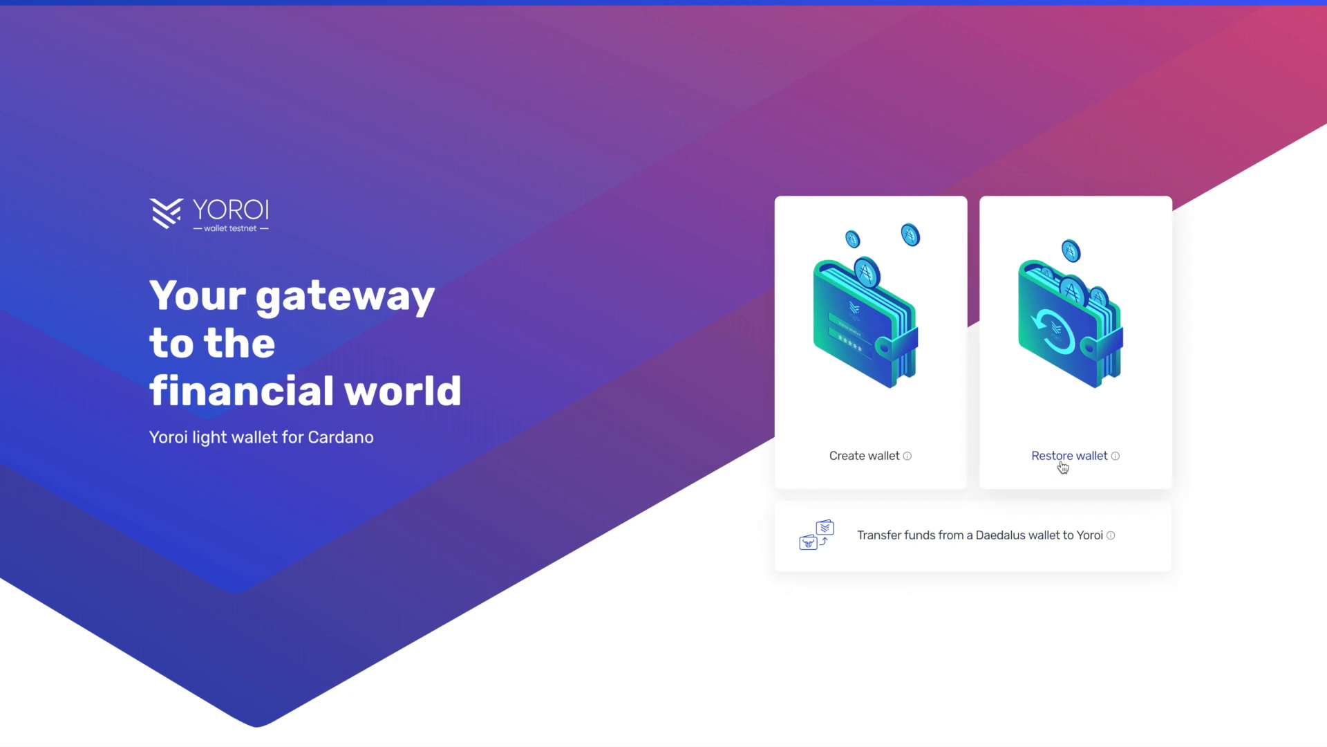
Choose Restore wallet using the 15-word recovery phrase option.
click(1069, 455)
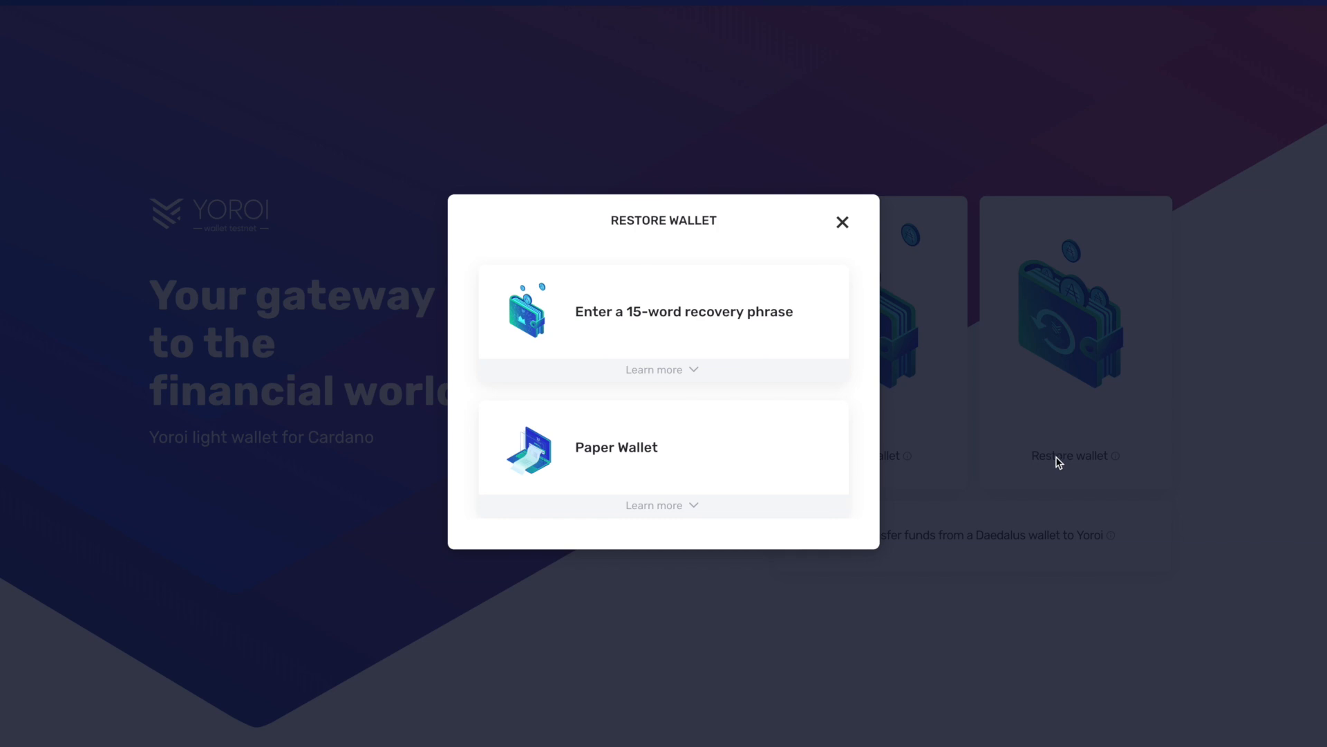
mouse_move(727, 321)
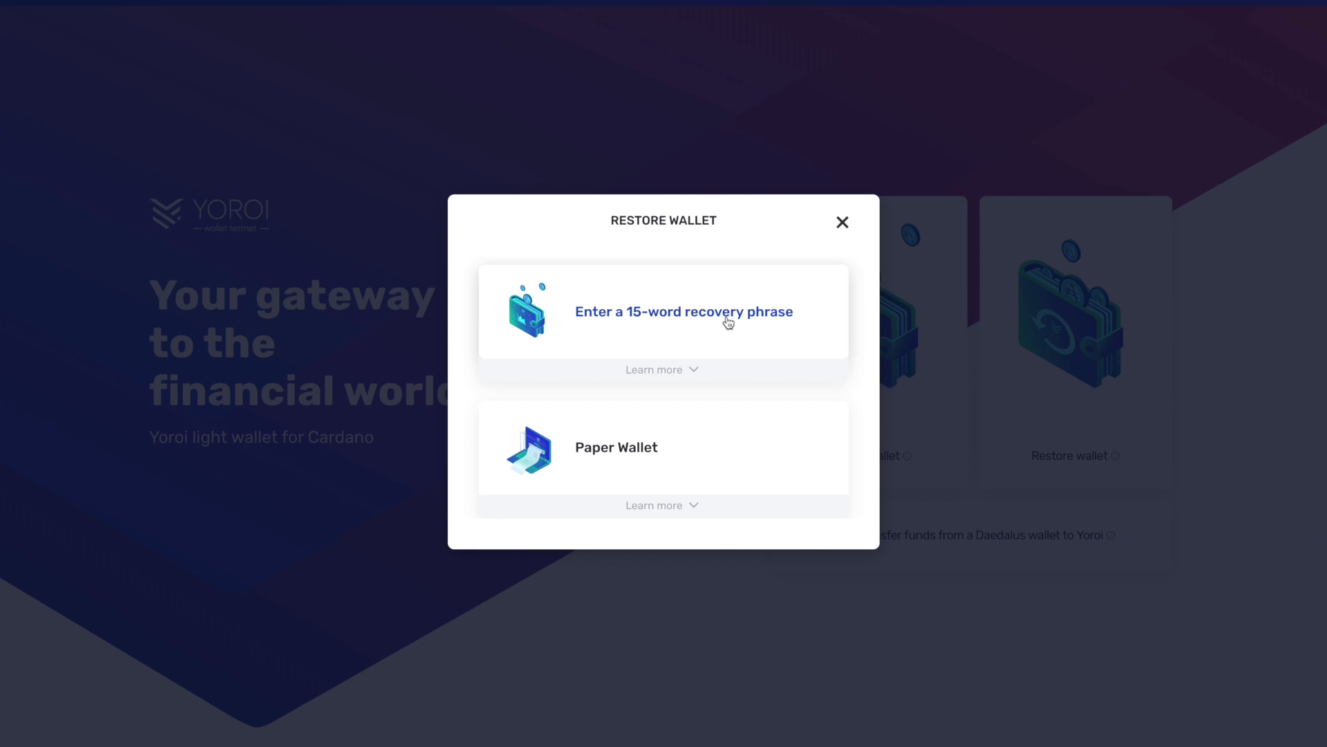
click(682, 310)
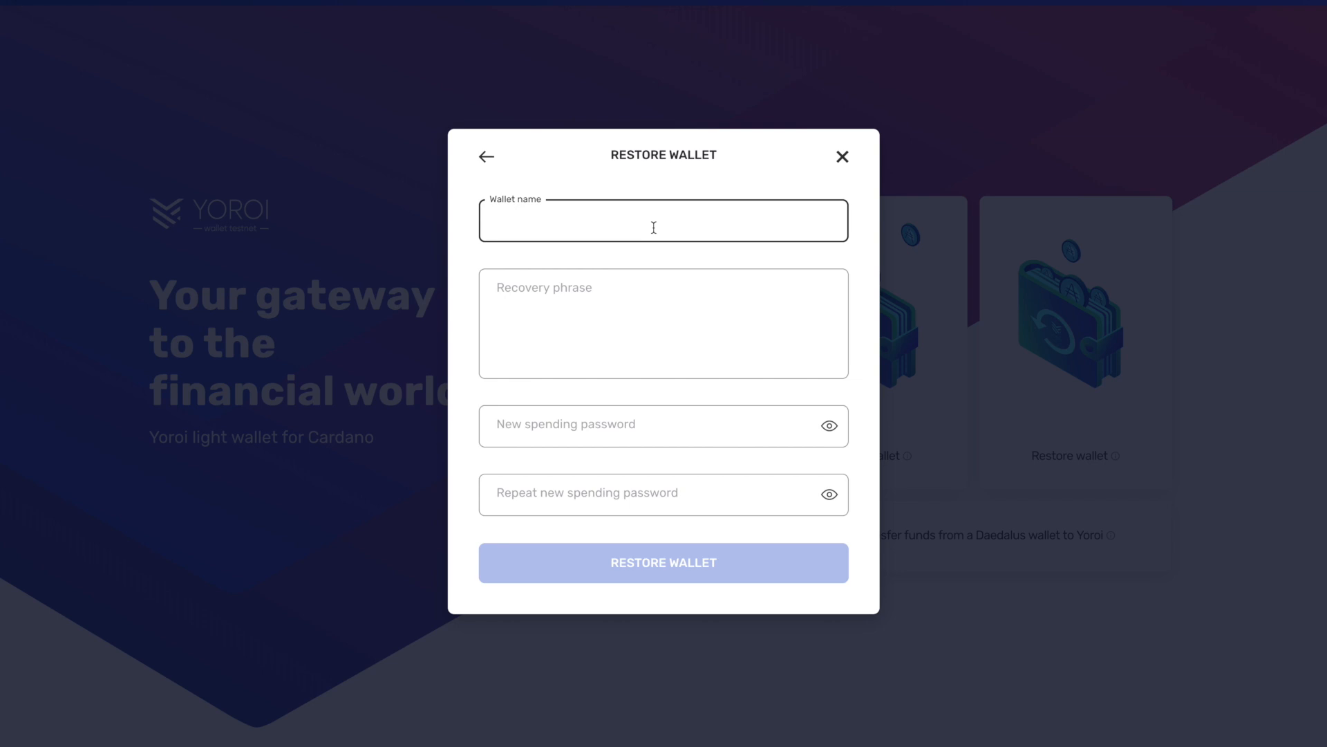
Enter the wallet name, recovery phrase and spending password, then restore the wallet.
click(663, 562)
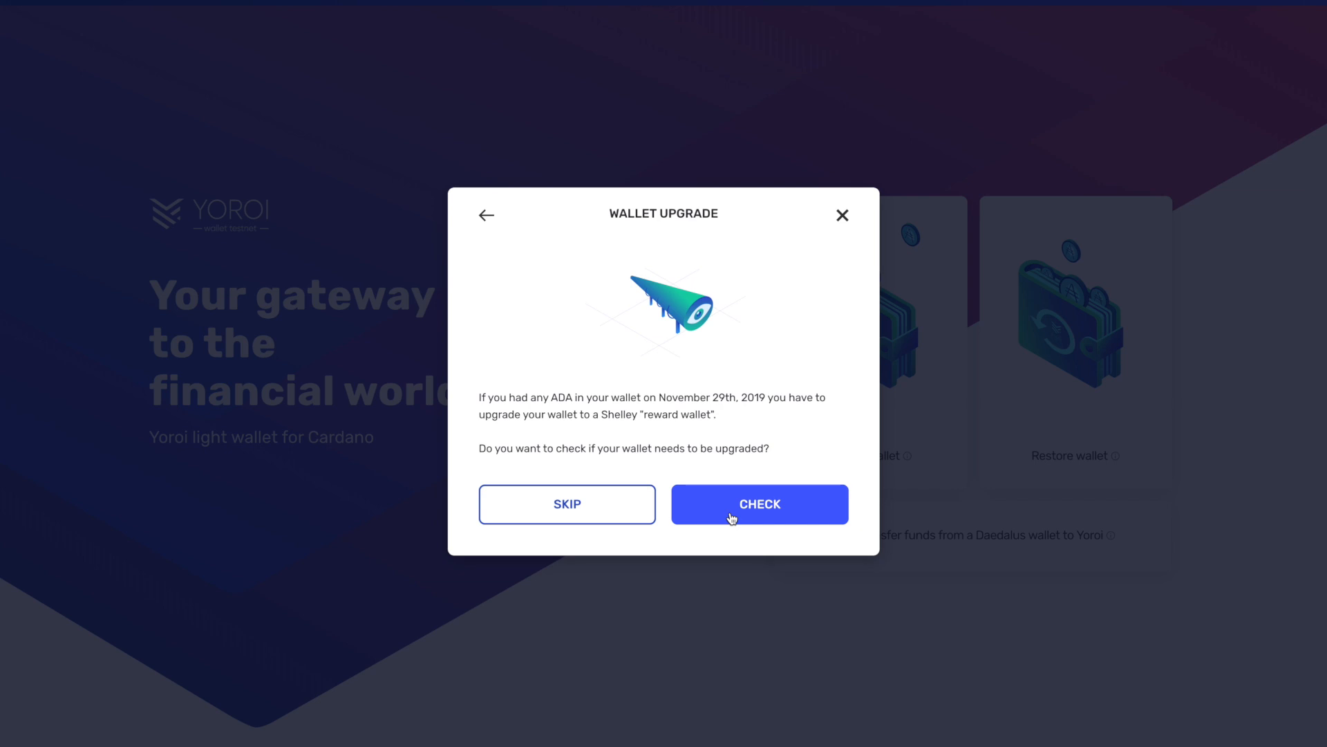
Check the wallet for an upgrade and transfer the recovered funds into the reward wallet.
click(758, 504)
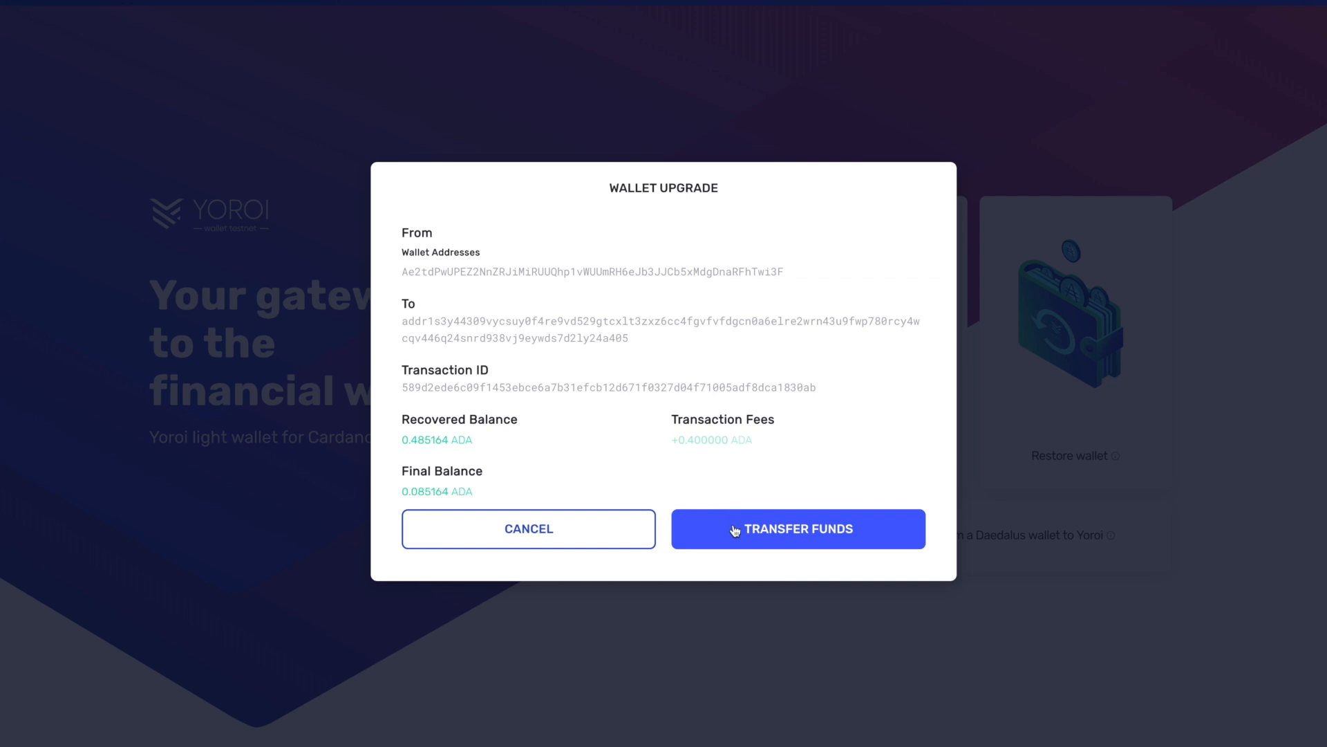
click(797, 528)
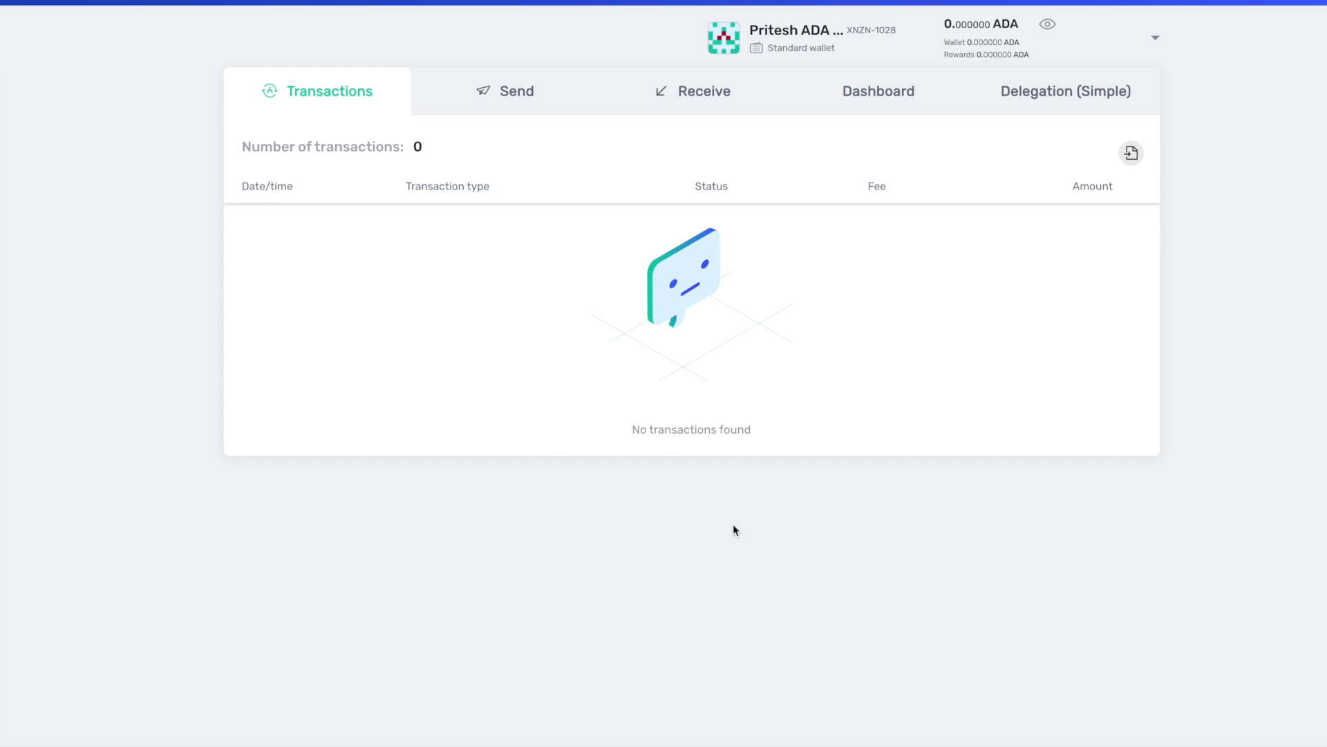
mouse_move(1008, 38)
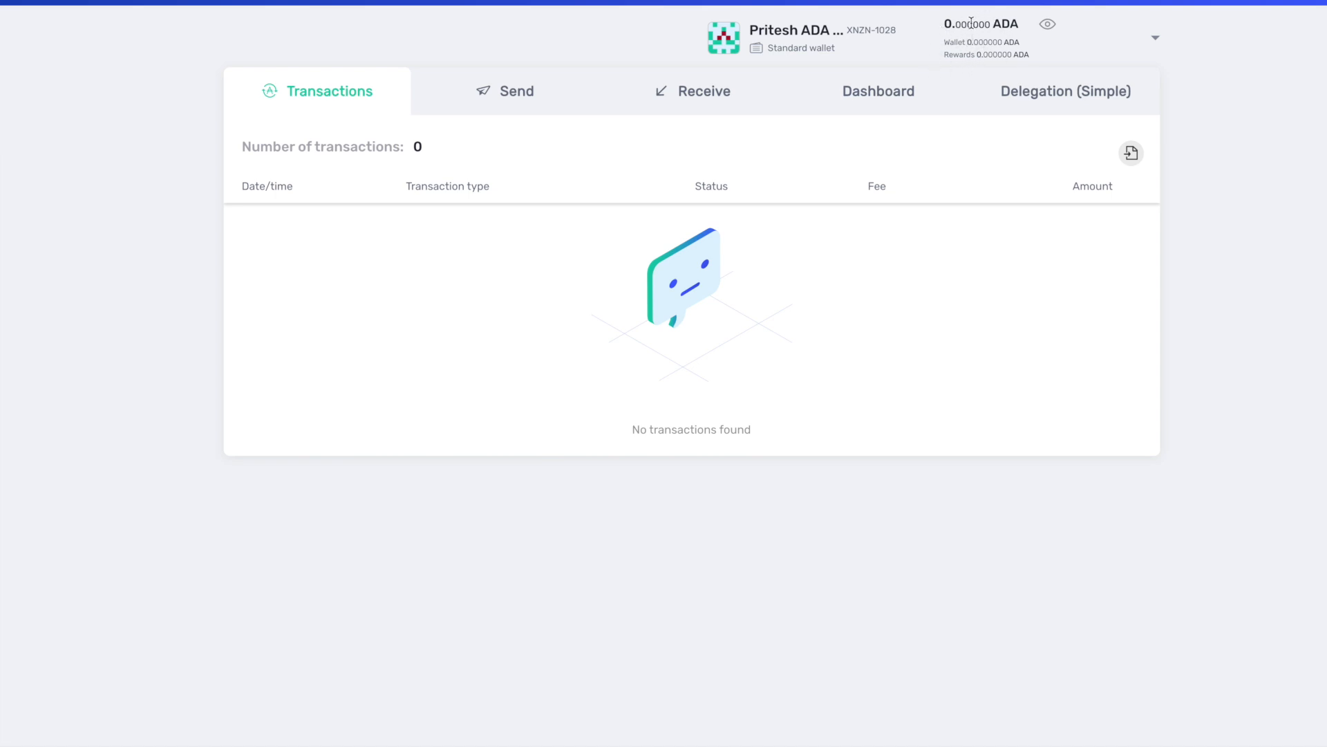
mouse_move(562, 174)
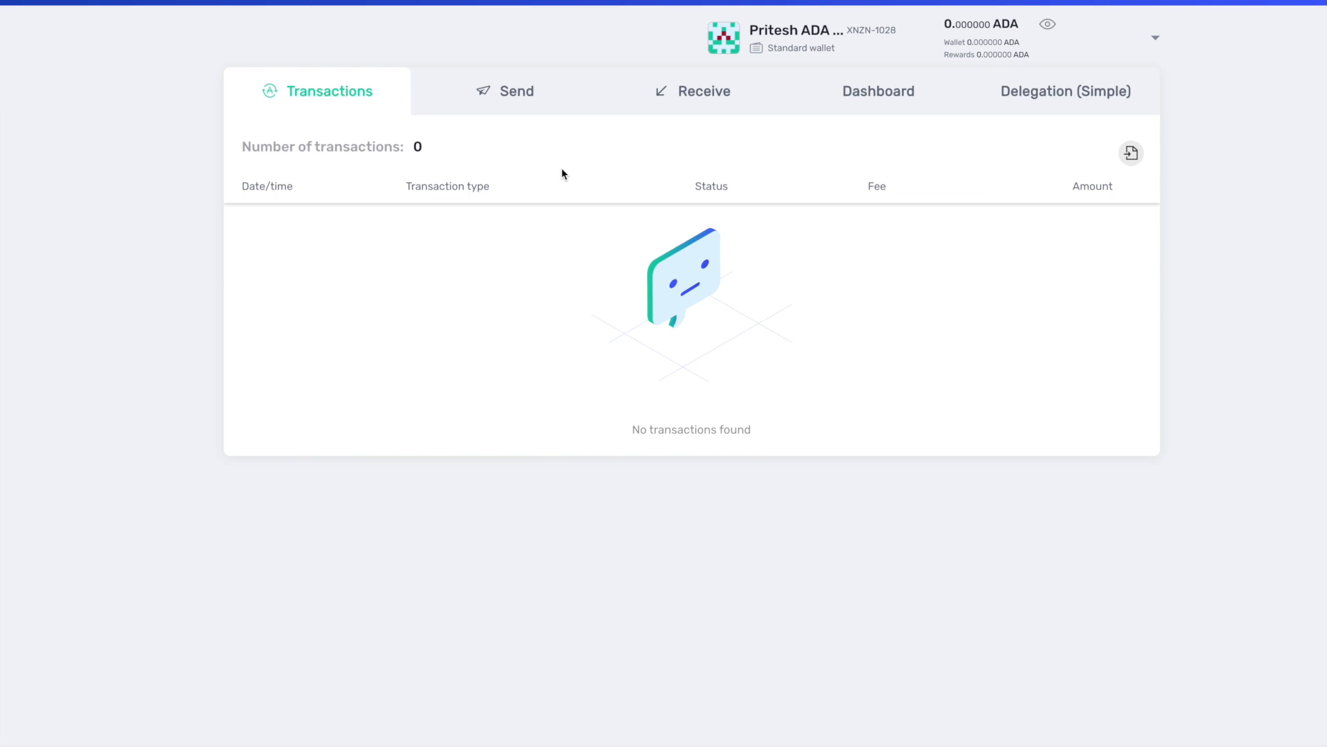
mouse_move(565, 53)
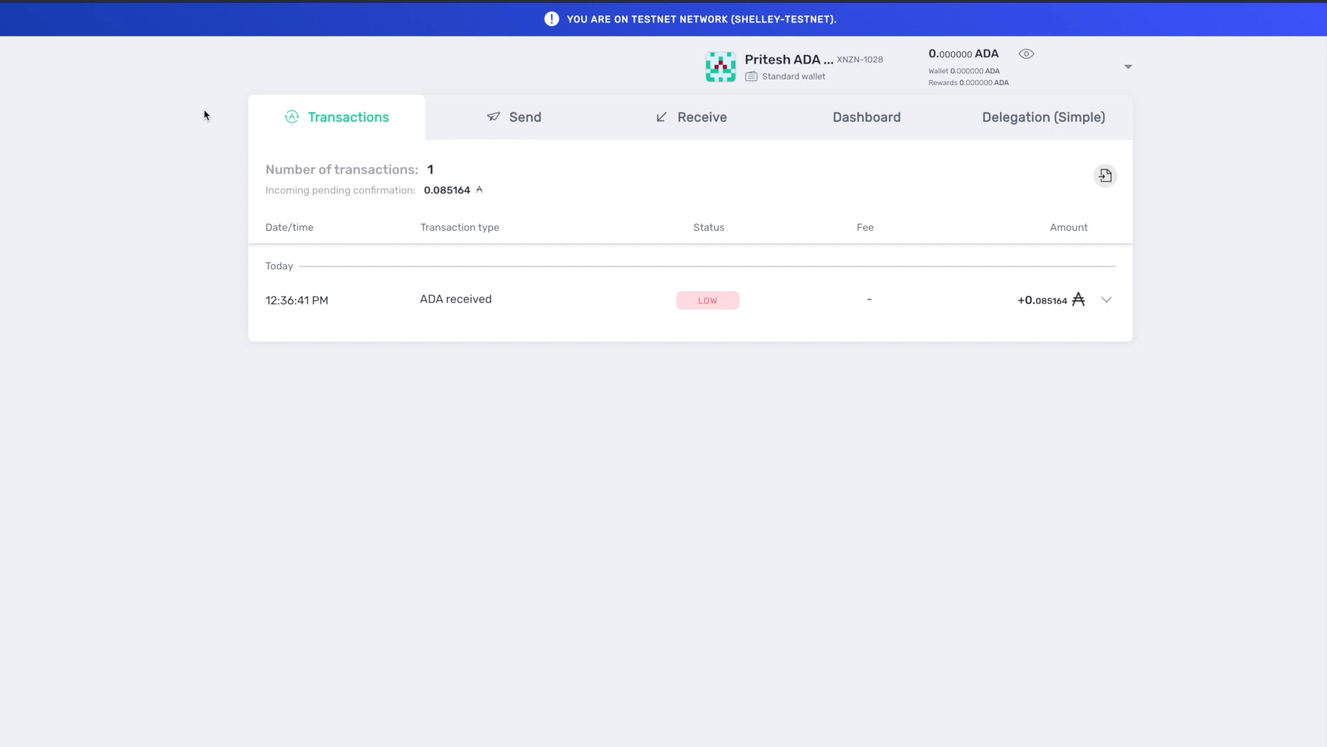
mouse_move(769, 248)
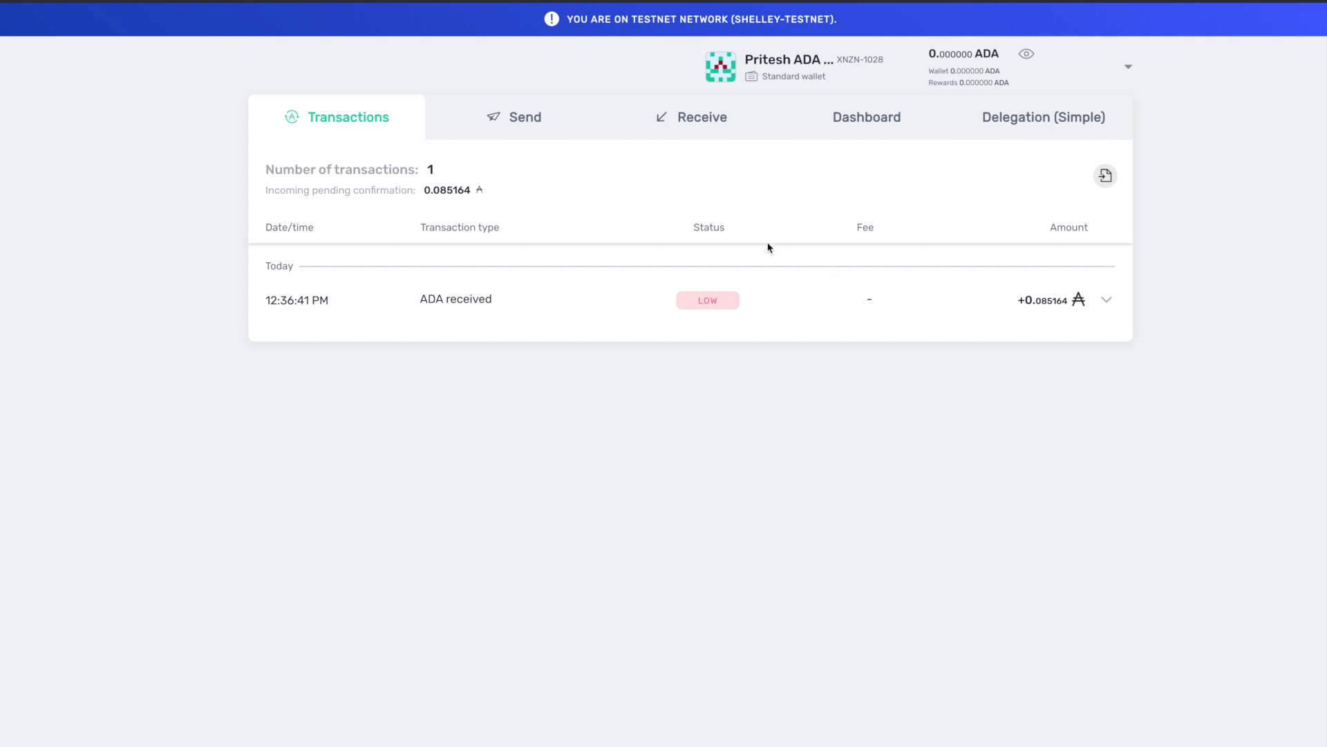
mouse_move(313, 294)
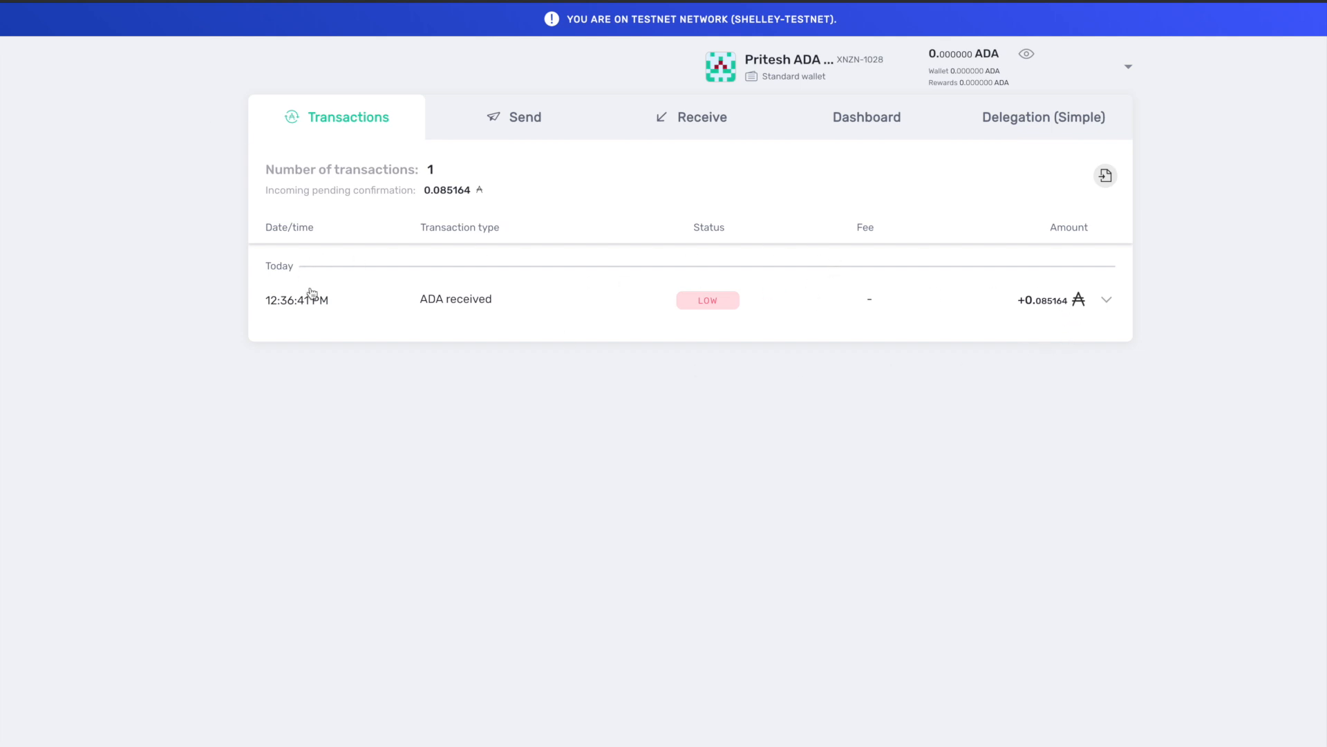
mouse_move(468, 253)
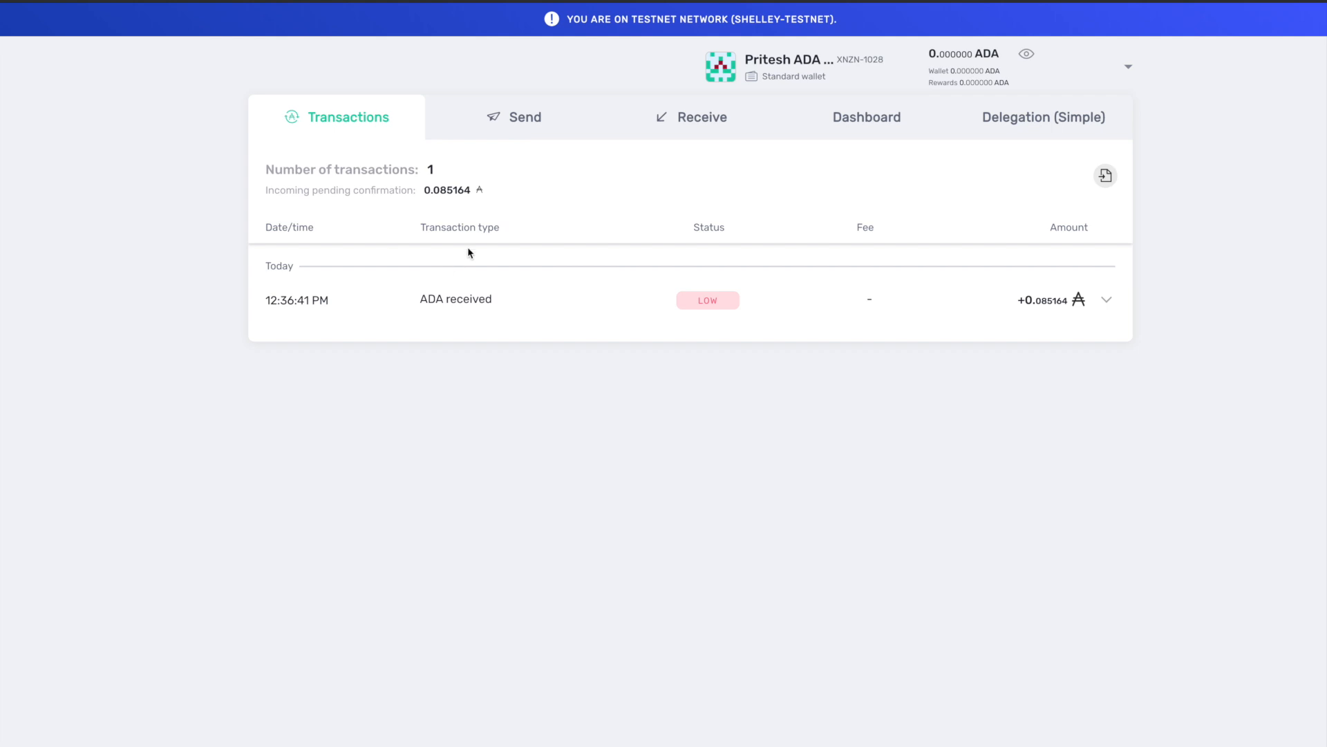
mouse_move(514, 127)
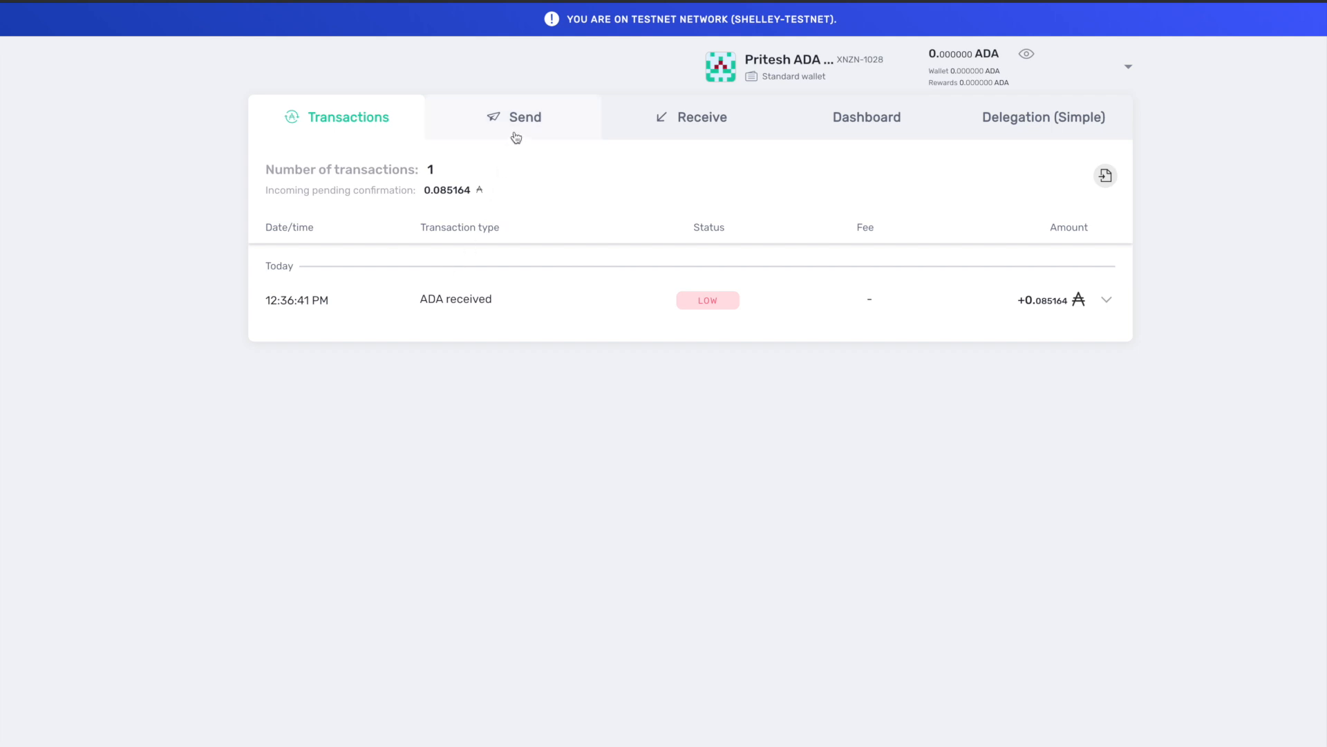
Wait for the pending 0.085164 ADA incoming transaction, then go to the Send page.
click(524, 117)
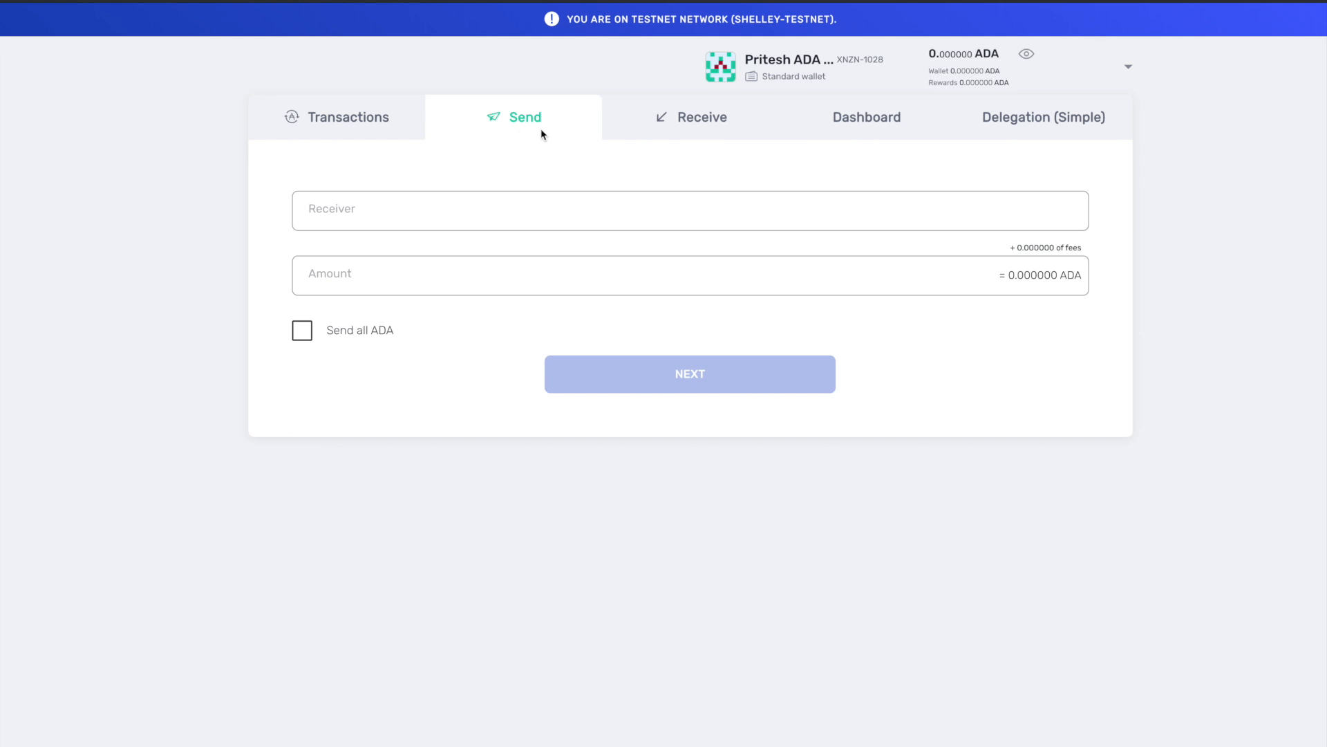
View the receive address and QR code, switching to Send and back, then open Dashboard.
click(701, 117)
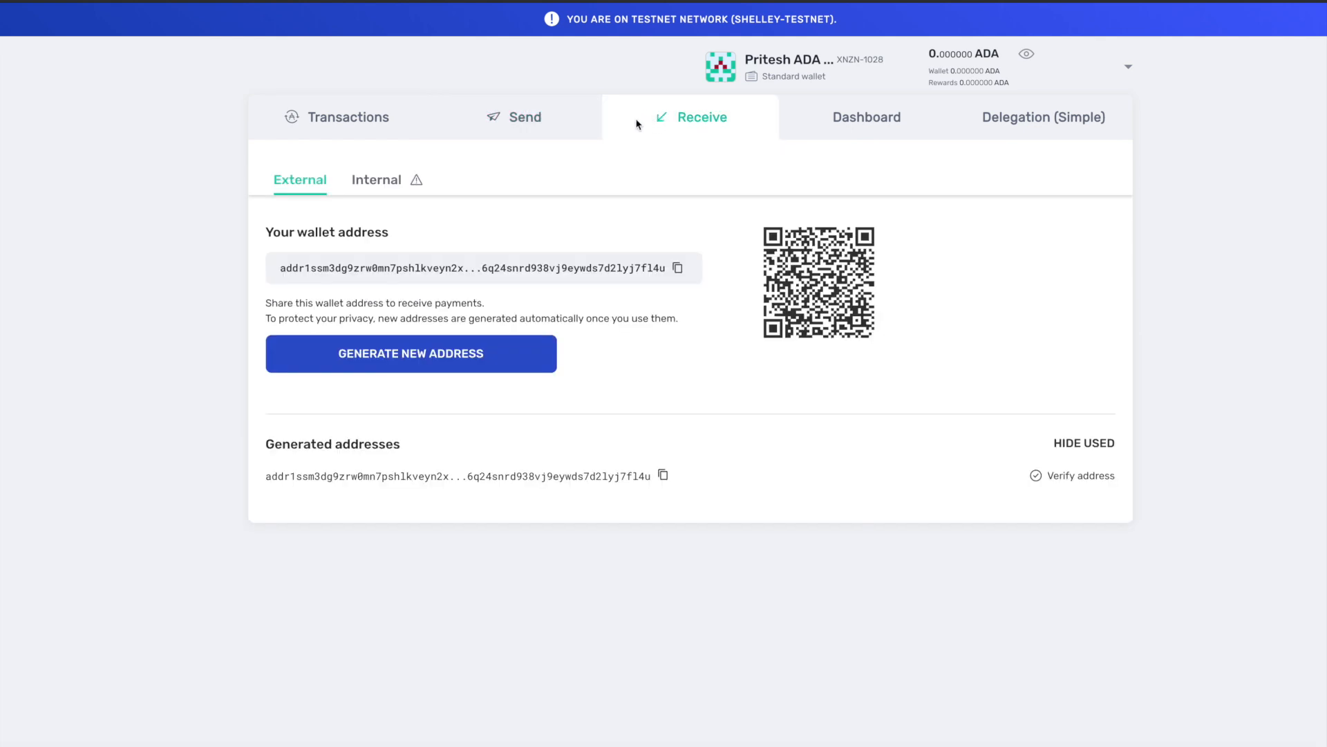
mouse_move(573, 117)
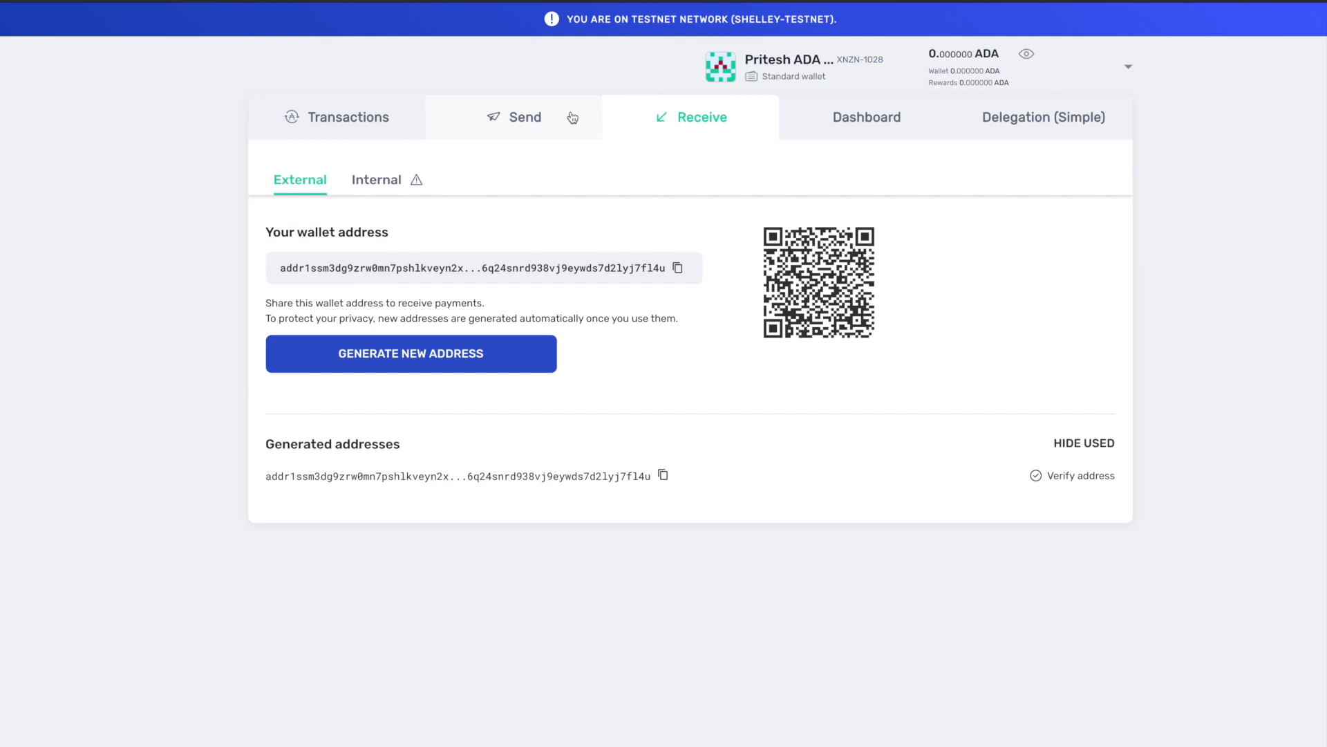
mouse_move(622, 112)
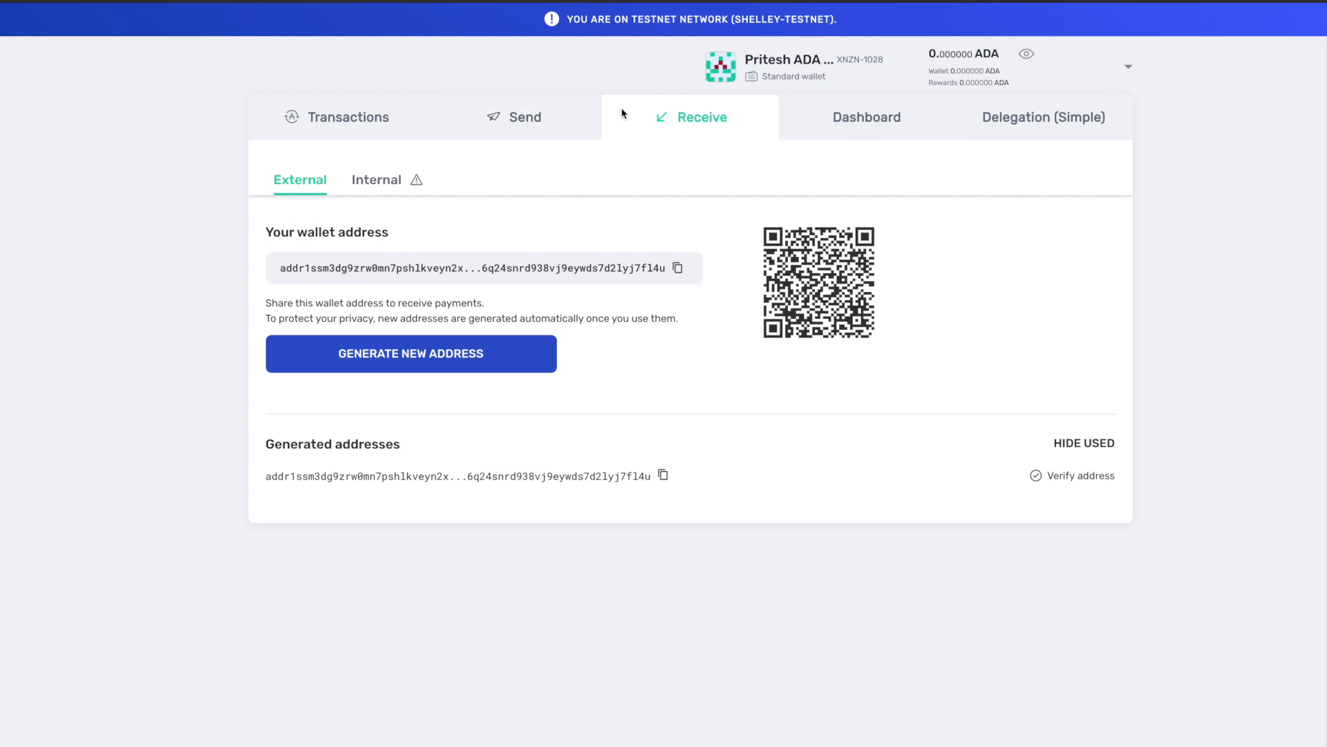
mouse_move(658, 132)
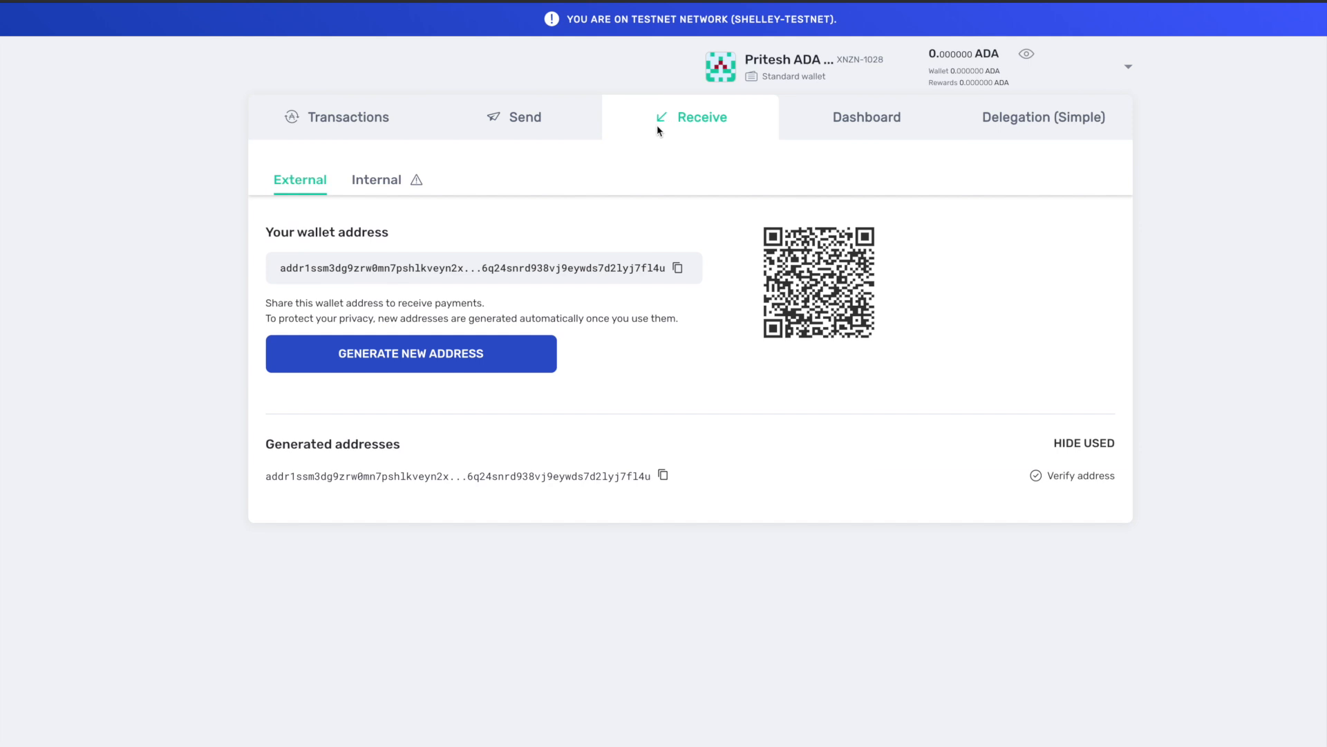
click(513, 117)
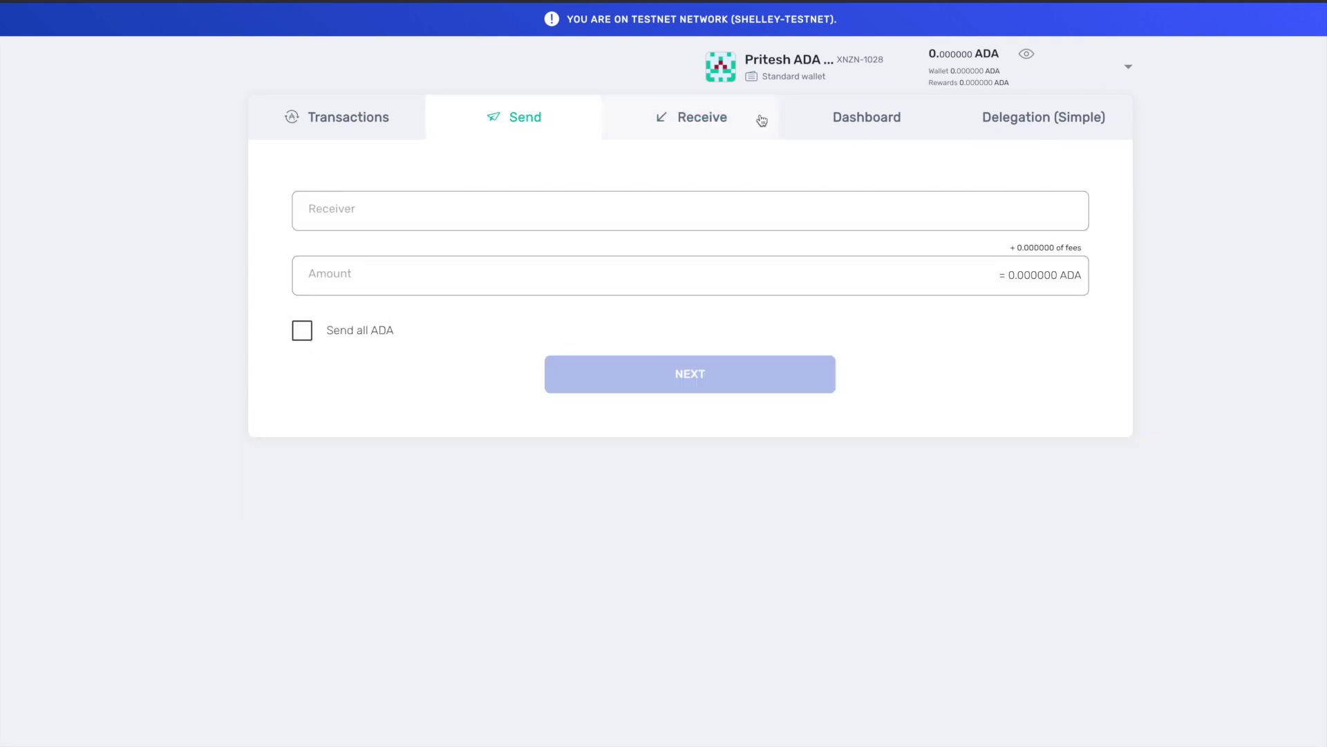
click(701, 117)
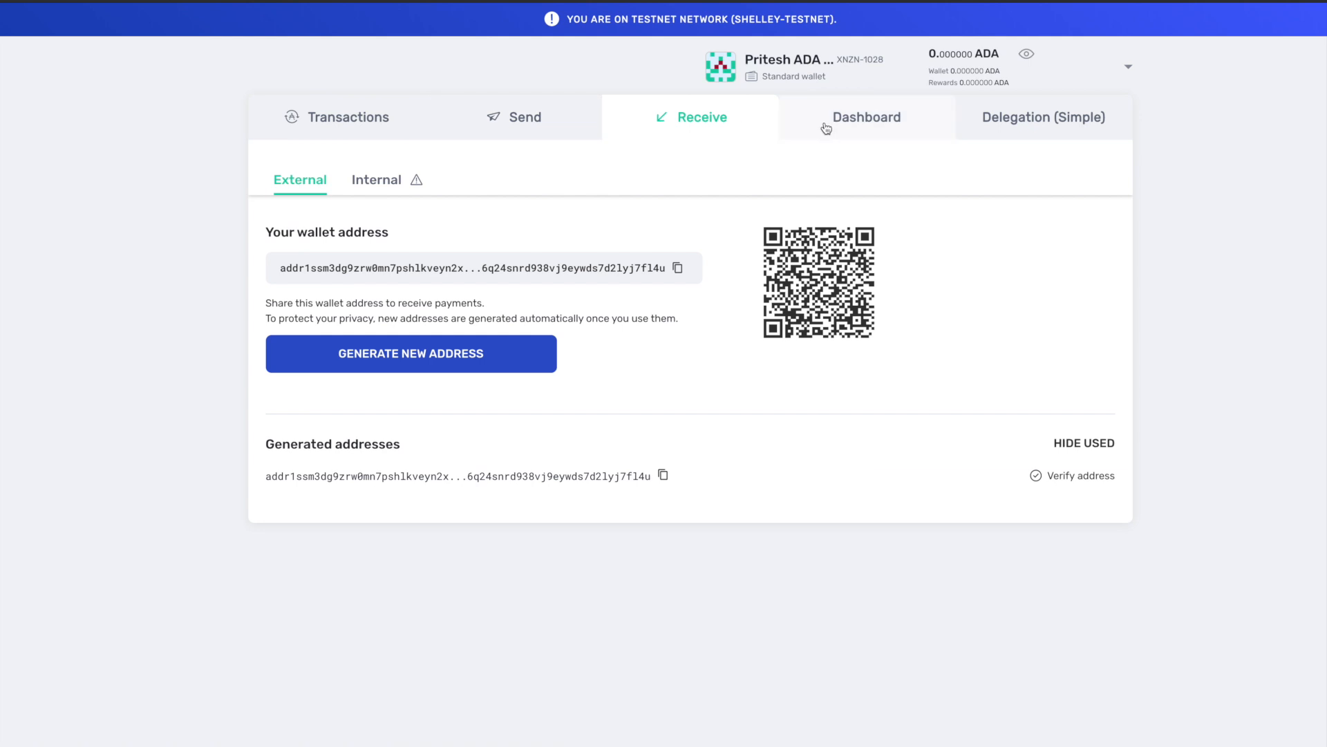
click(867, 117)
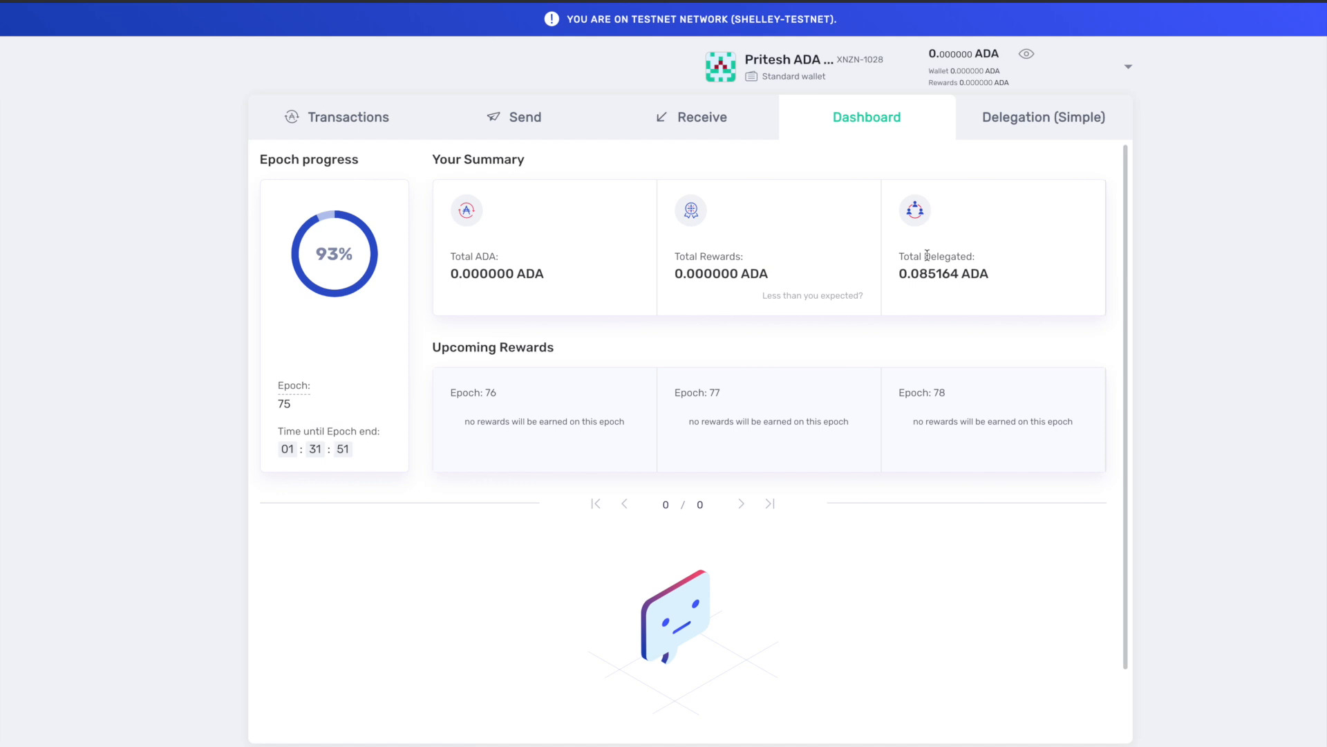
mouse_move(794, 259)
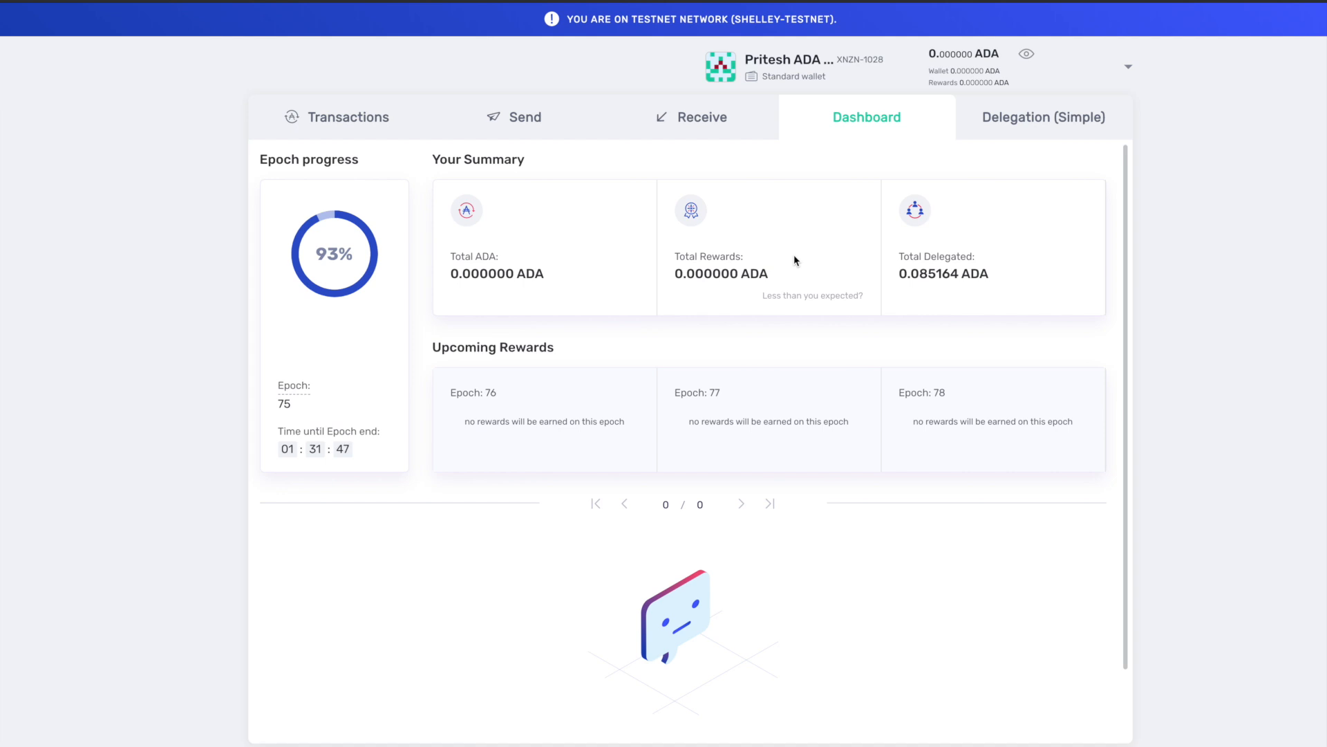
mouse_move(443, 341)
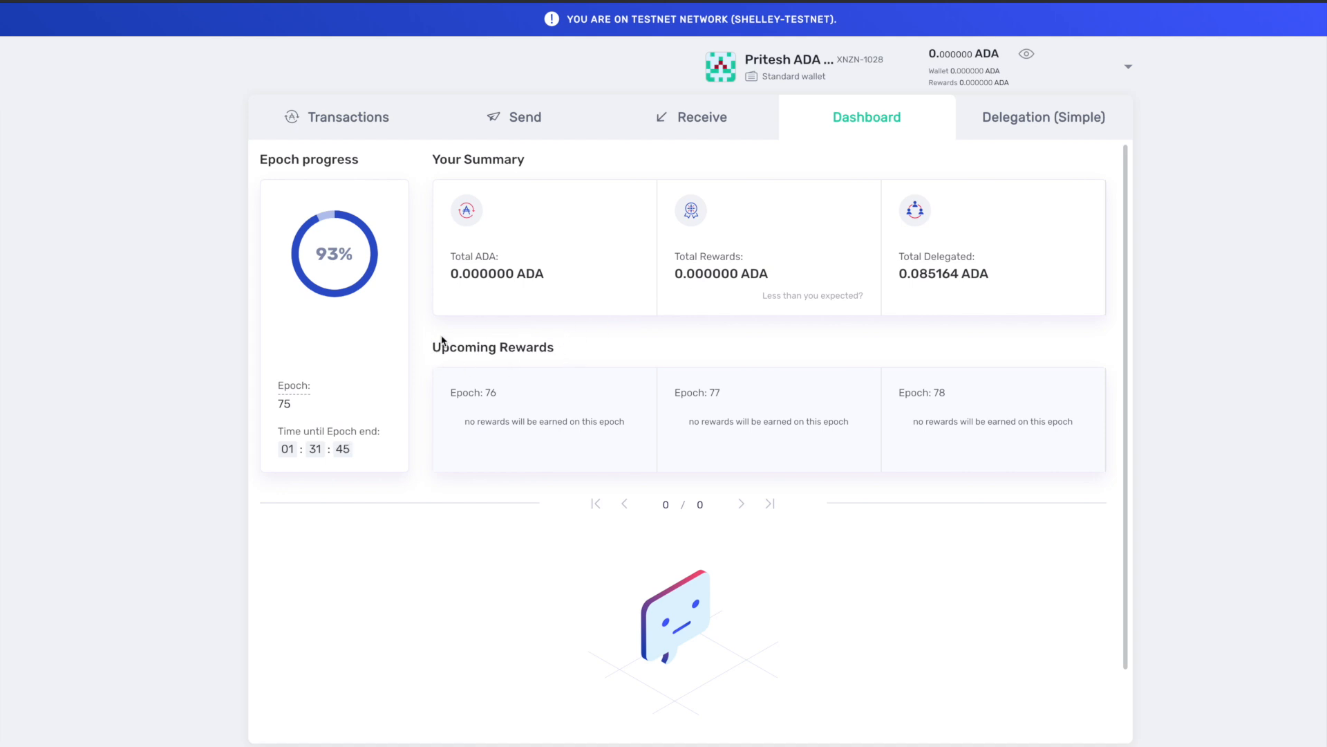
mouse_move(414, 356)
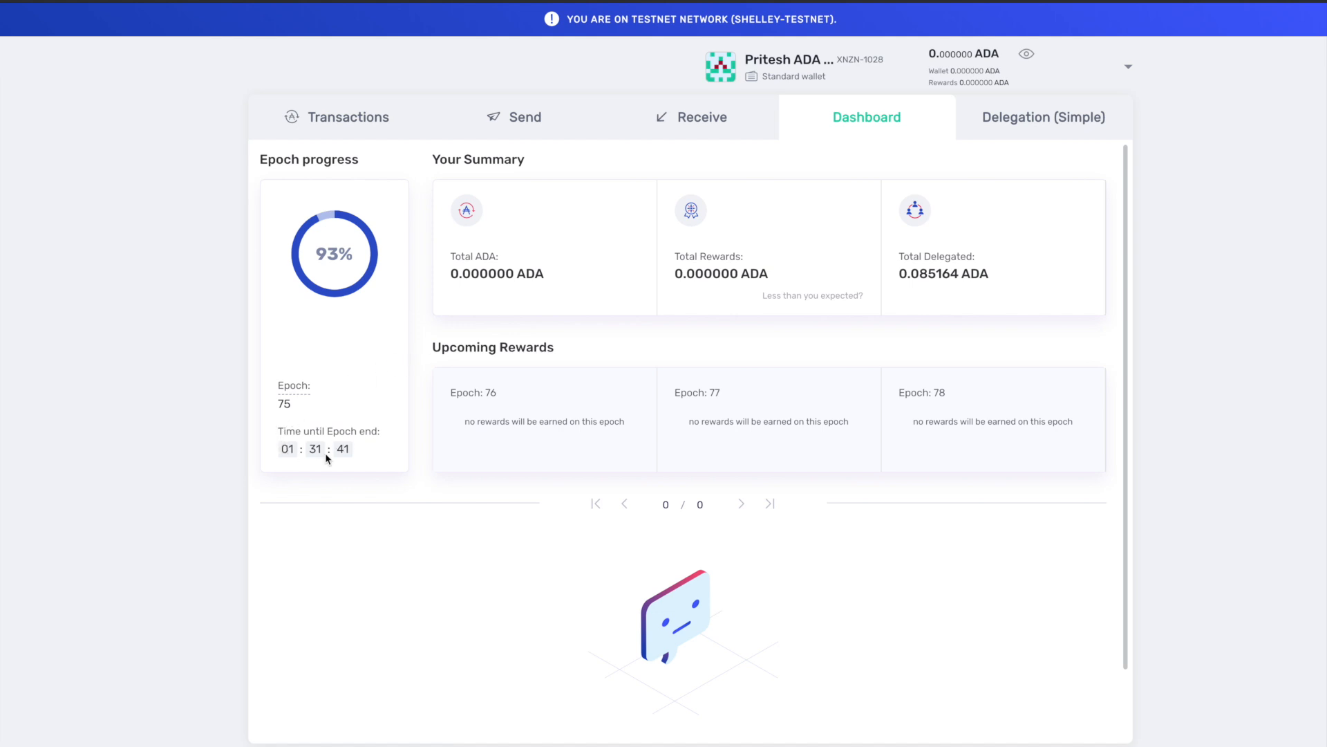
mouse_move(434, 395)
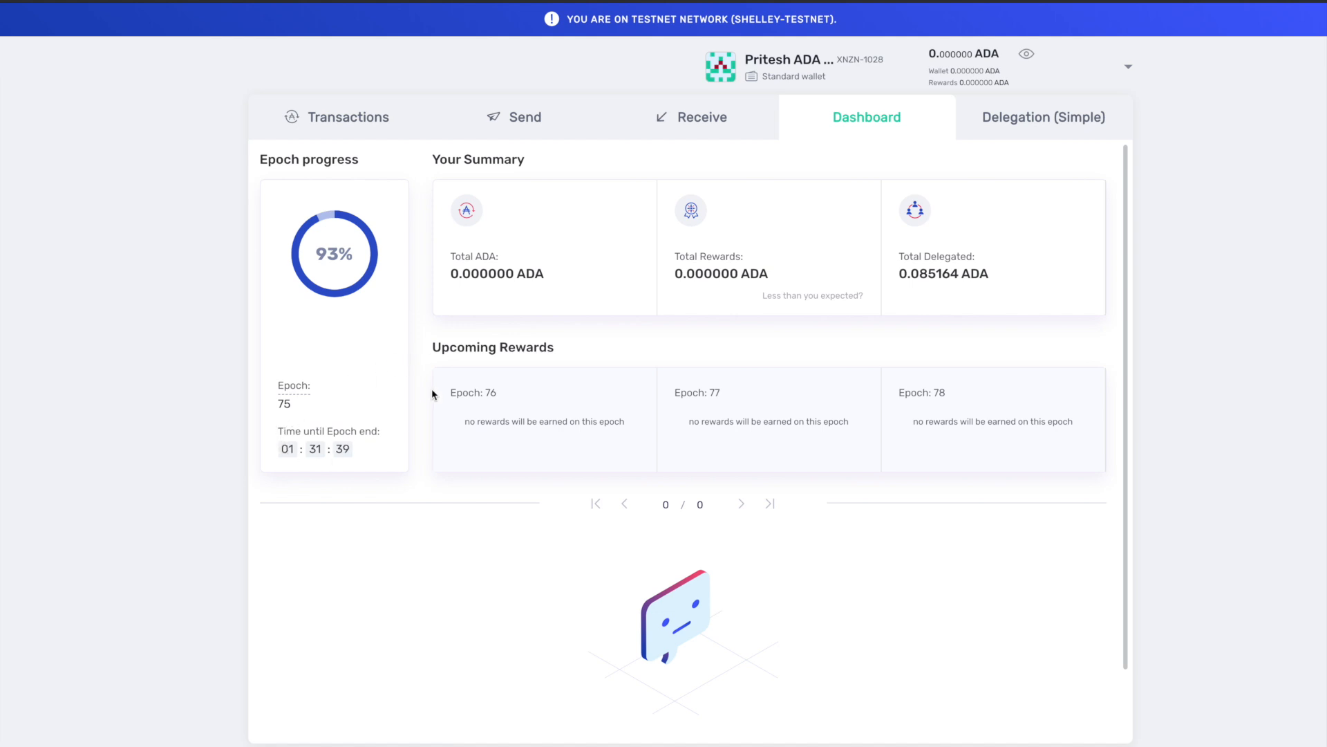
mouse_move(531, 339)
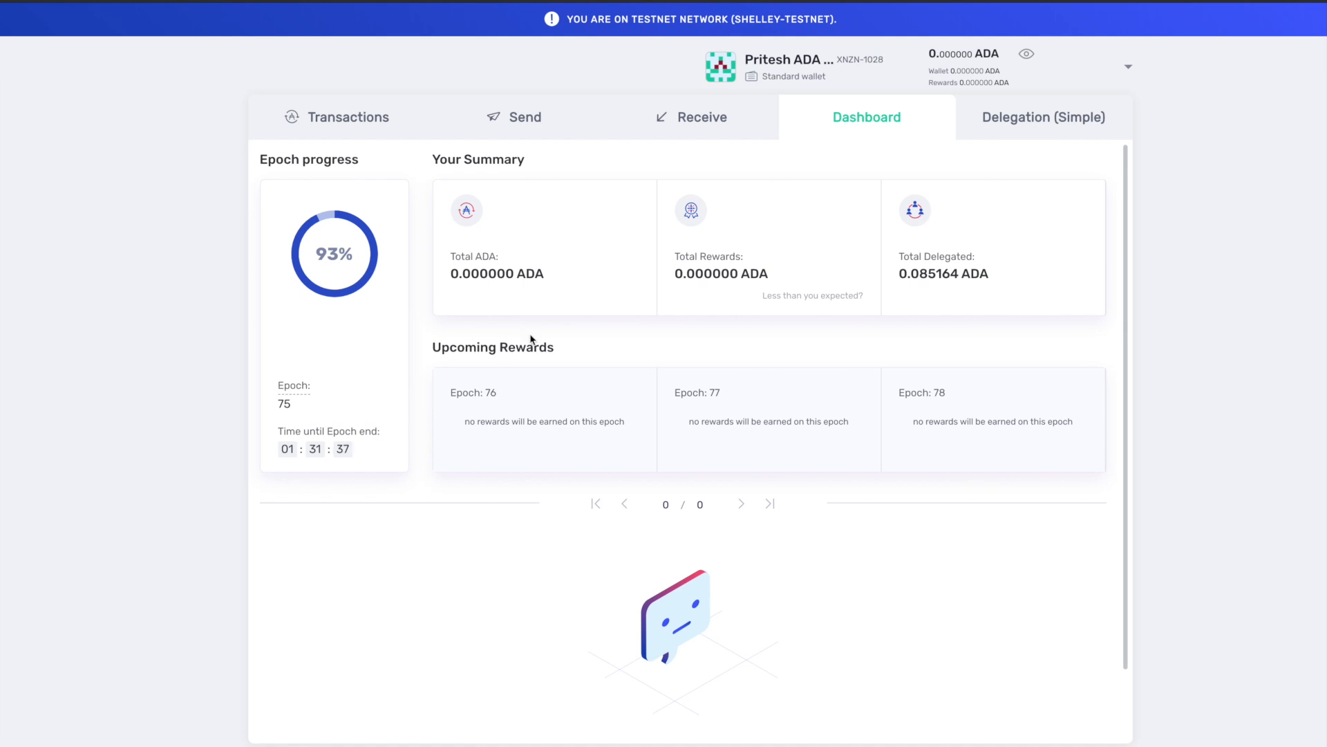
mouse_move(997, 138)
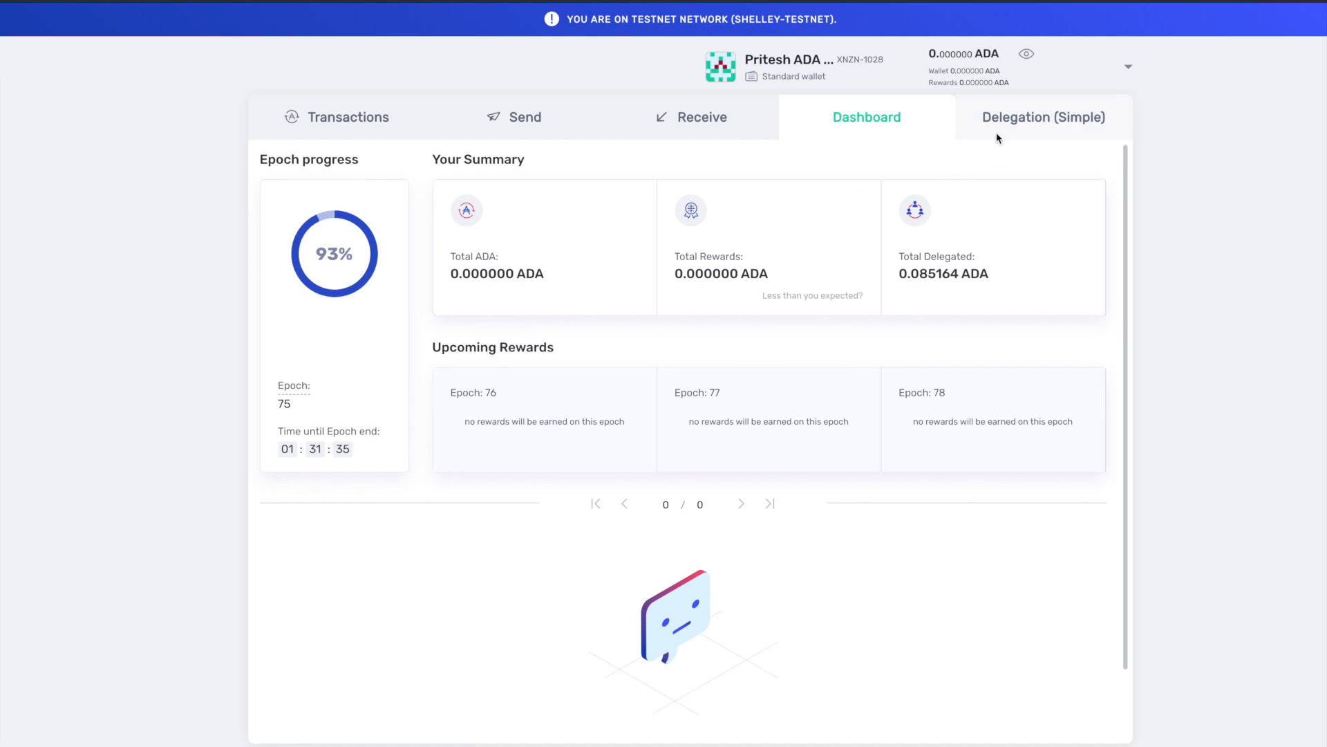
Review the epoch 75 progress and rewards summary, then open the Delegation (Simple) page.
click(1043, 117)
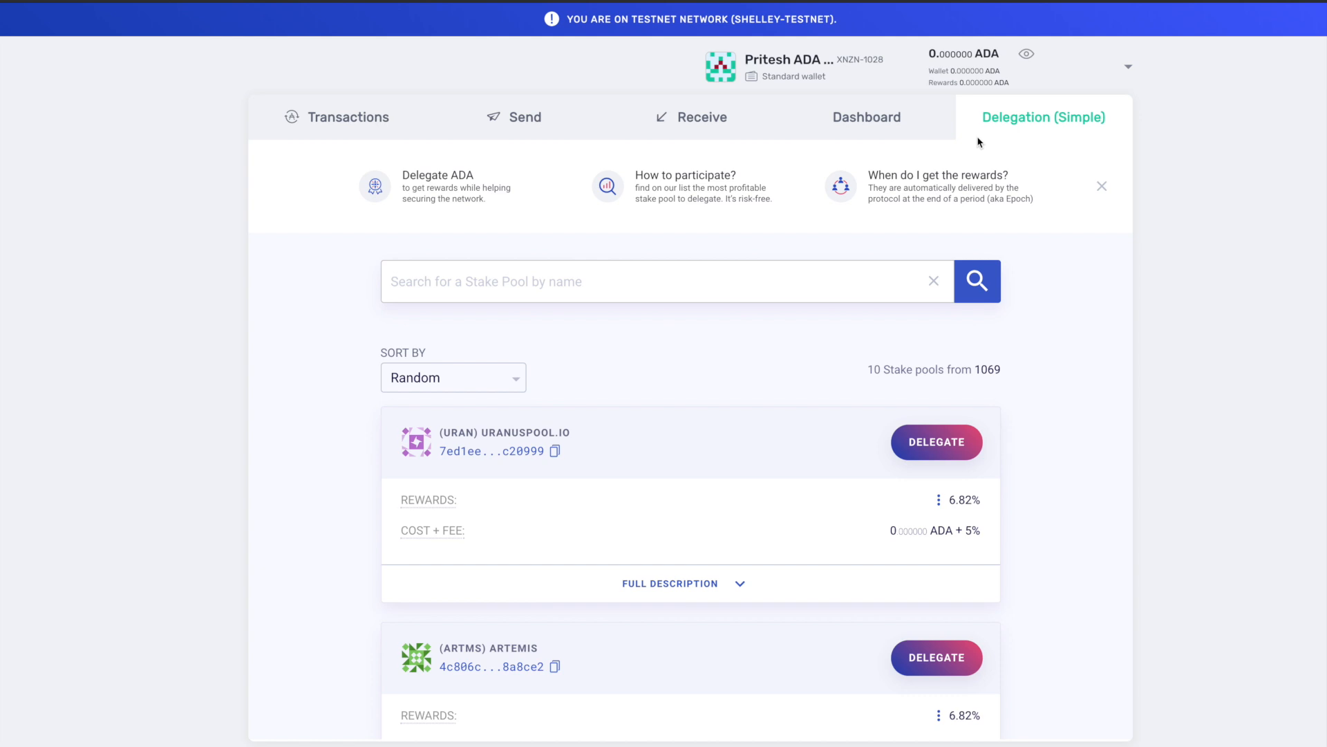
scroll(down, 3)
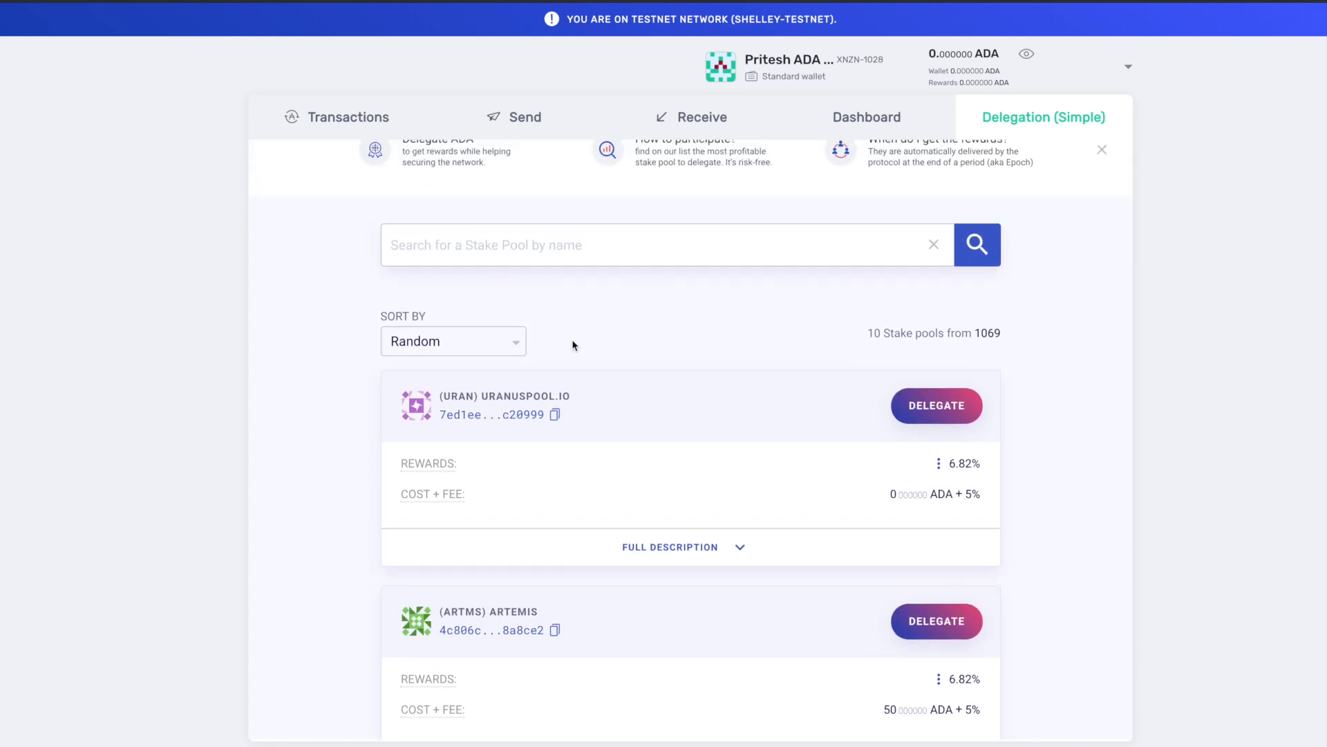
mouse_move(546, 349)
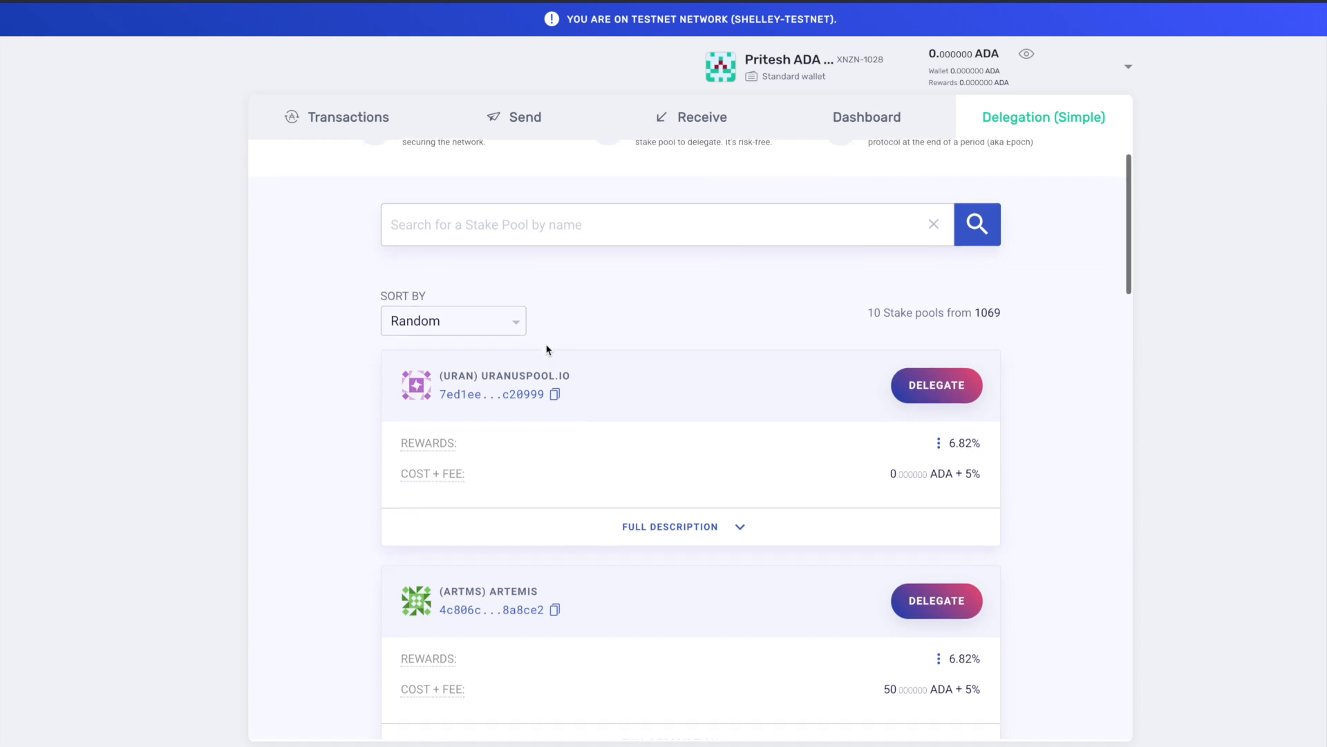
scroll(down, 3)
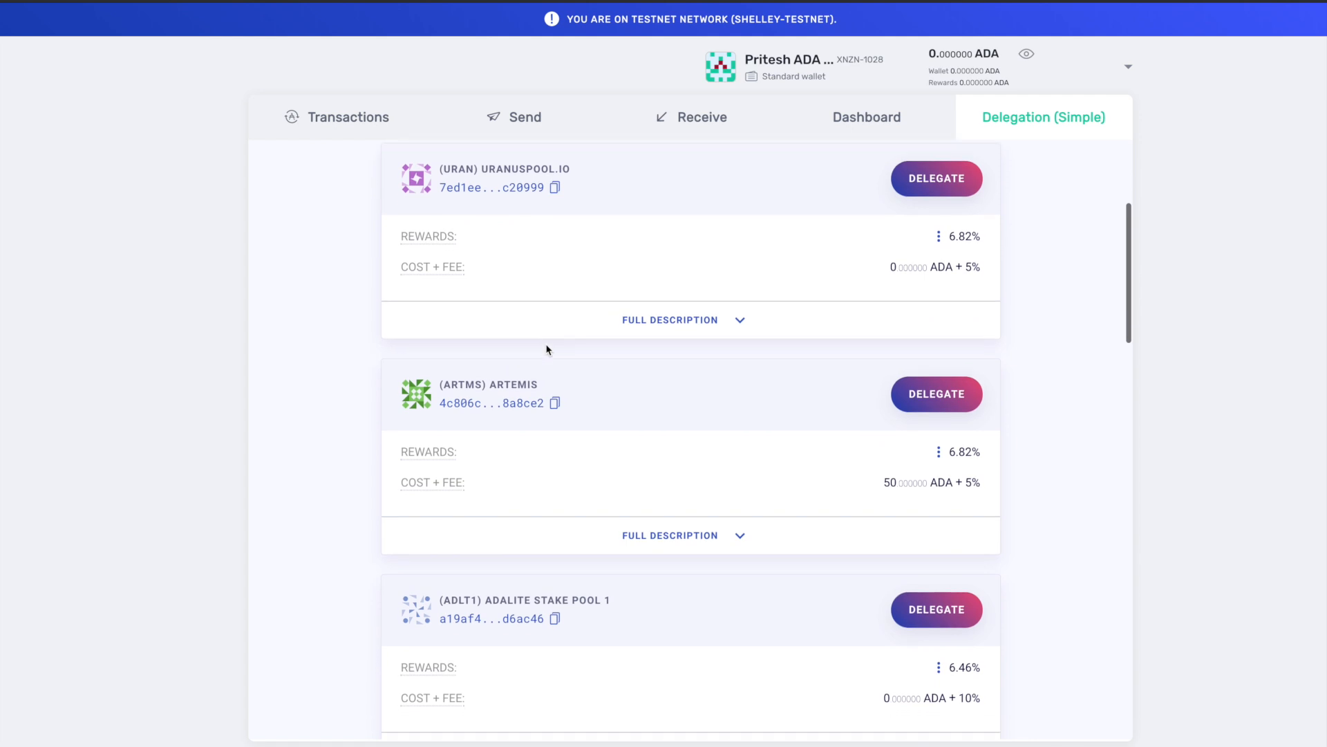
scroll(down, 3)
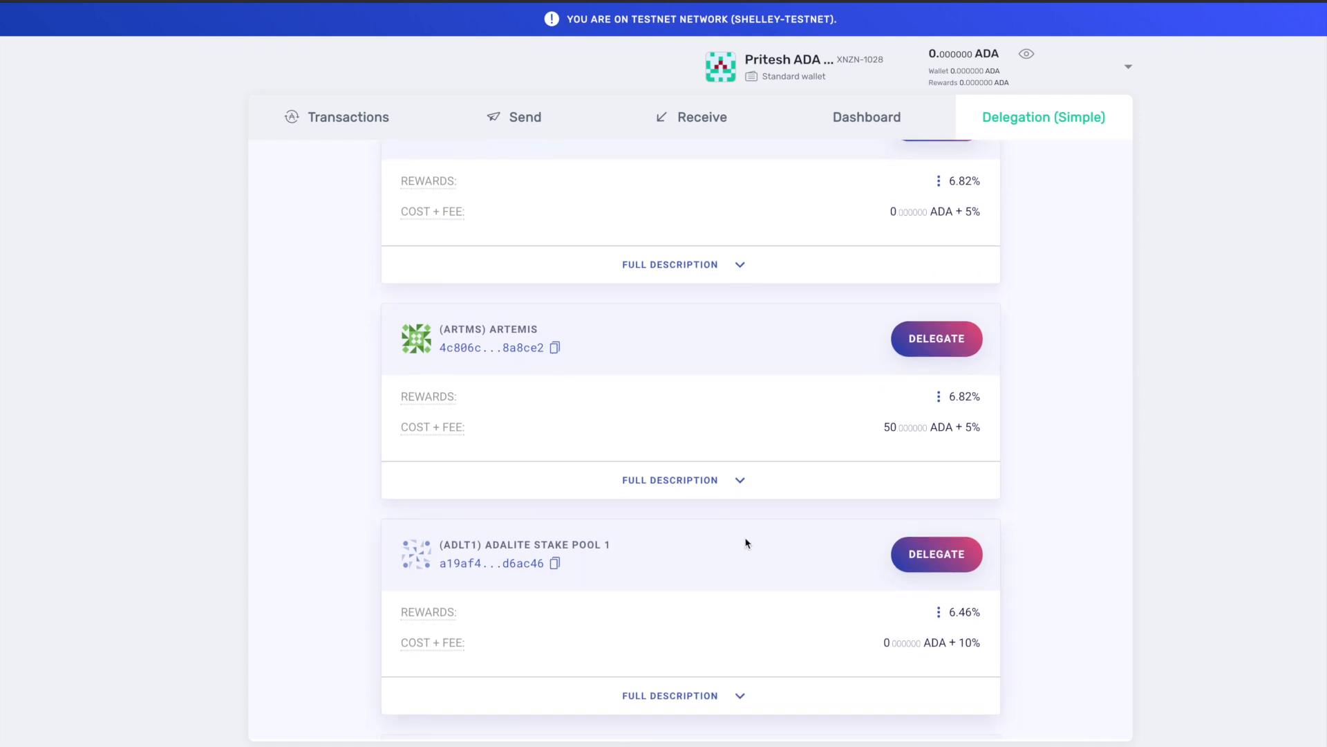
scroll(up, 3)
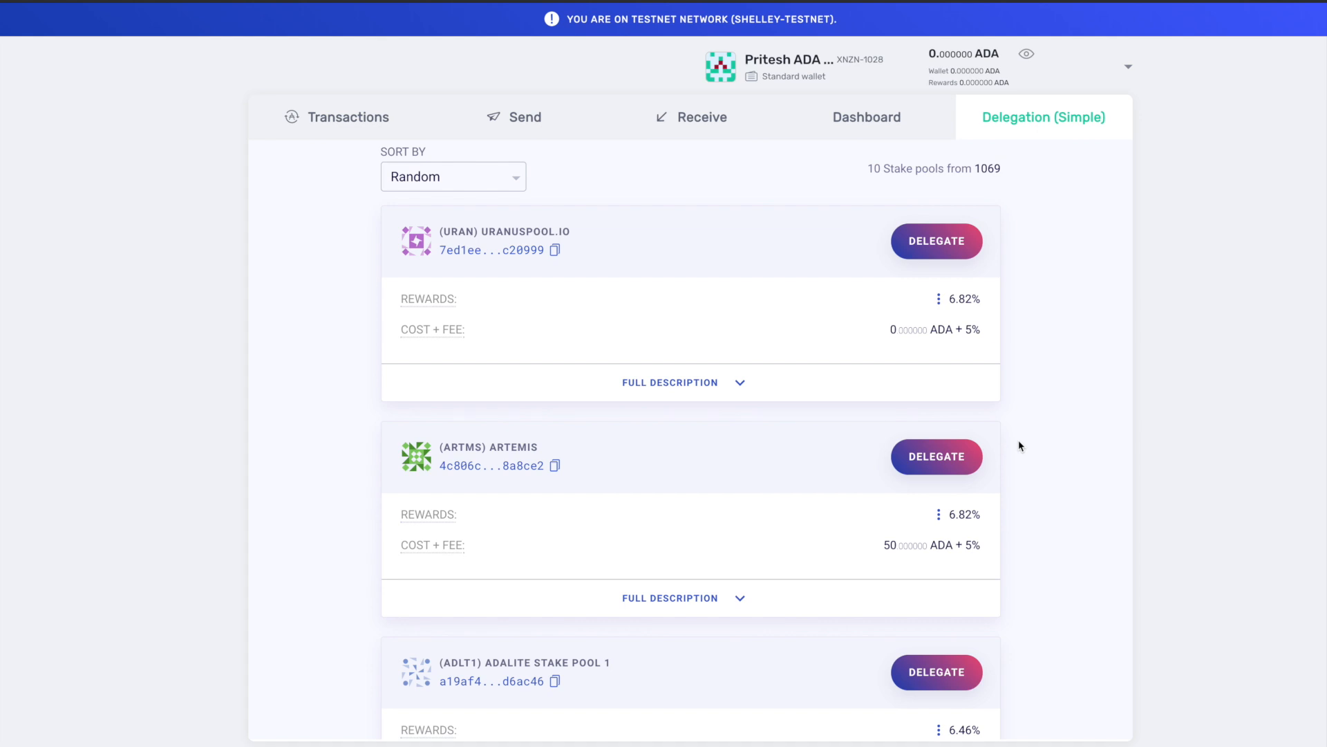
scroll(up, 3)
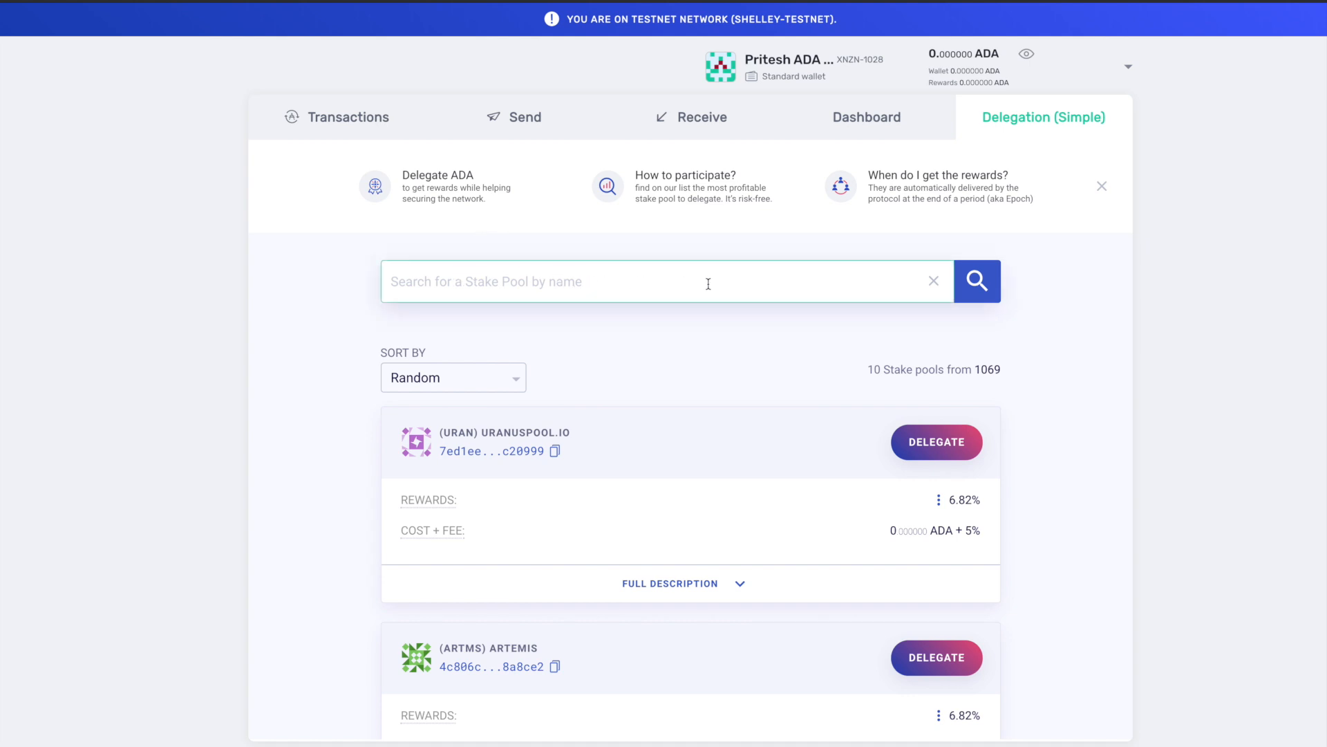
click(453, 377)
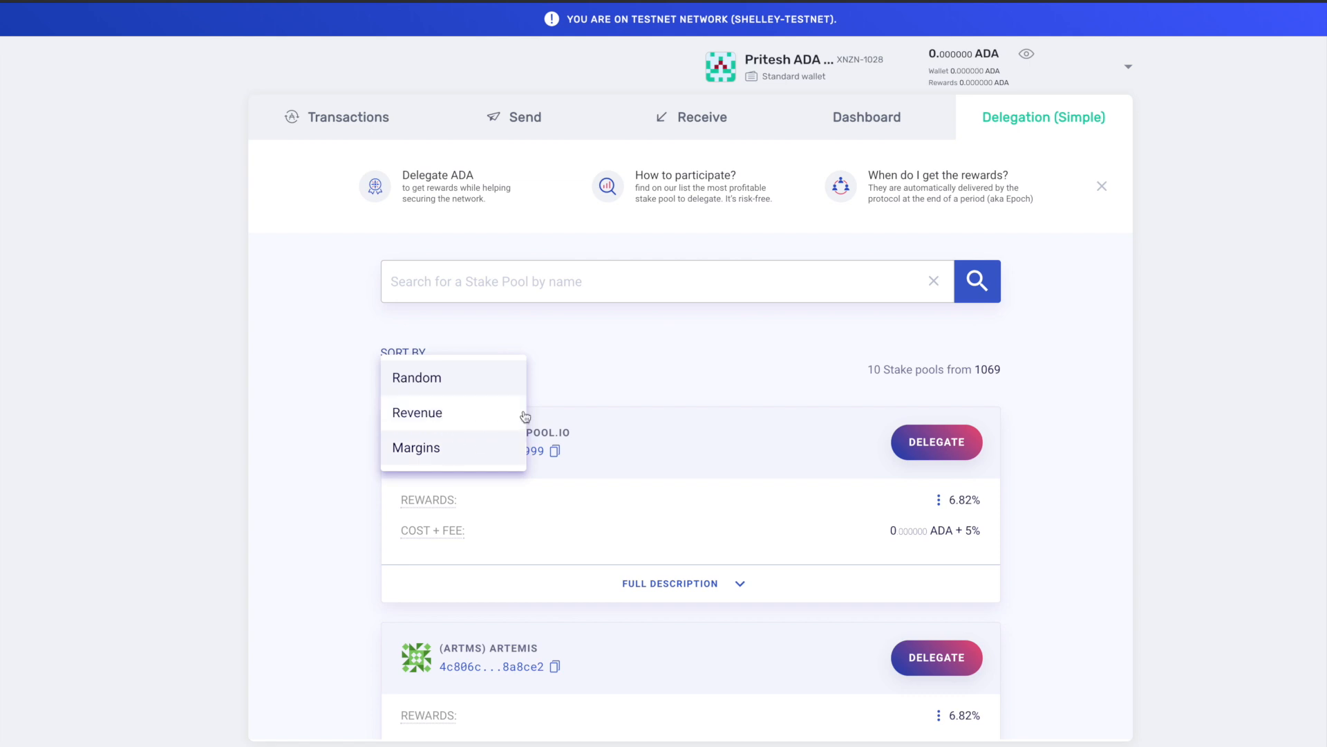
mouse_move(589, 351)
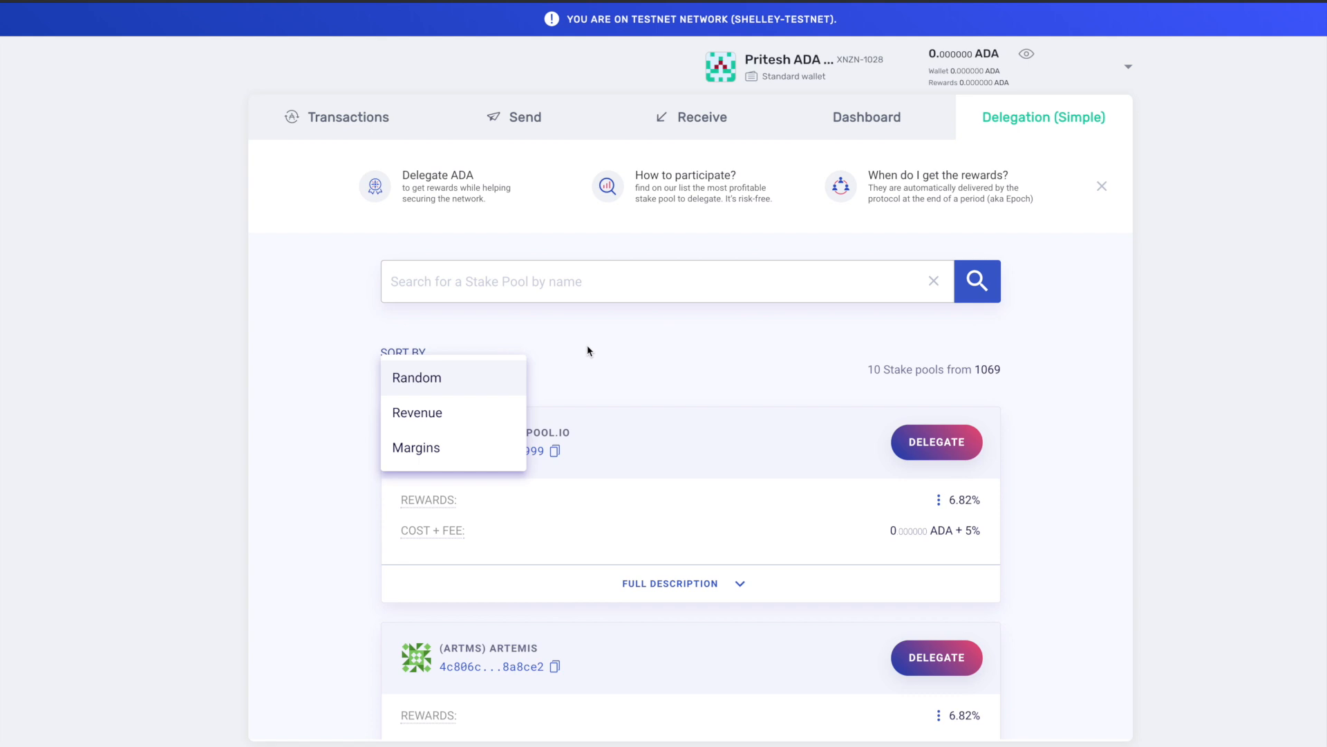
click(417, 377)
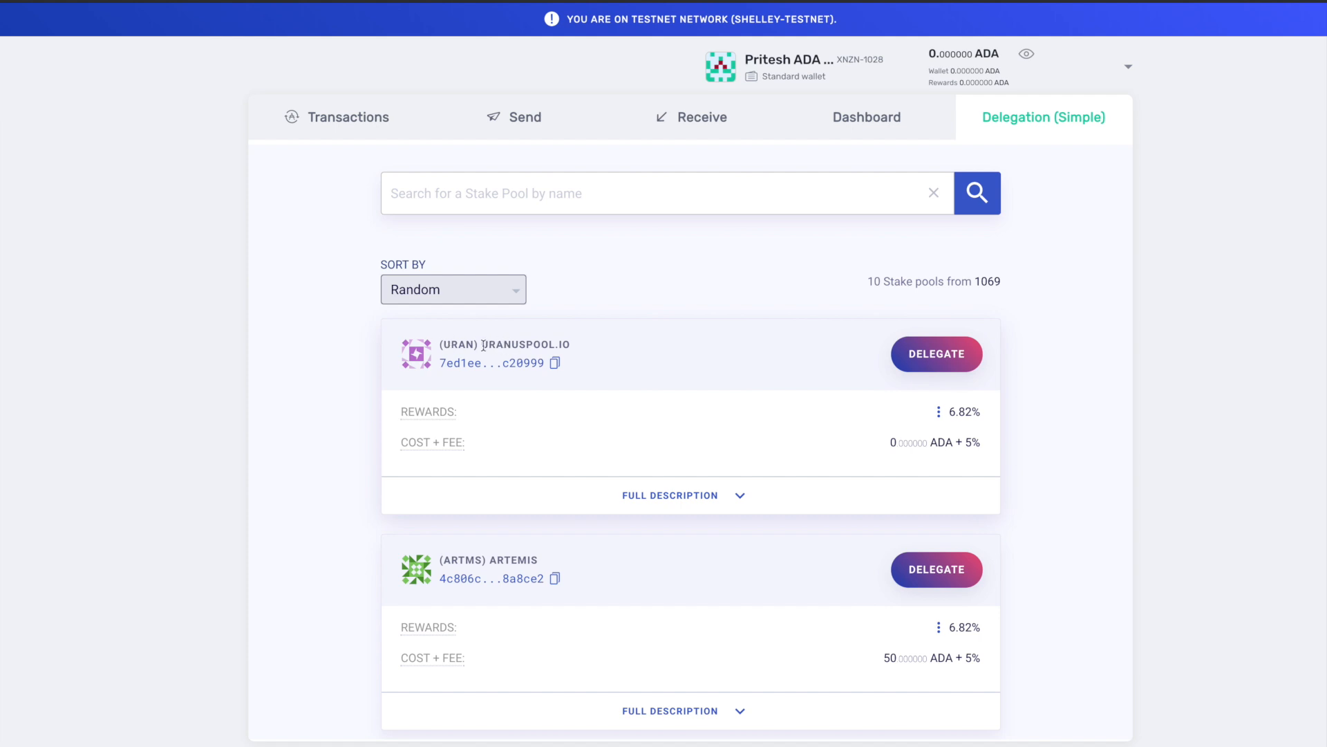
mouse_move(524, 372)
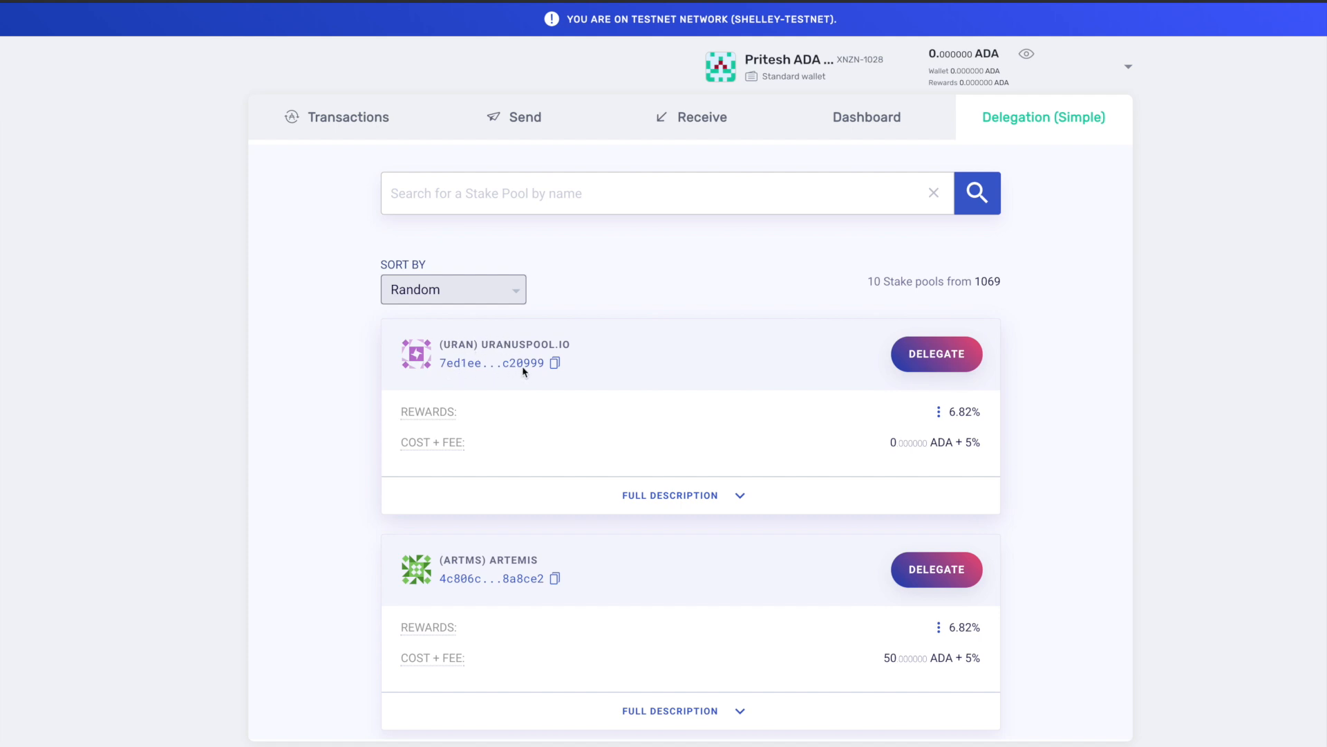
mouse_move(456, 362)
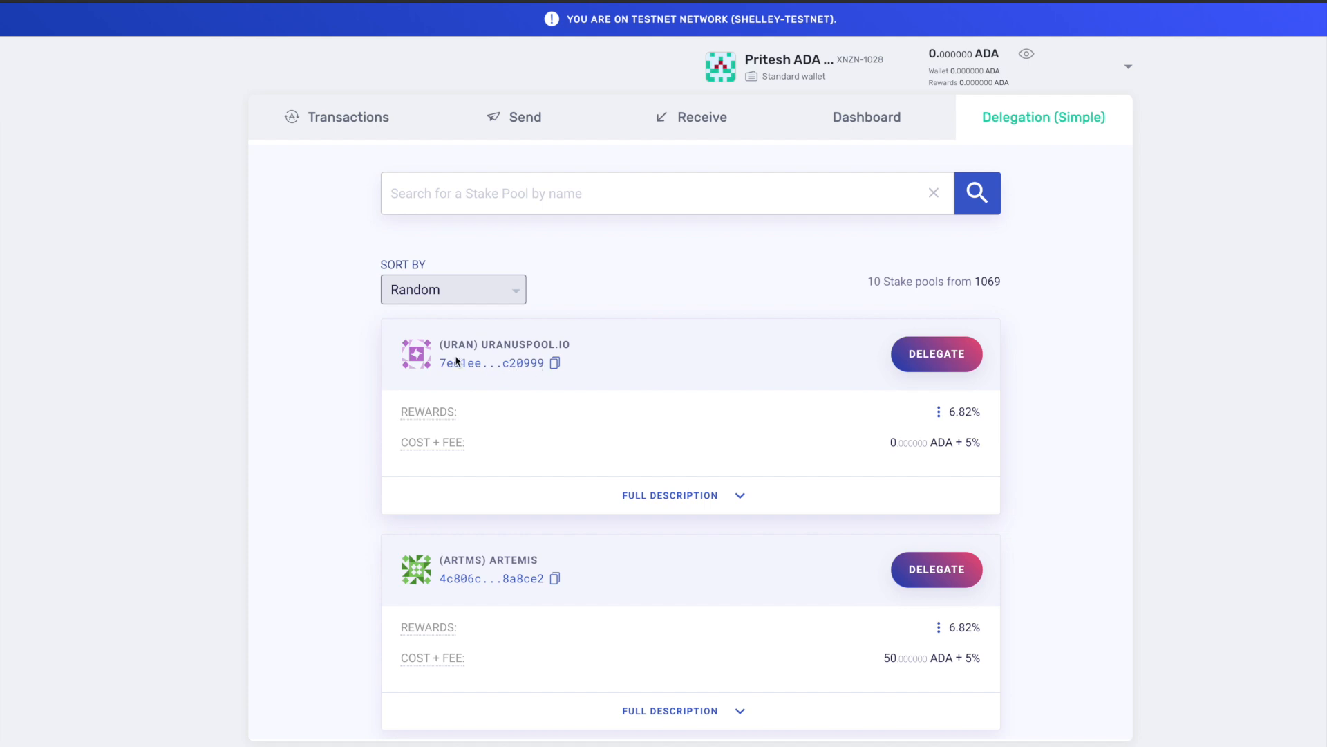
mouse_move(542, 382)
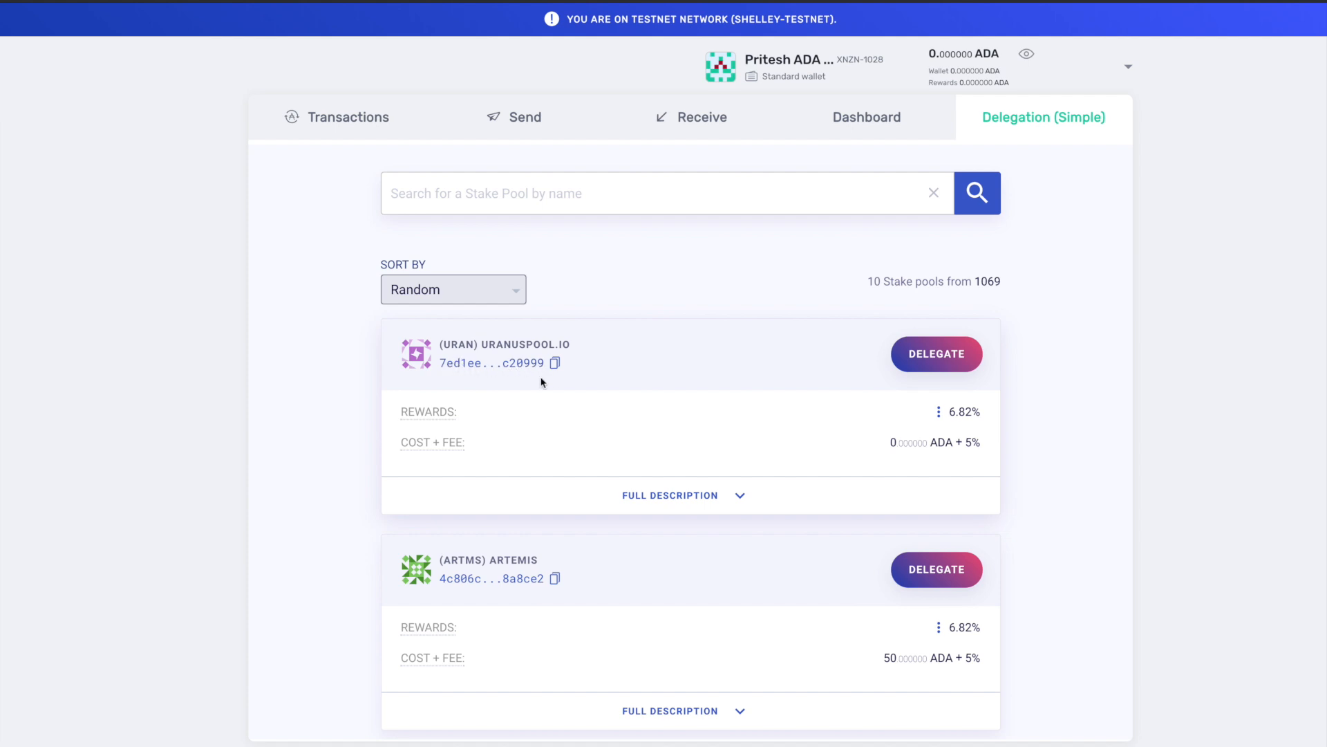
mouse_move(861, 389)
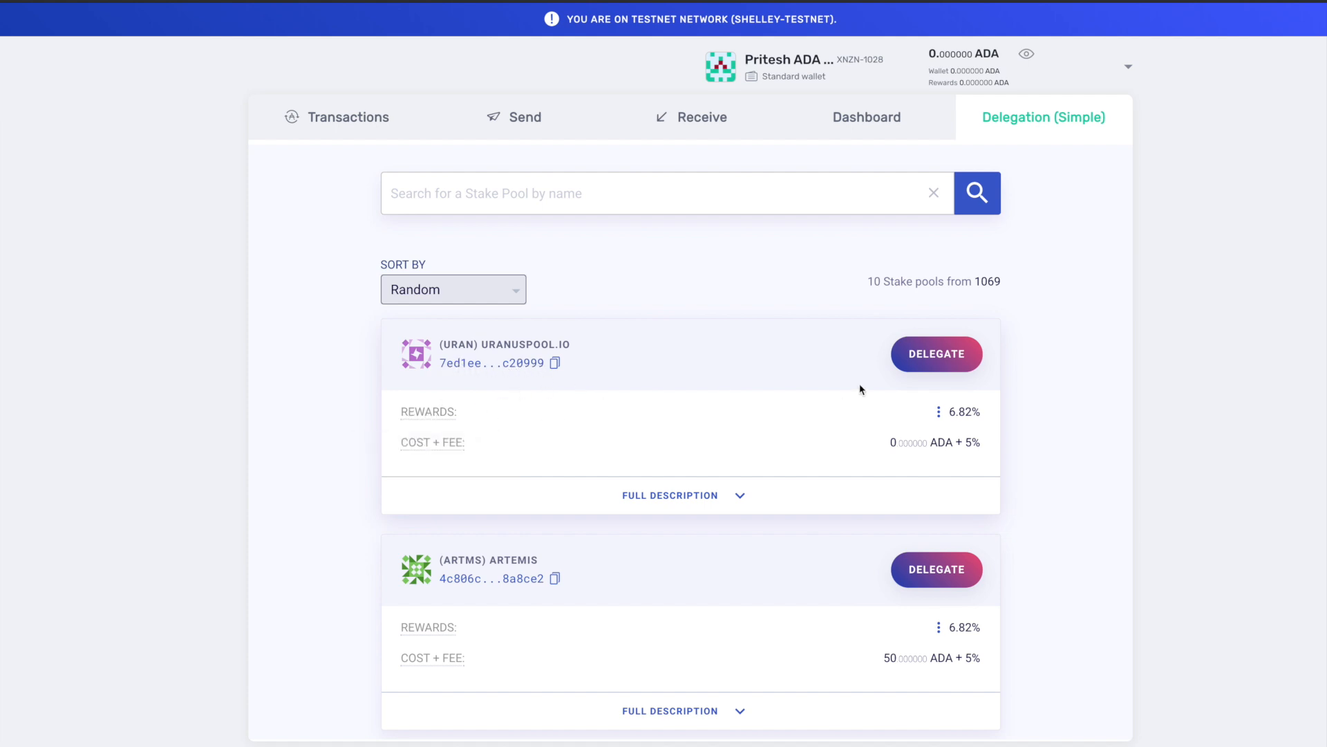
mouse_move(536, 461)
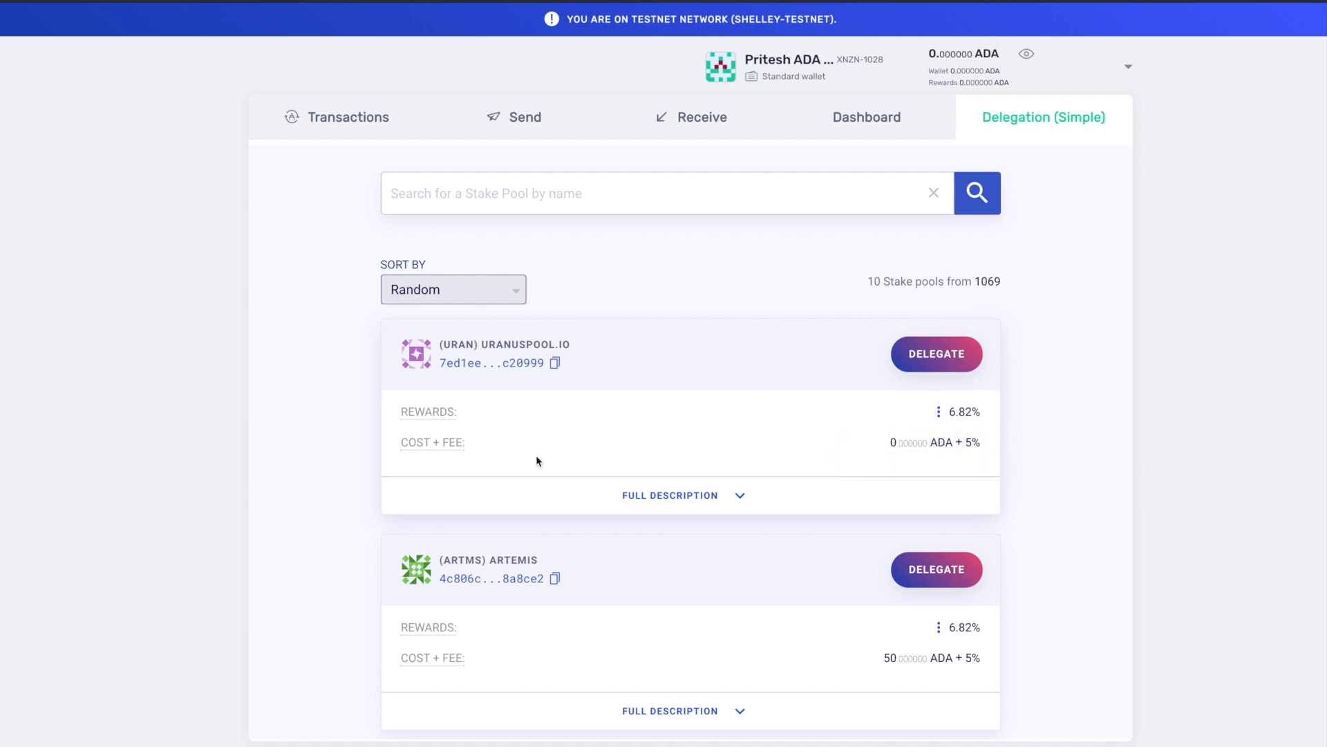
mouse_move(422, 457)
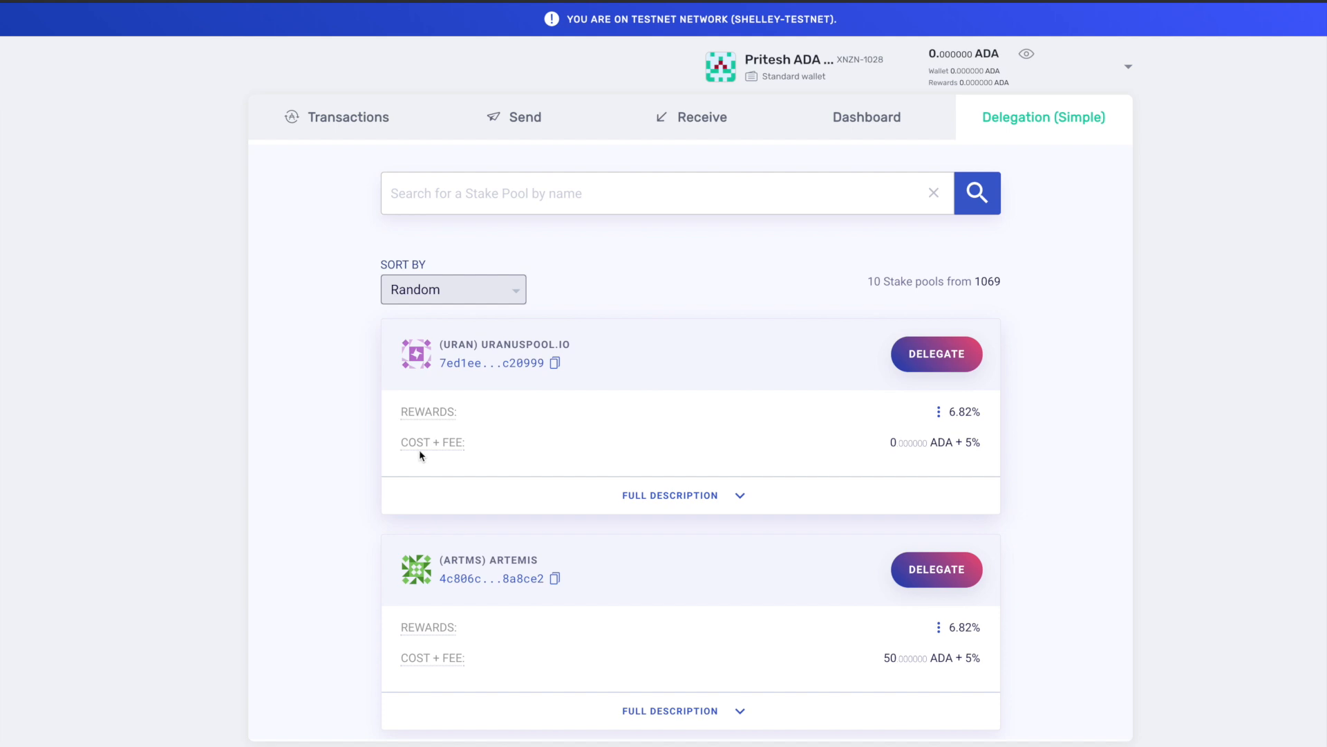
mouse_move(961, 456)
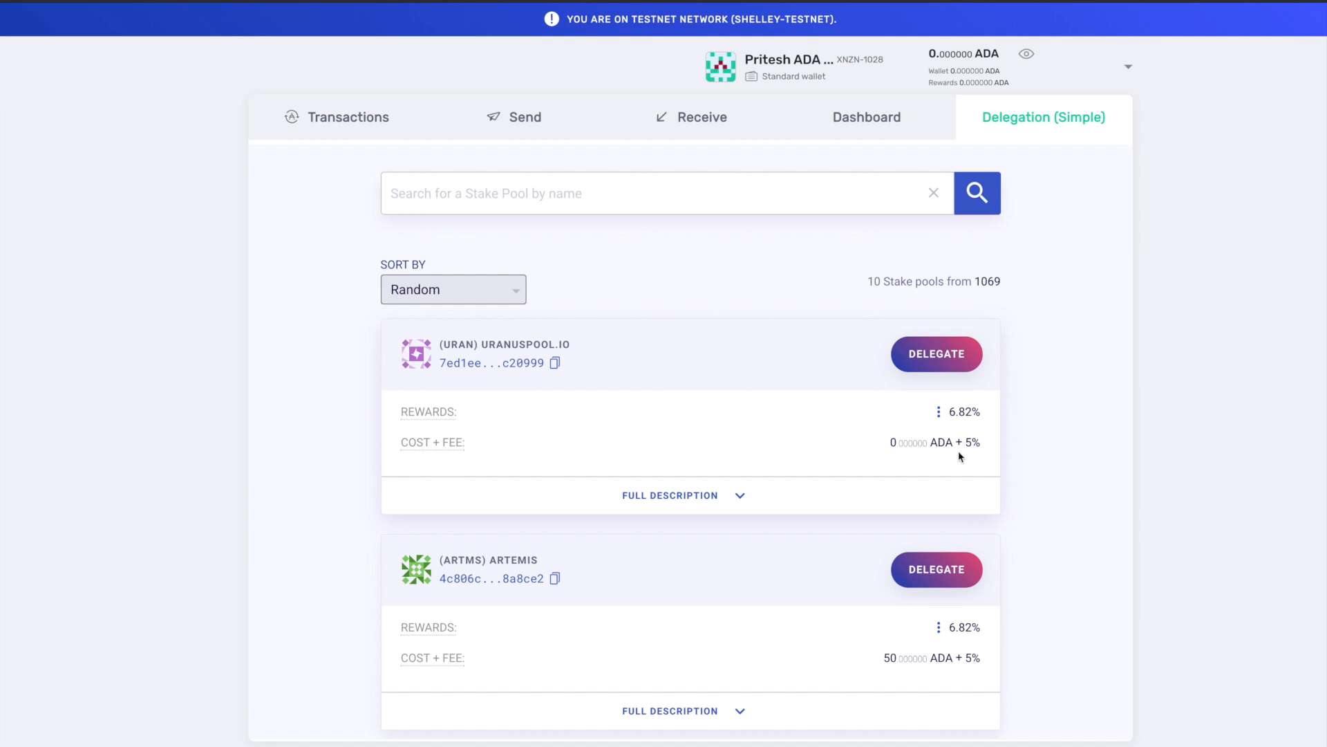
mouse_move(933, 466)
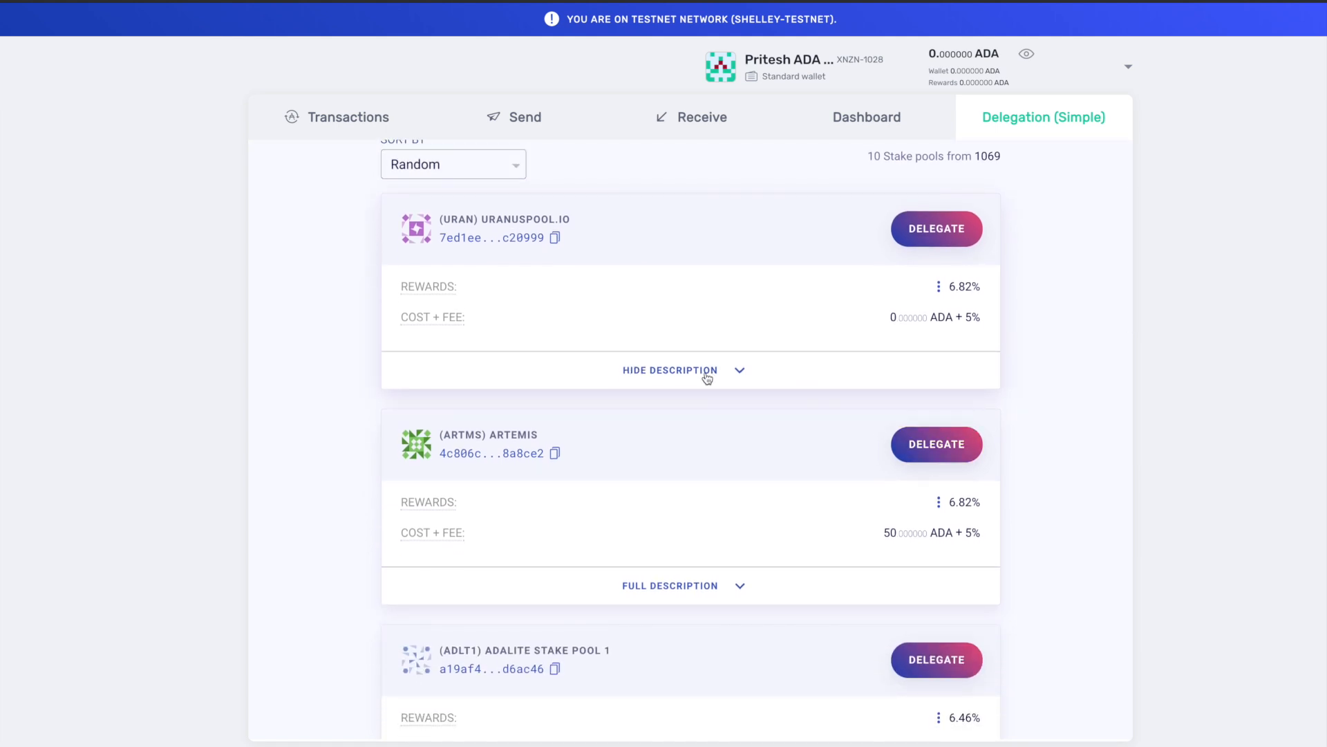
click(669, 369)
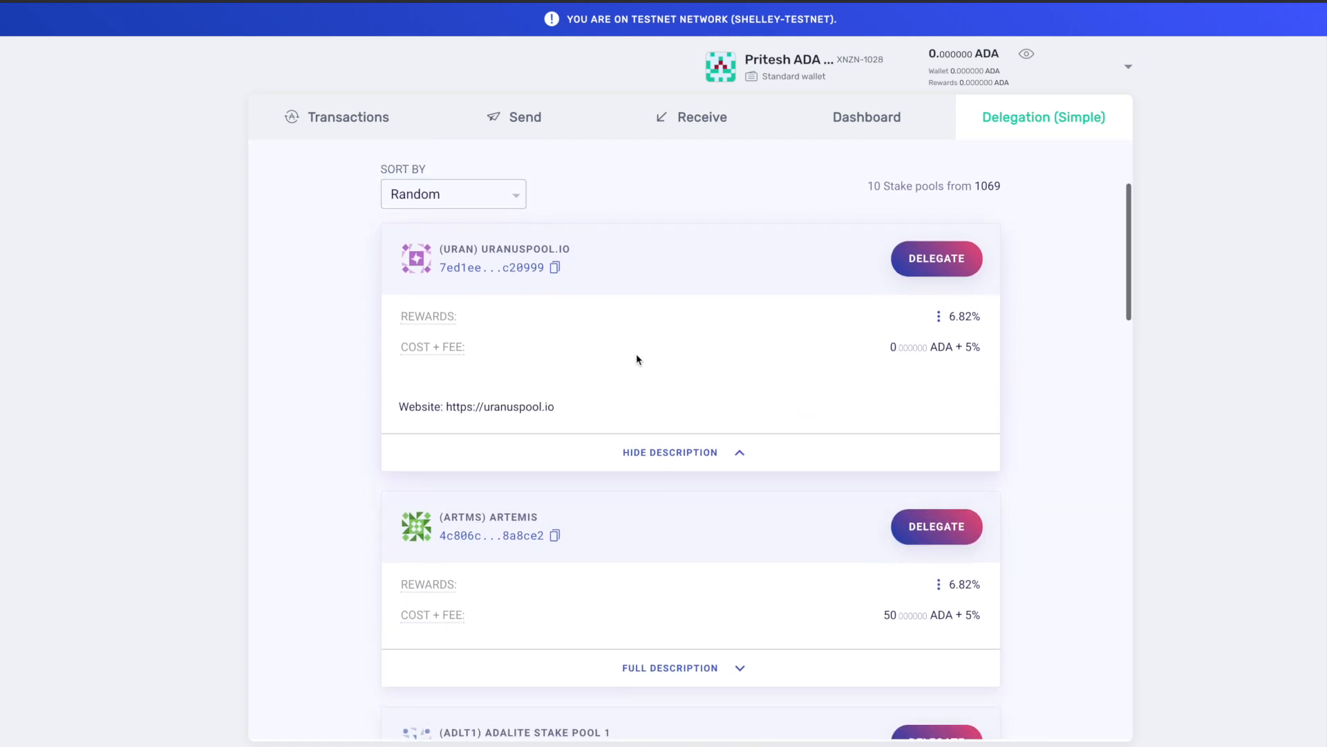
scroll(up, 3)
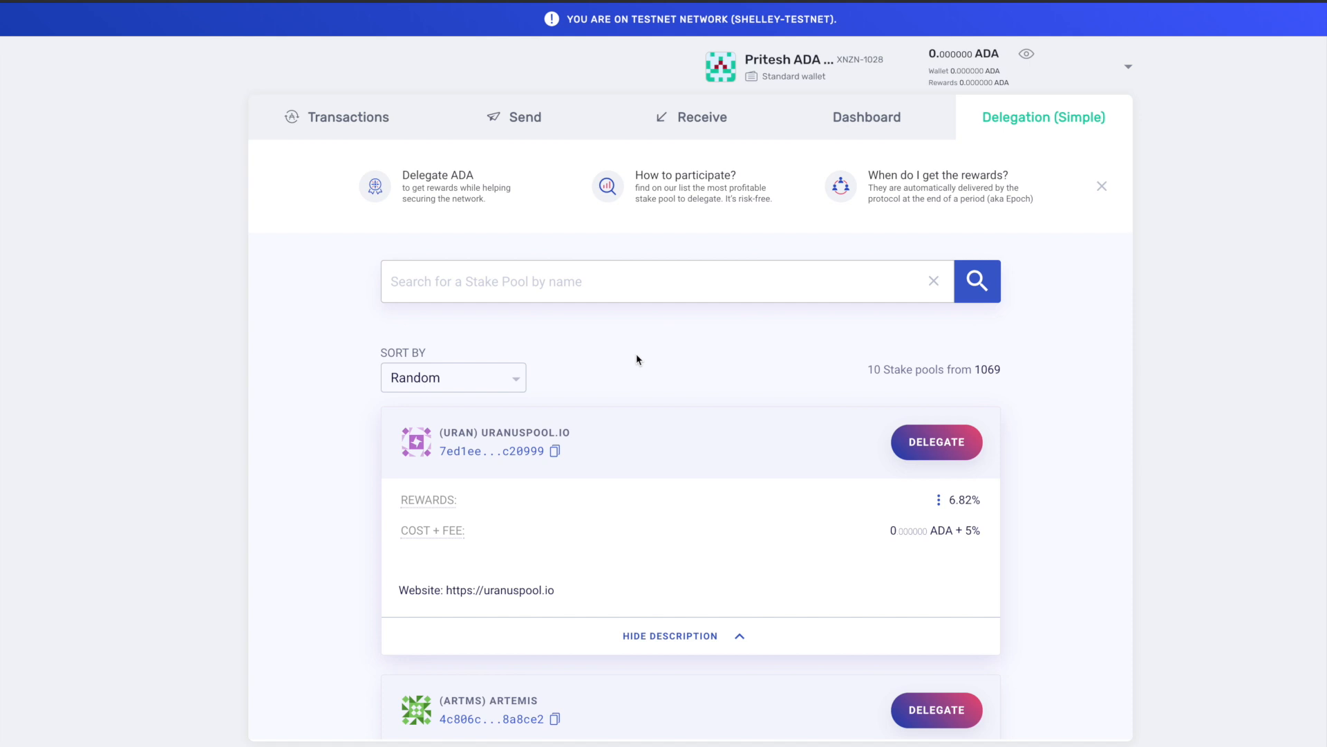